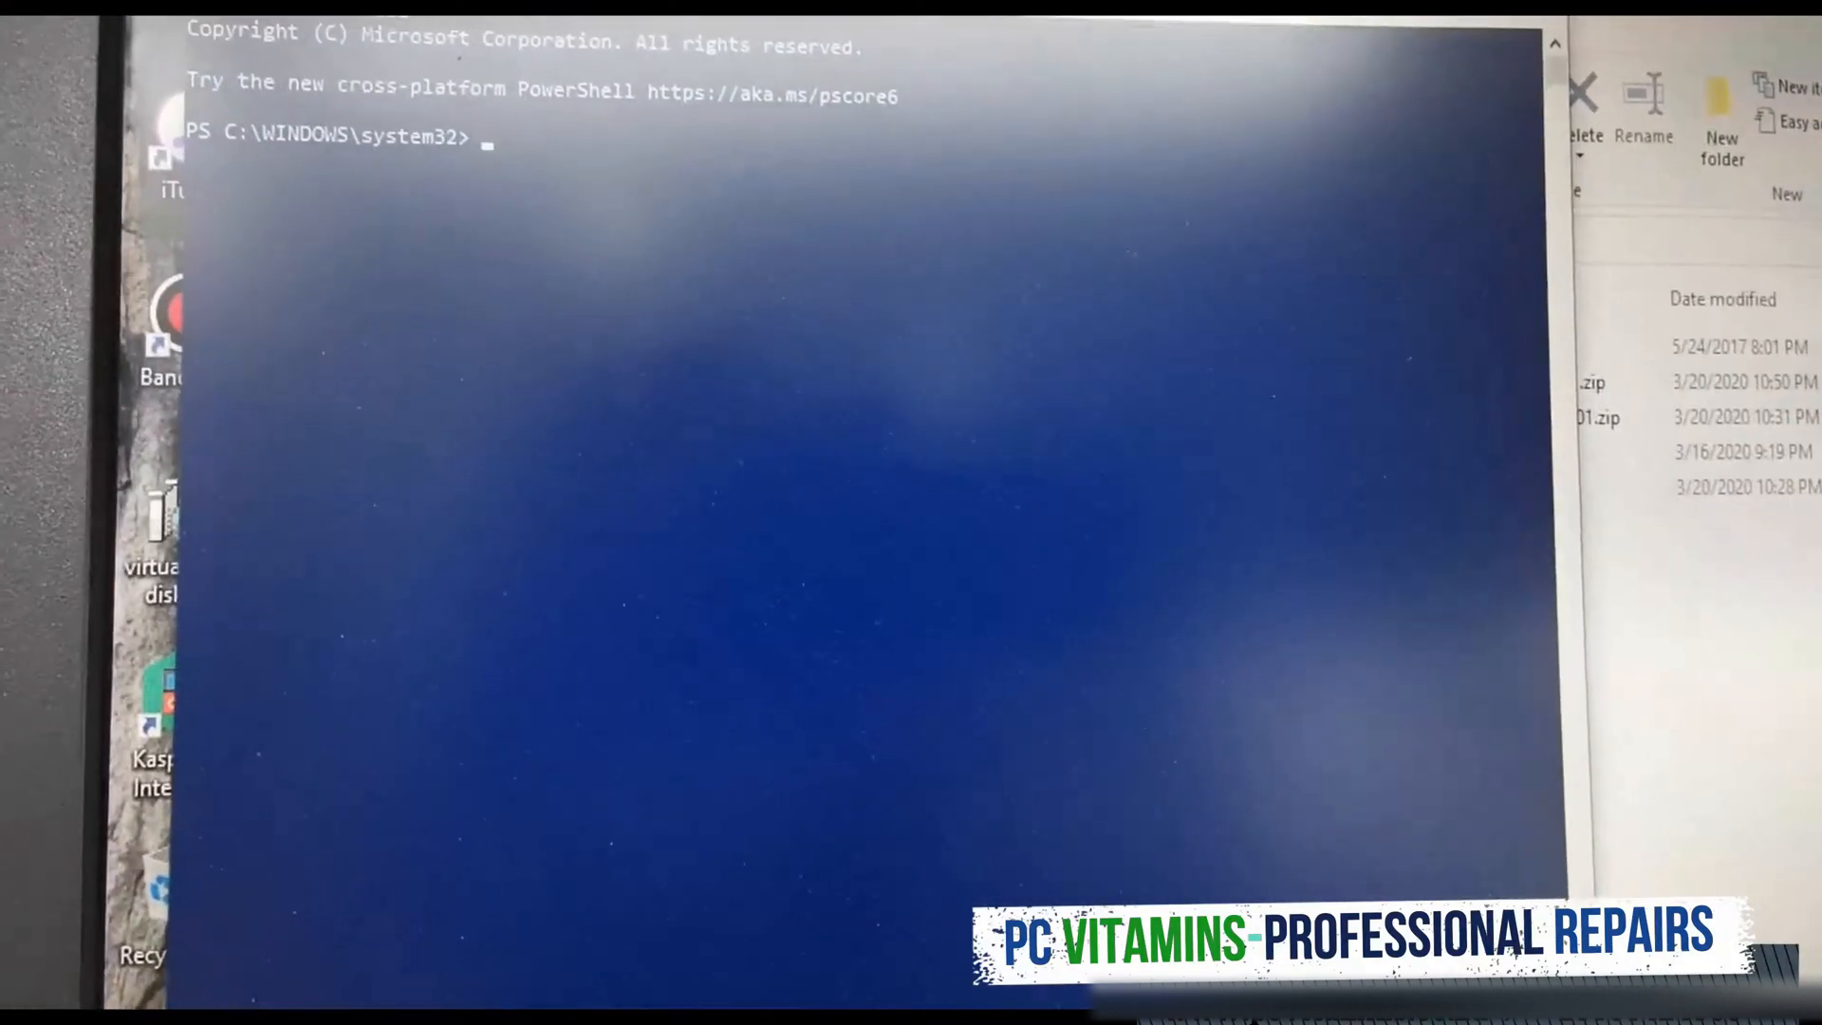
Step: Step up from system32 to C:\ and change into the users folder
type("cd..")
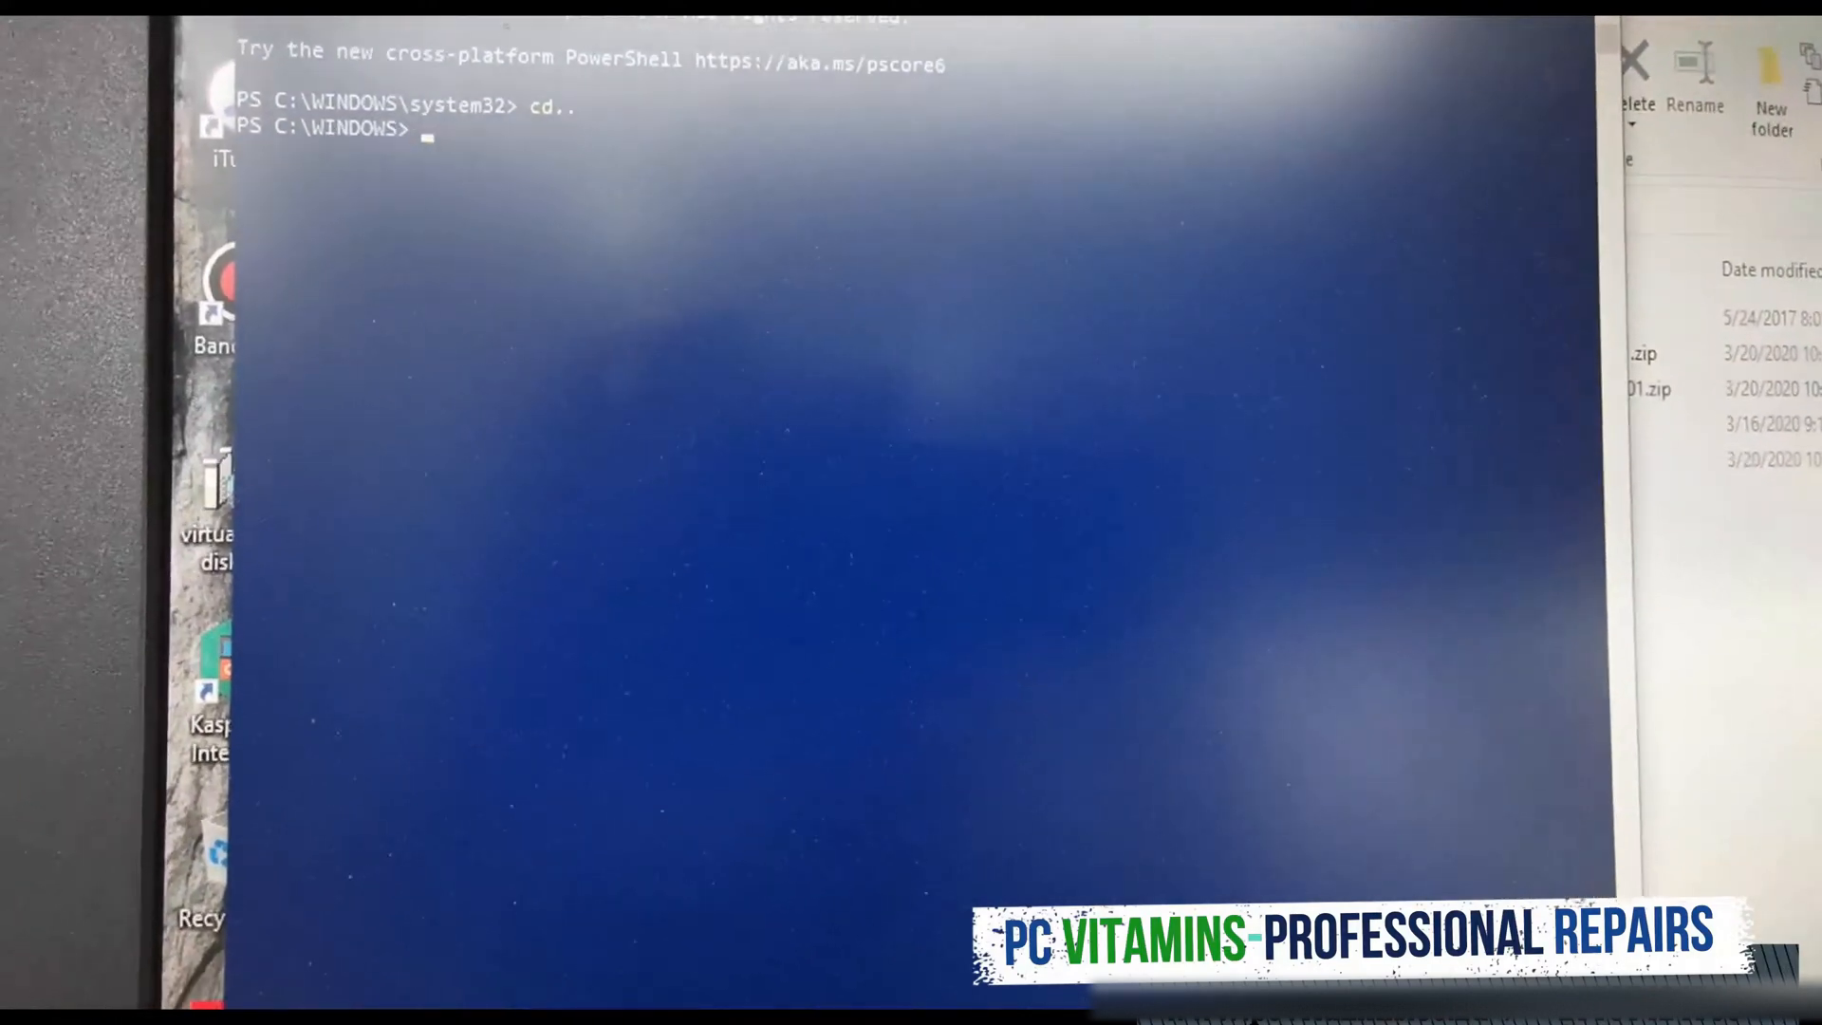
type("cdd")
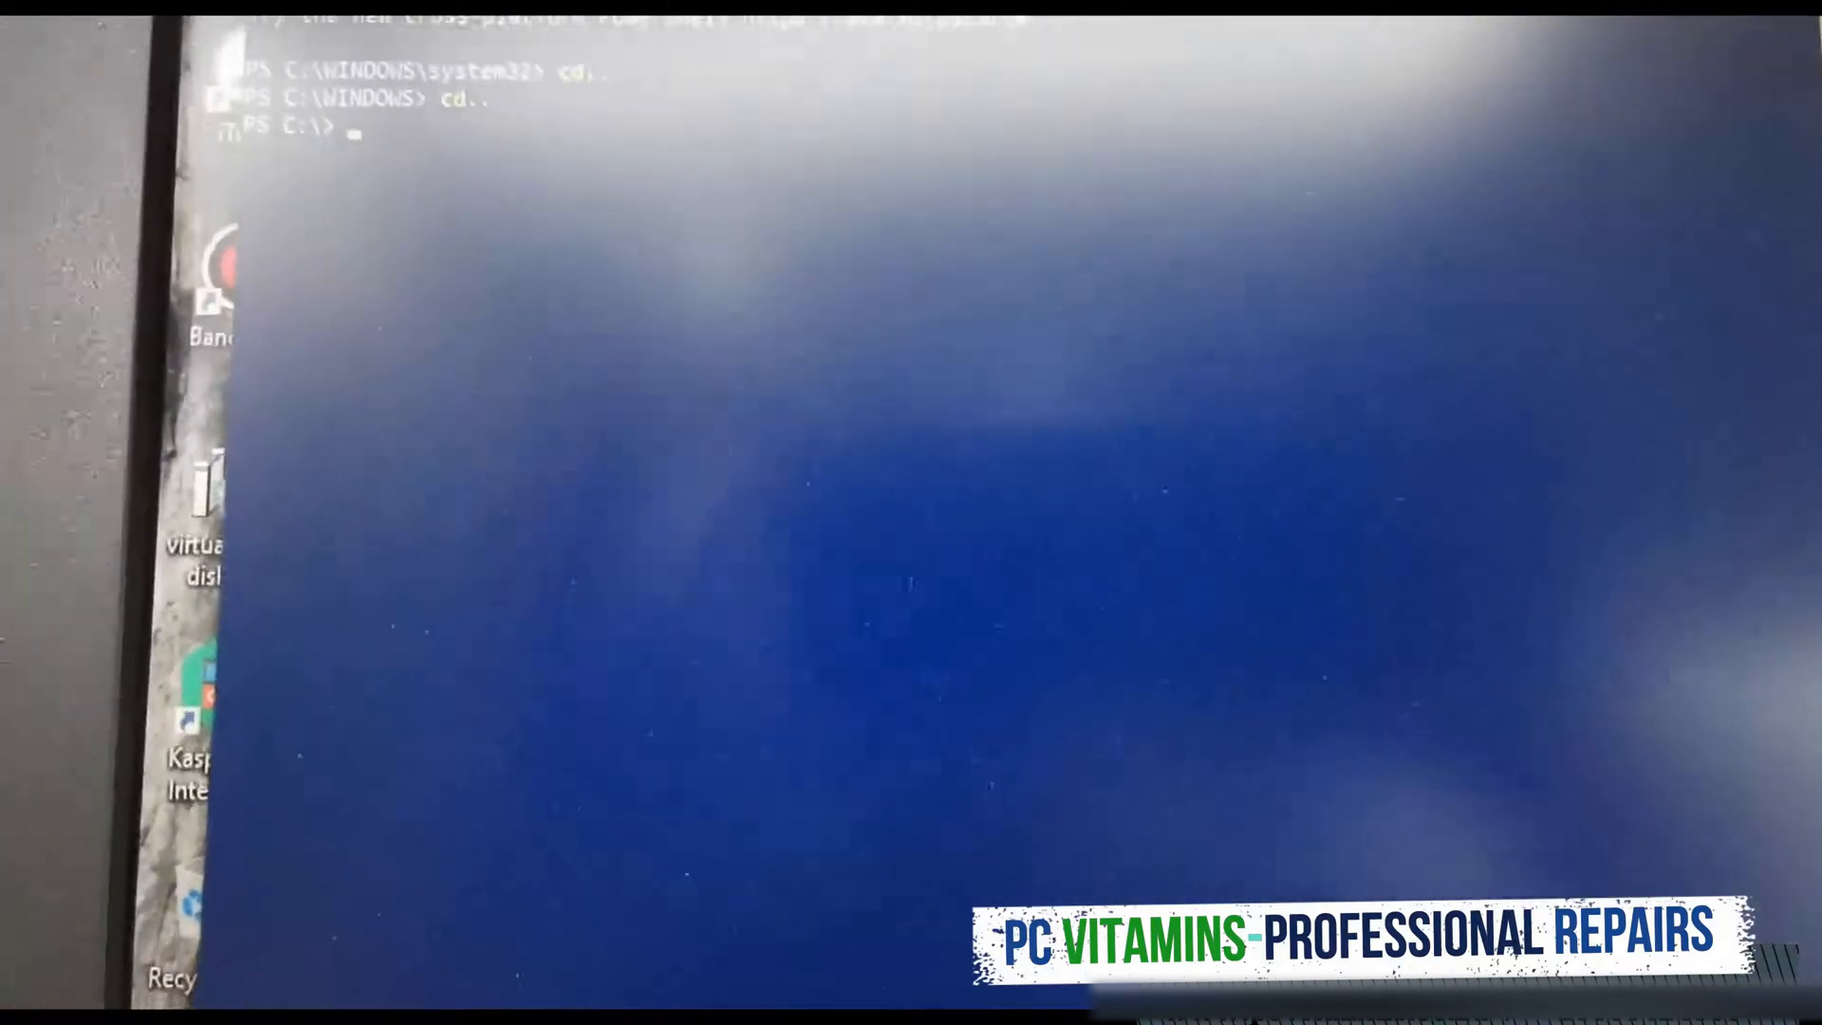
type("u")
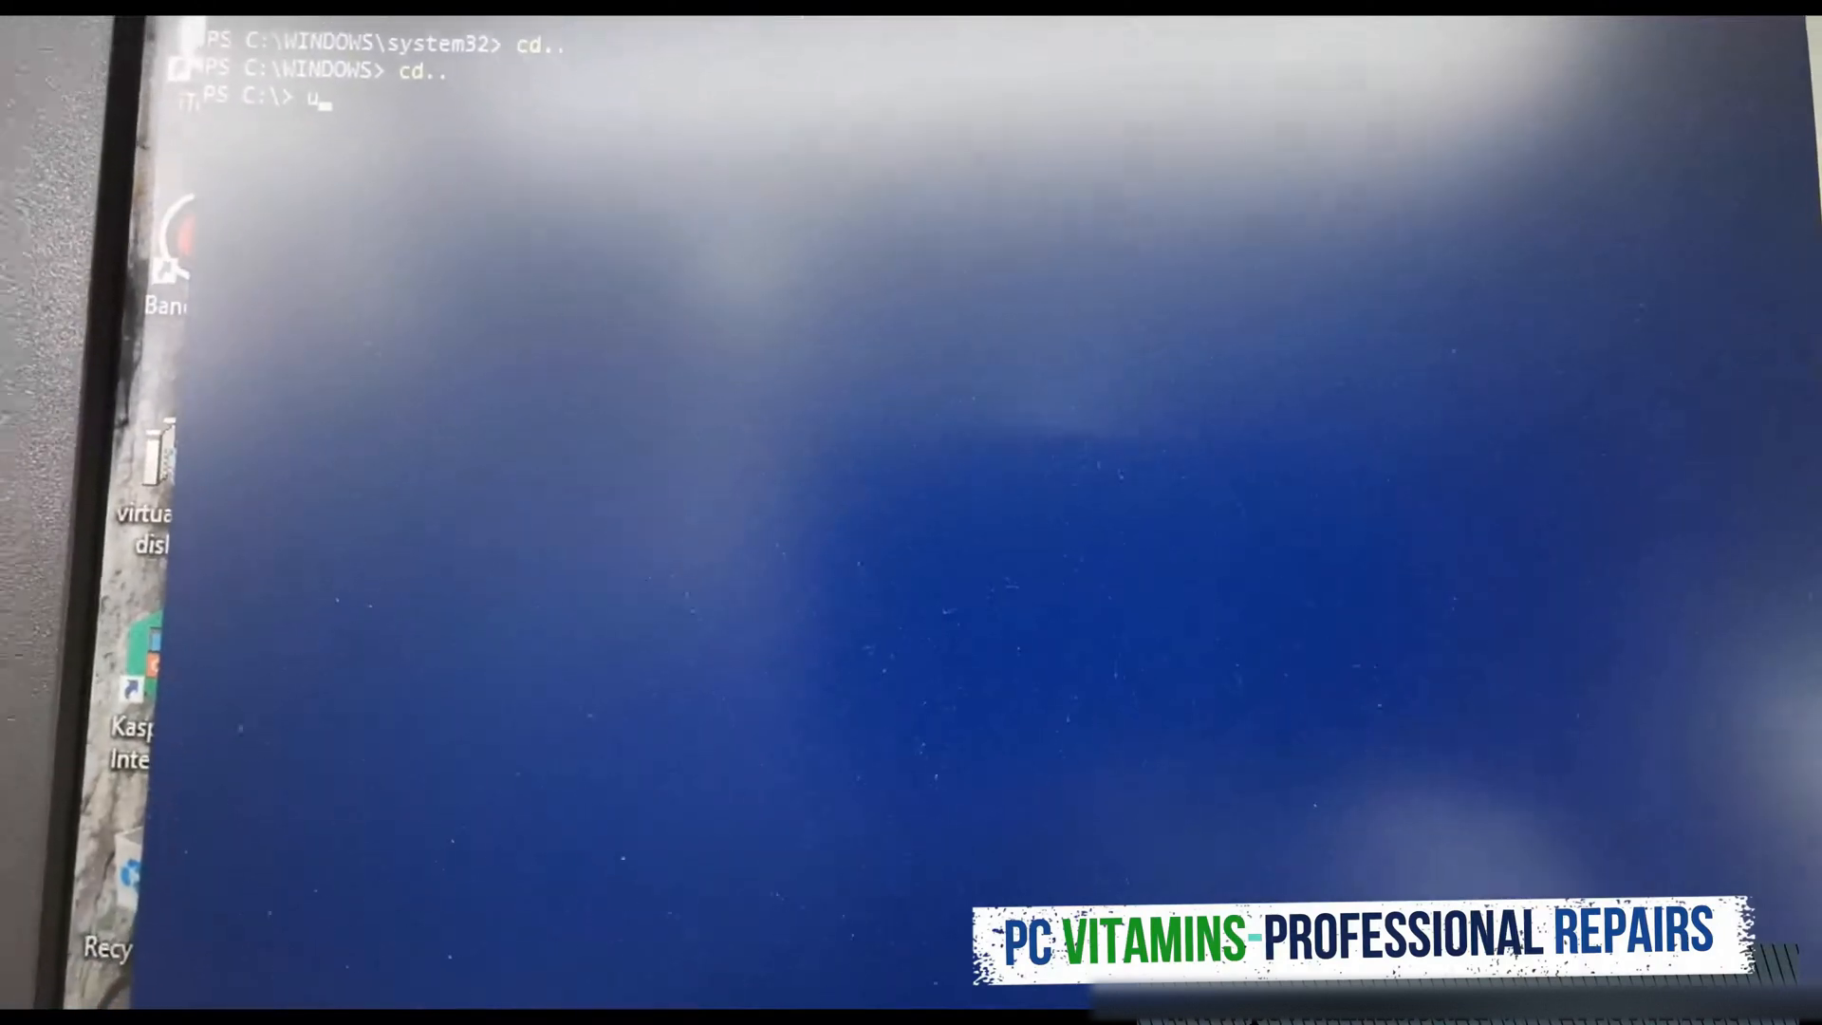
type("ser")
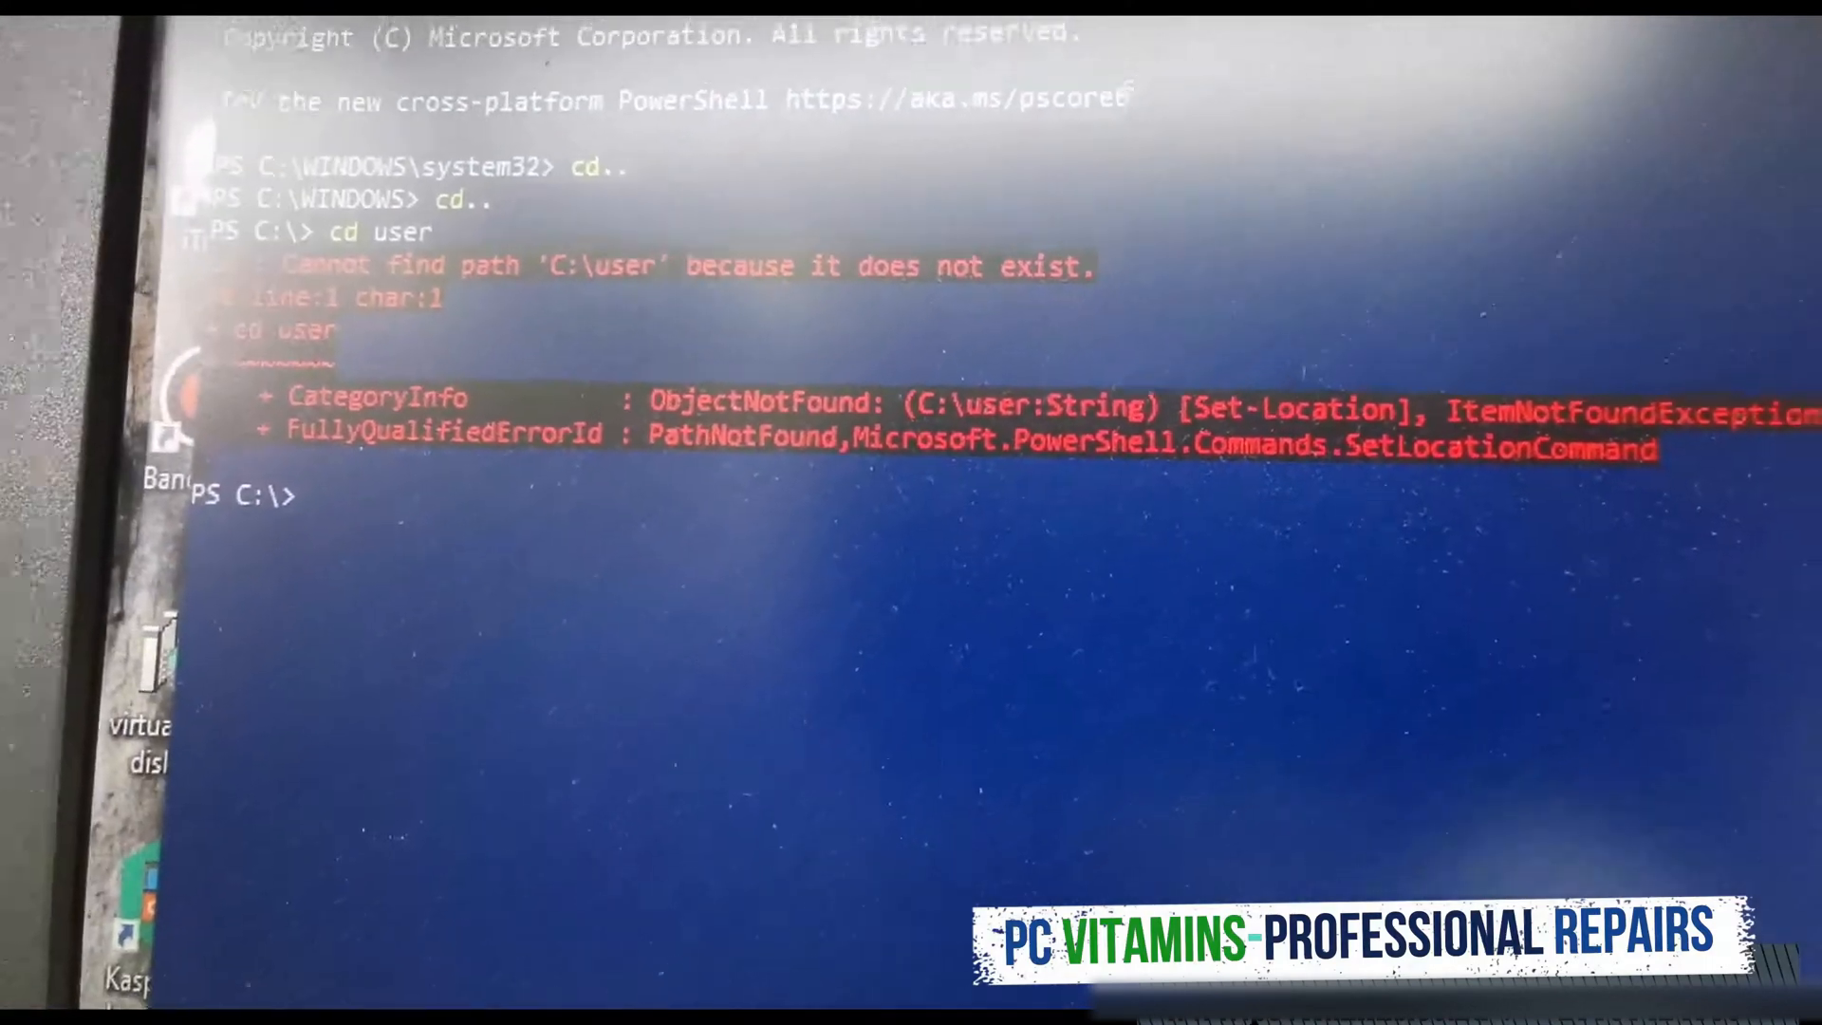
type("cd users")
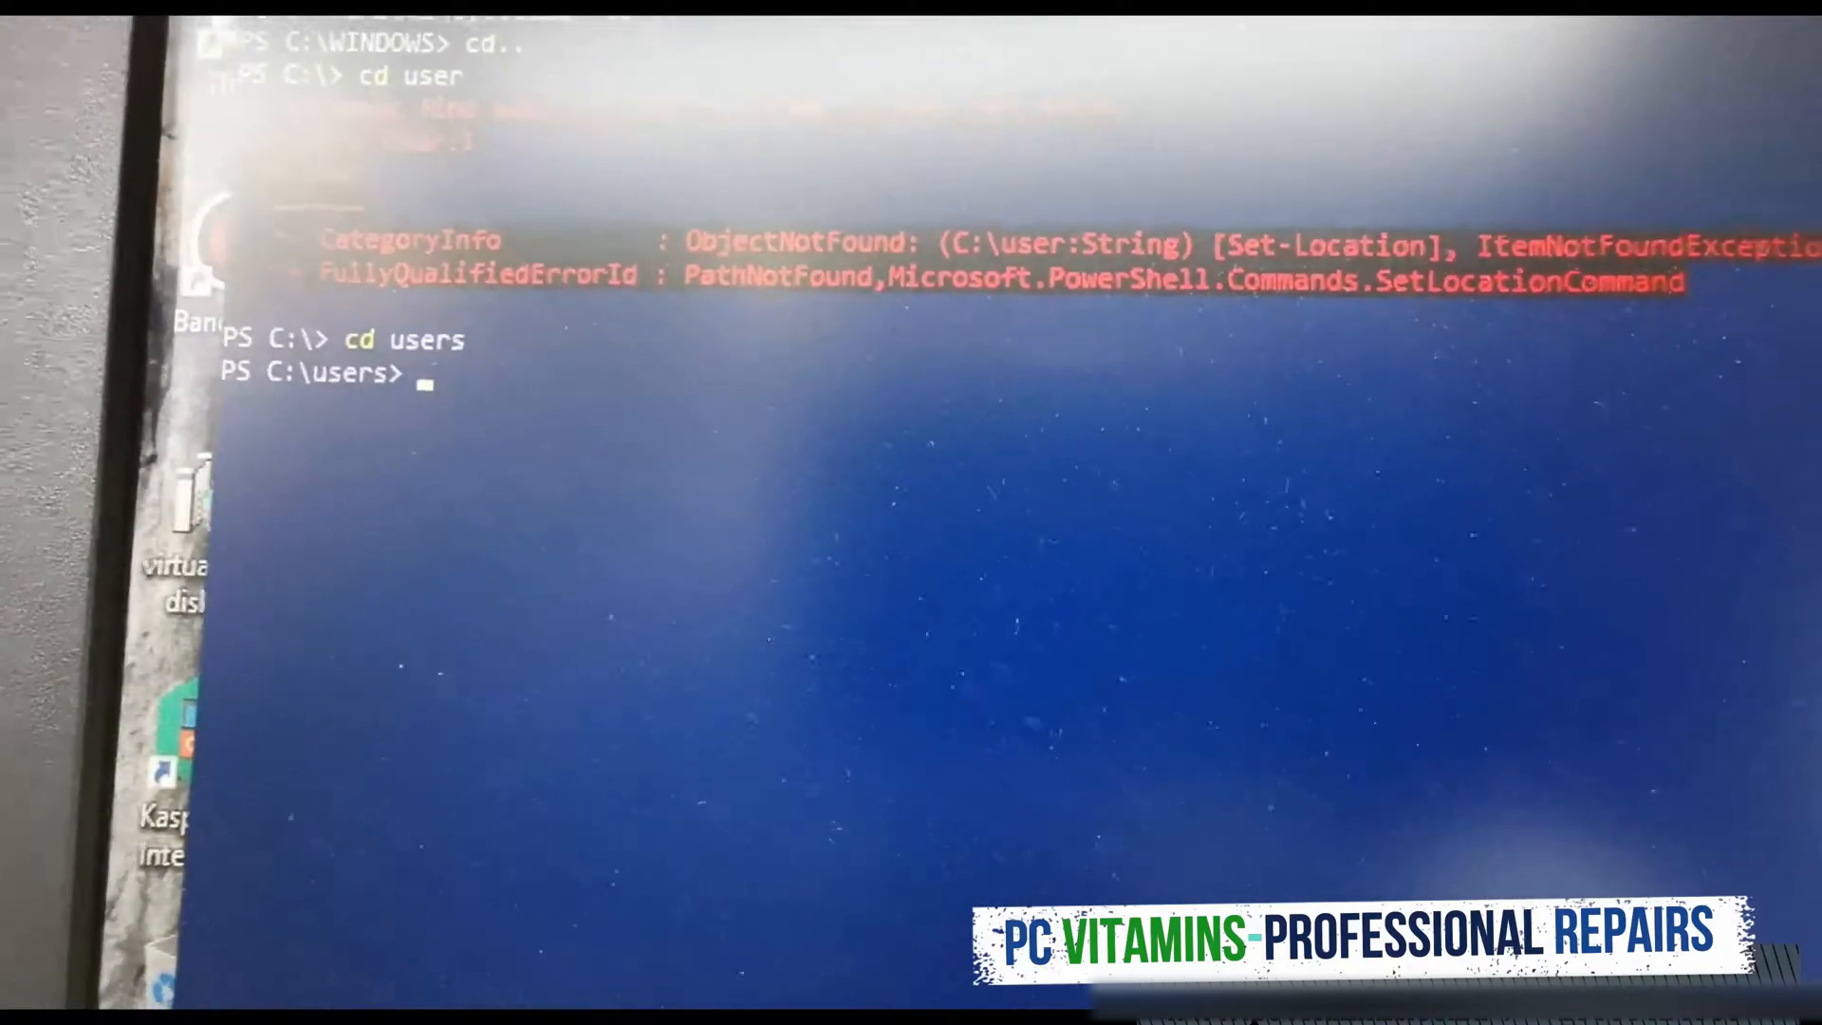
Step: Change into the user profile folder and then into its Desktop folder
type("cd")
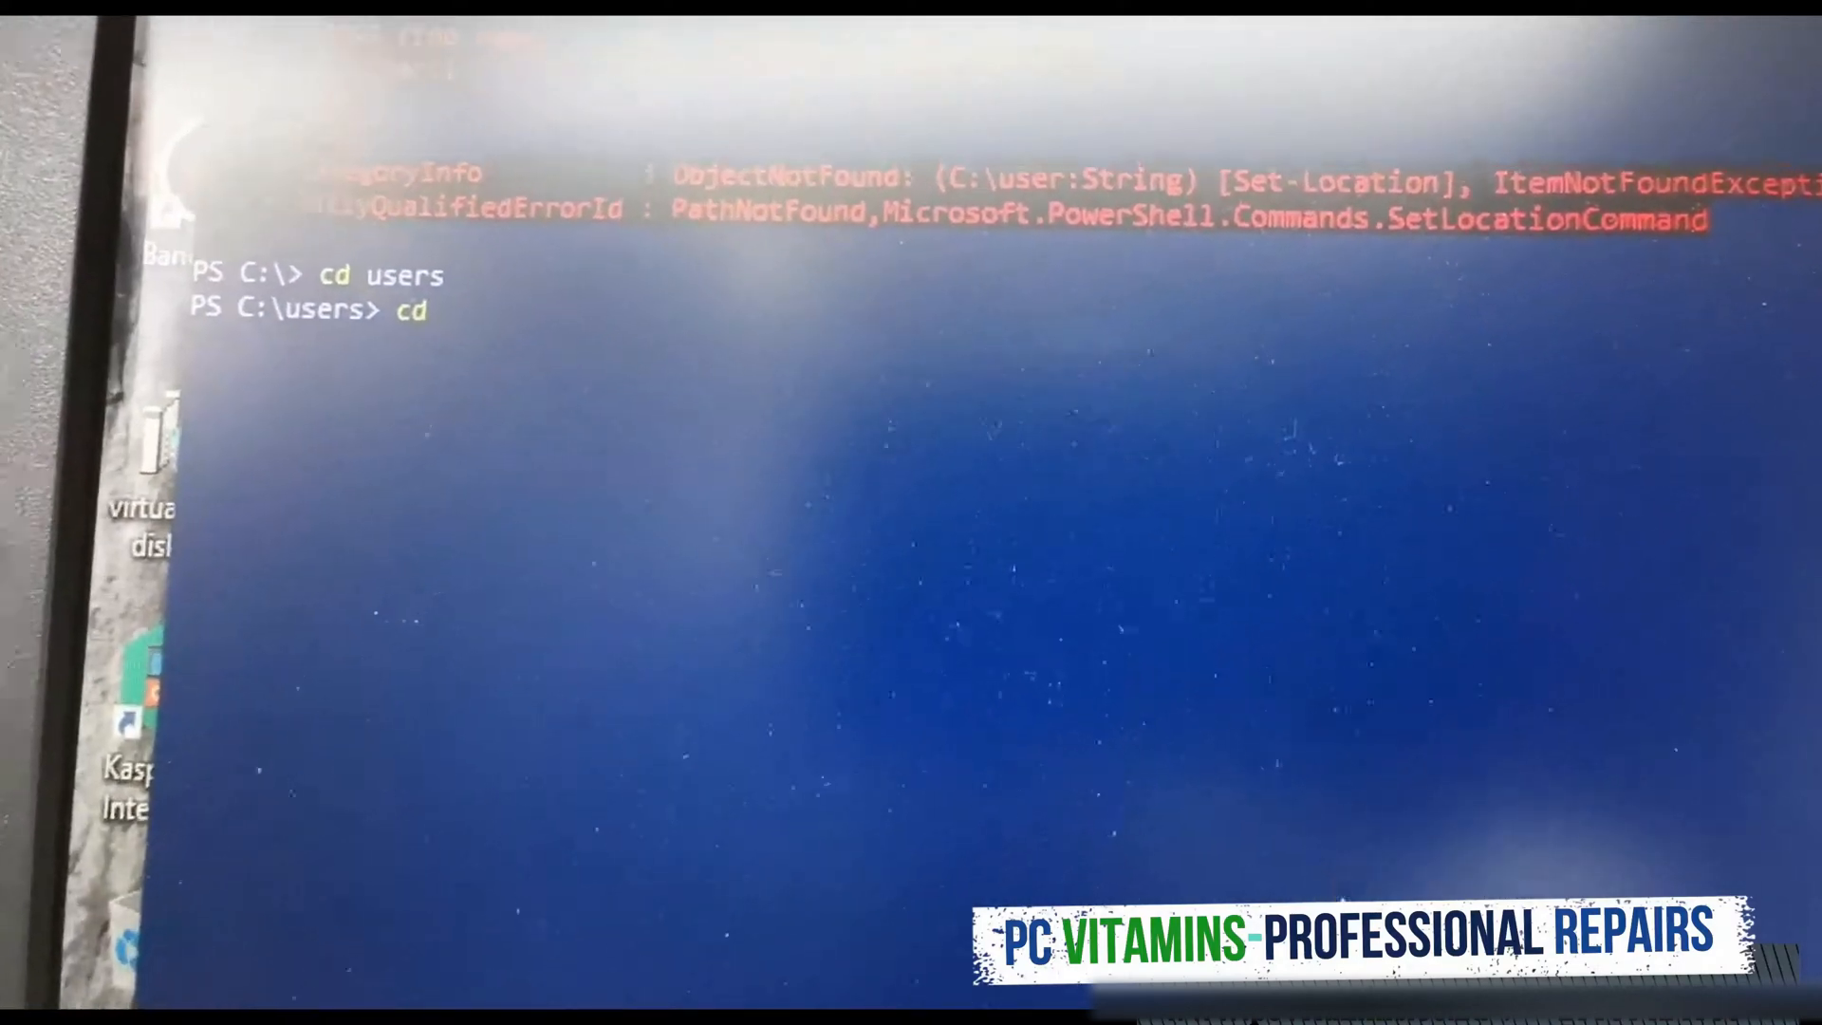
type("us")
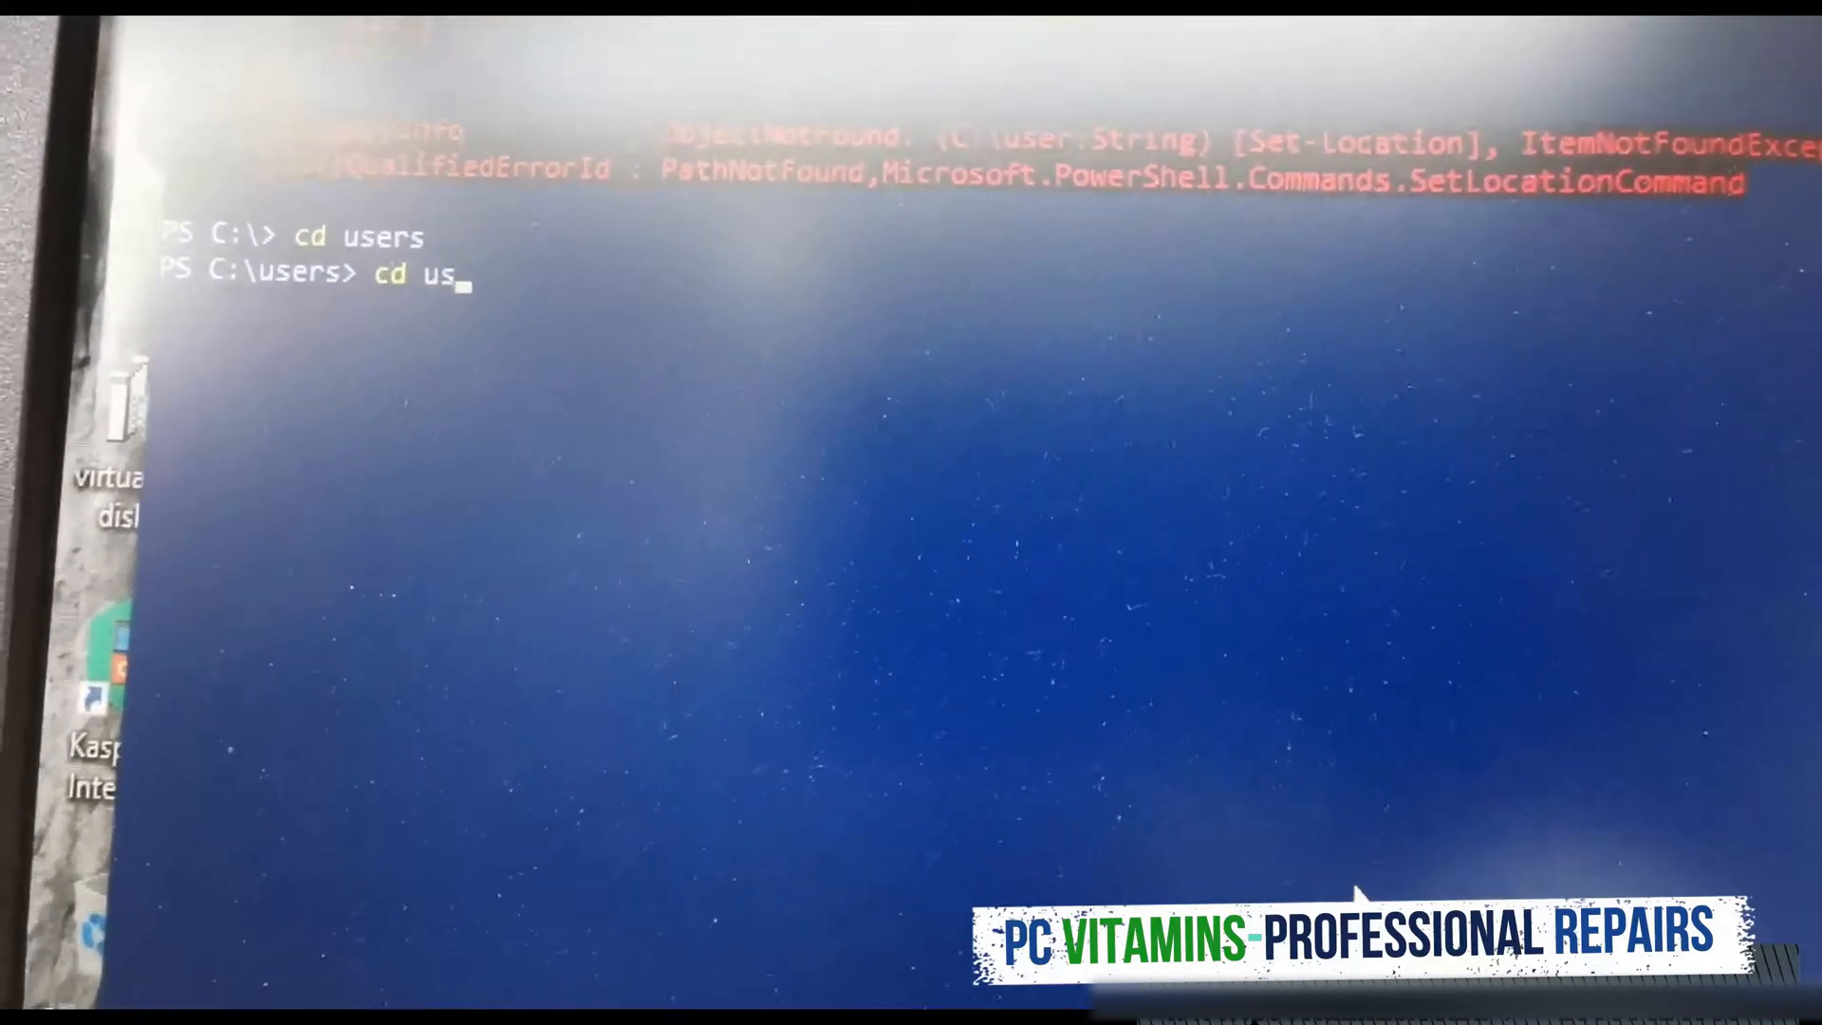
key("Enter")
type("cd ")
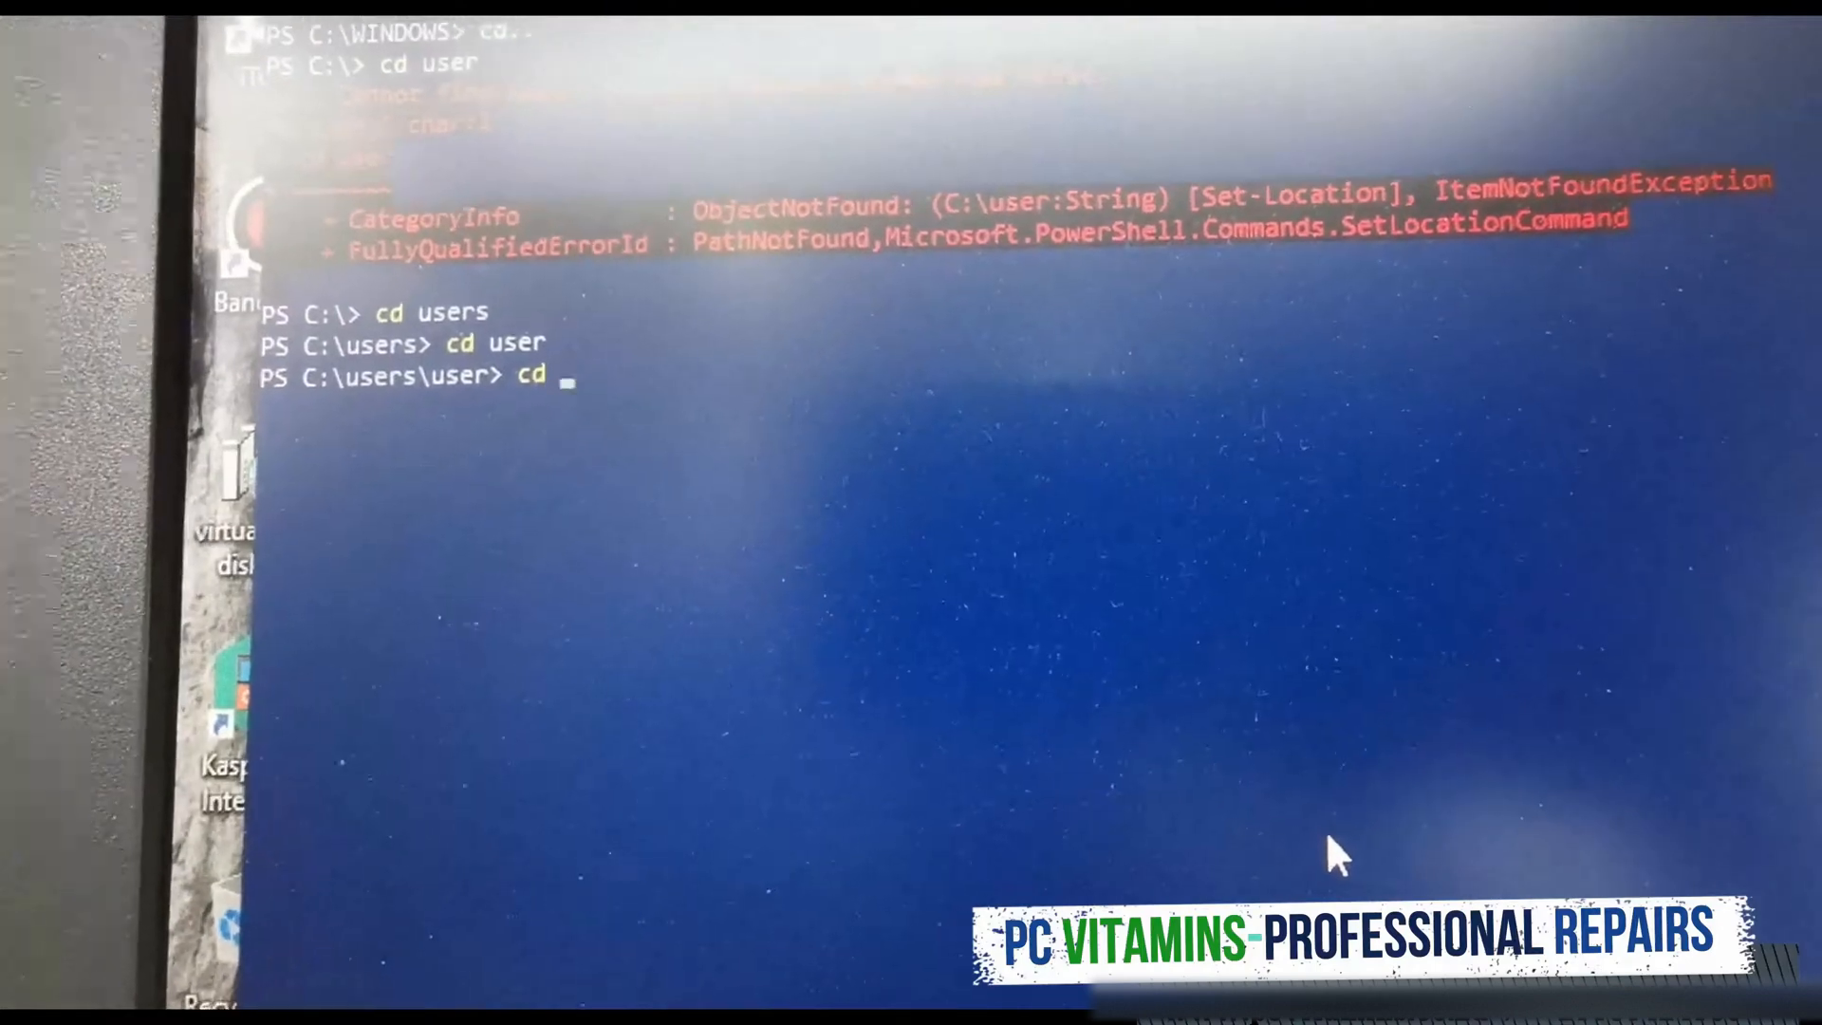
type("des")
type("cd")
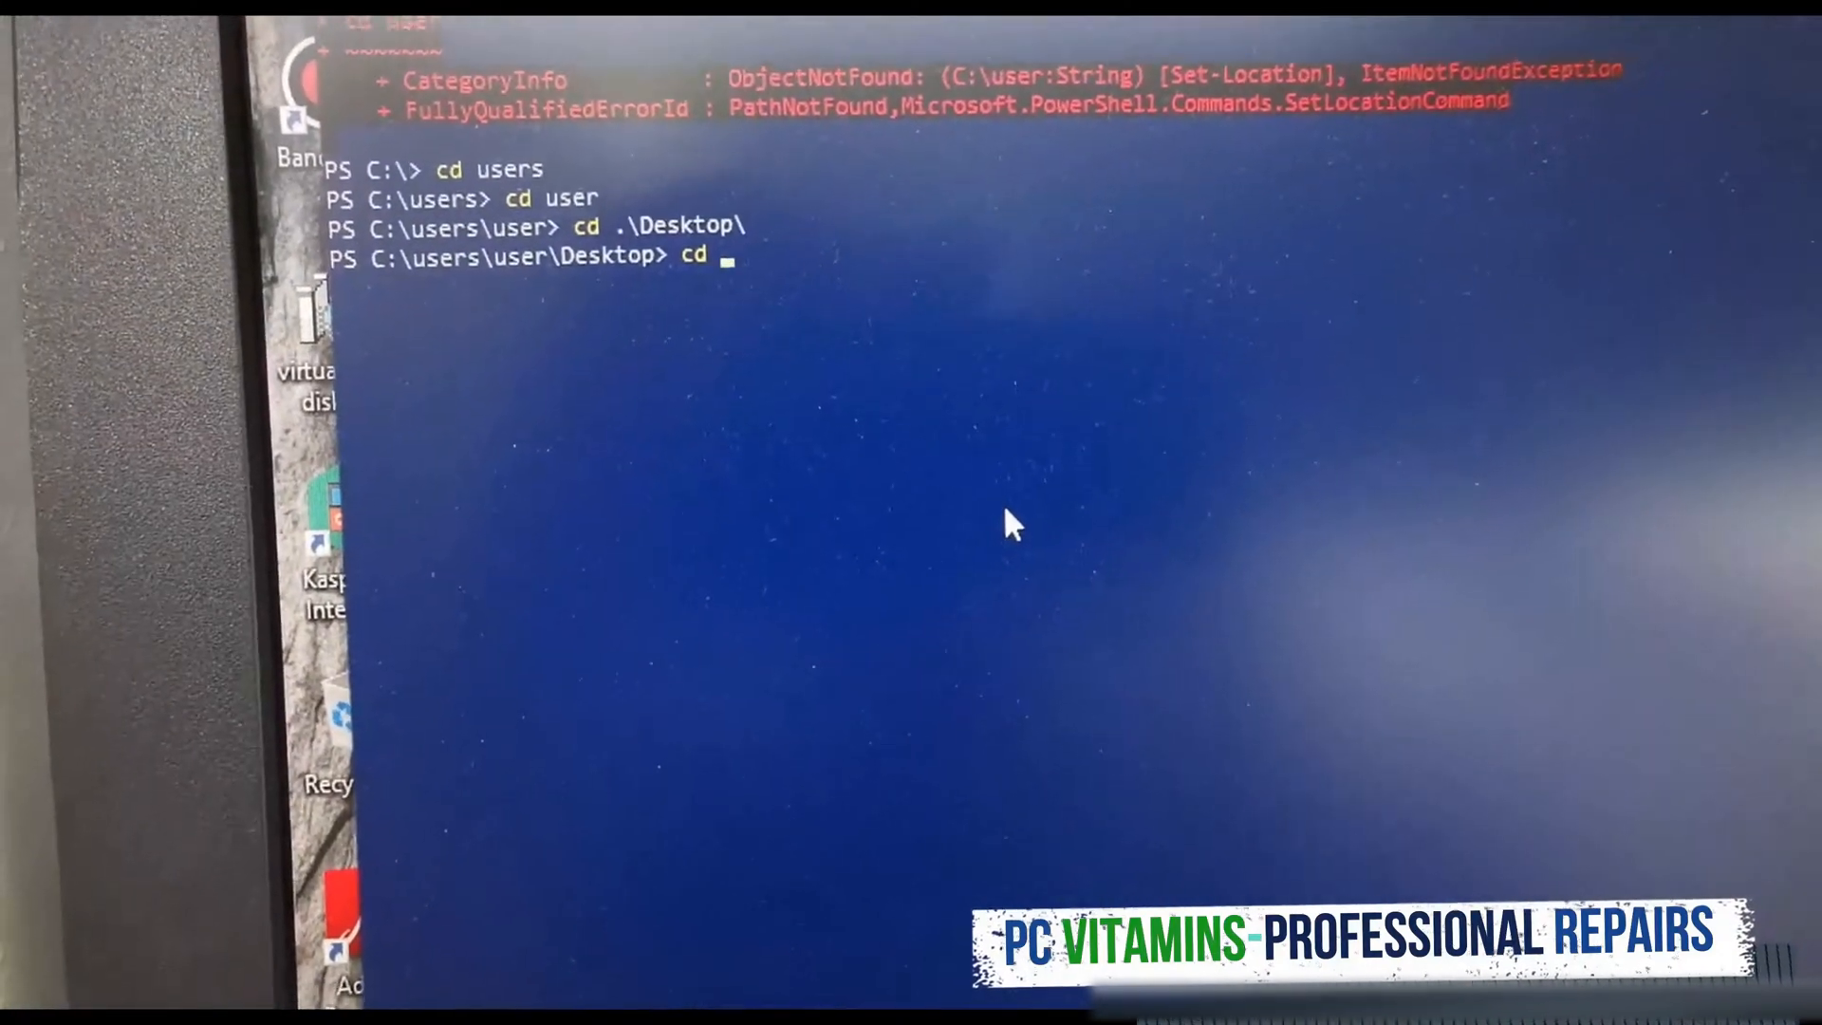
Step: Open the xboxonehdd-master folder in File Explorer to reveal its linux and win subfolders
type("xb")
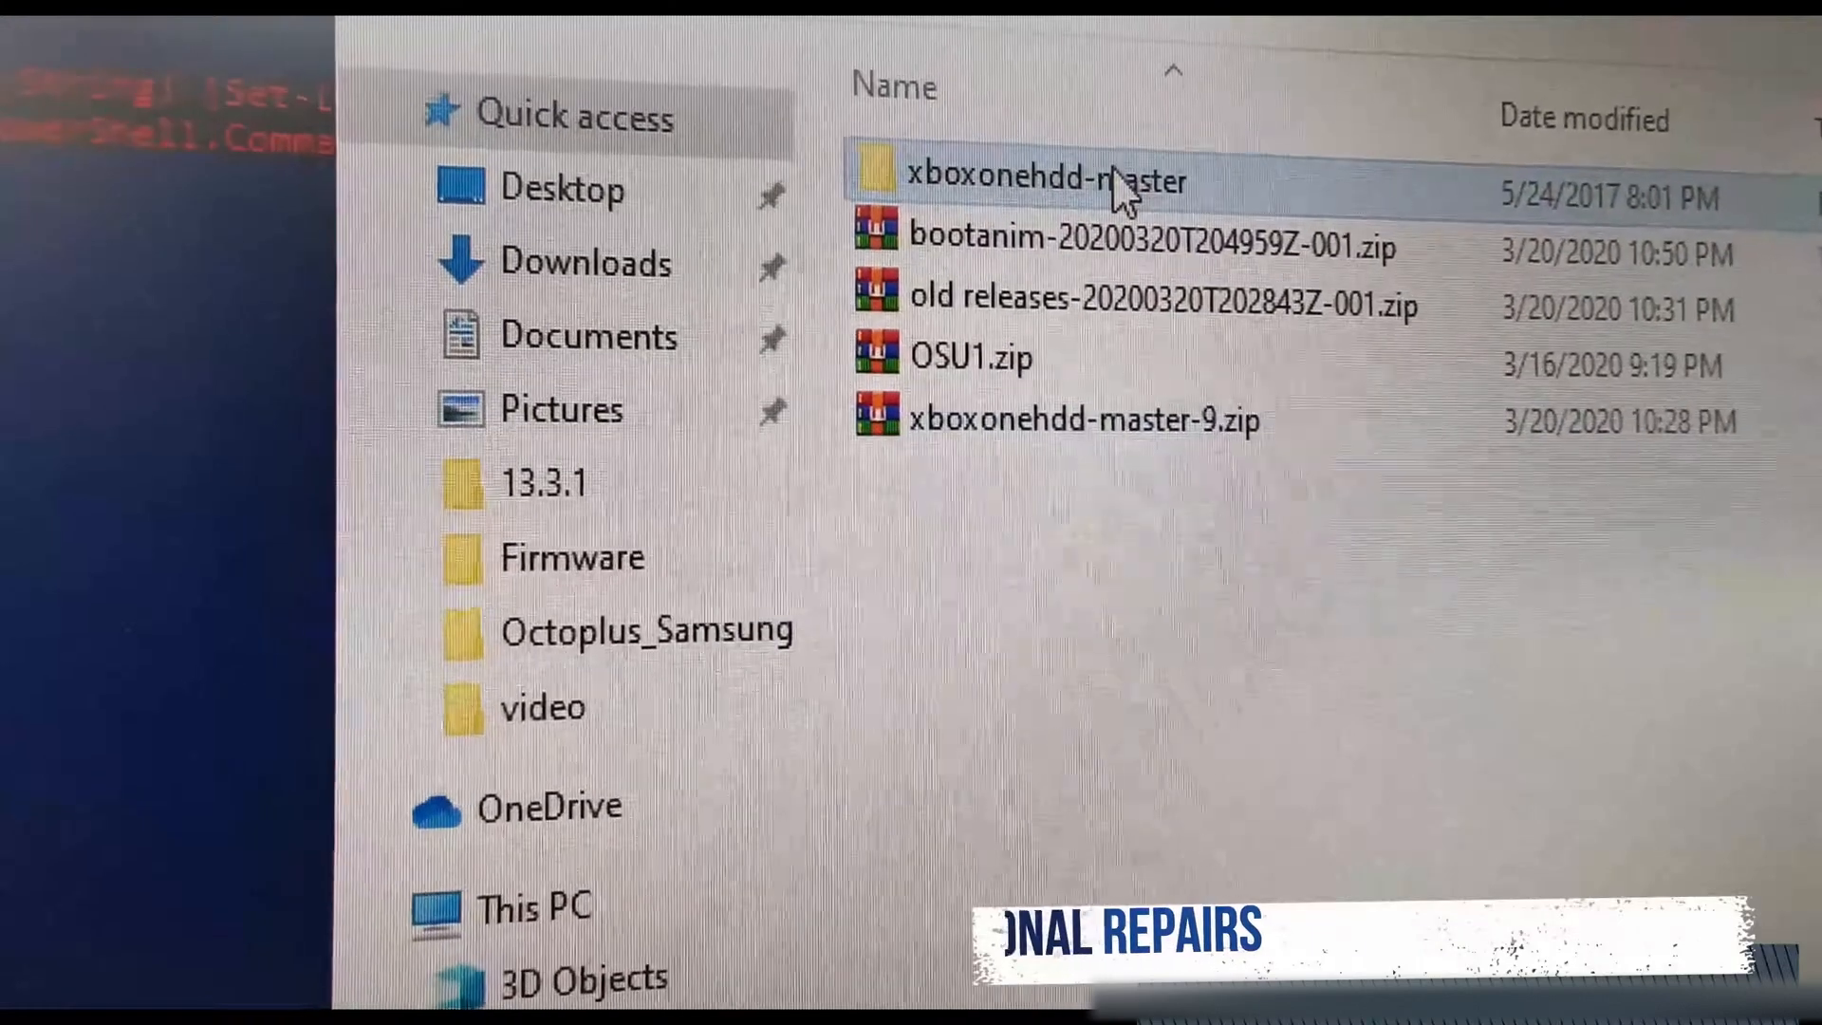
mouse_move(1046, 203)
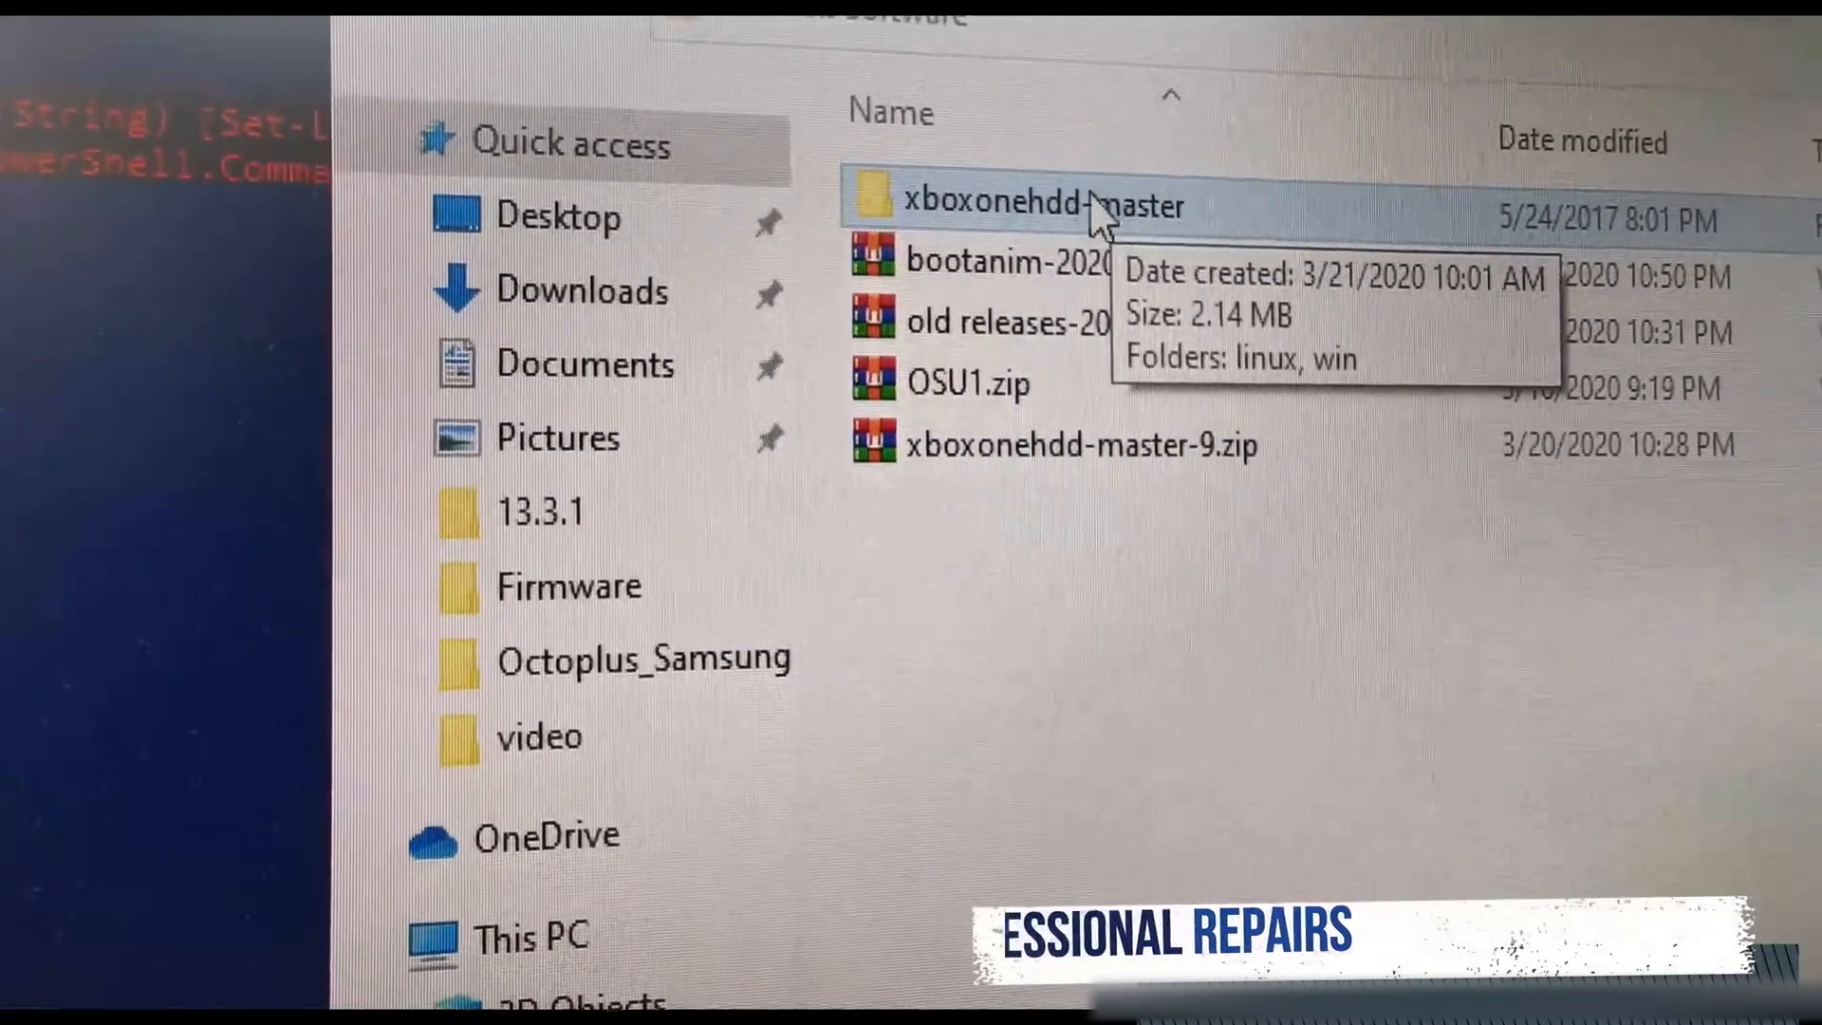
double_click(1011, 203)
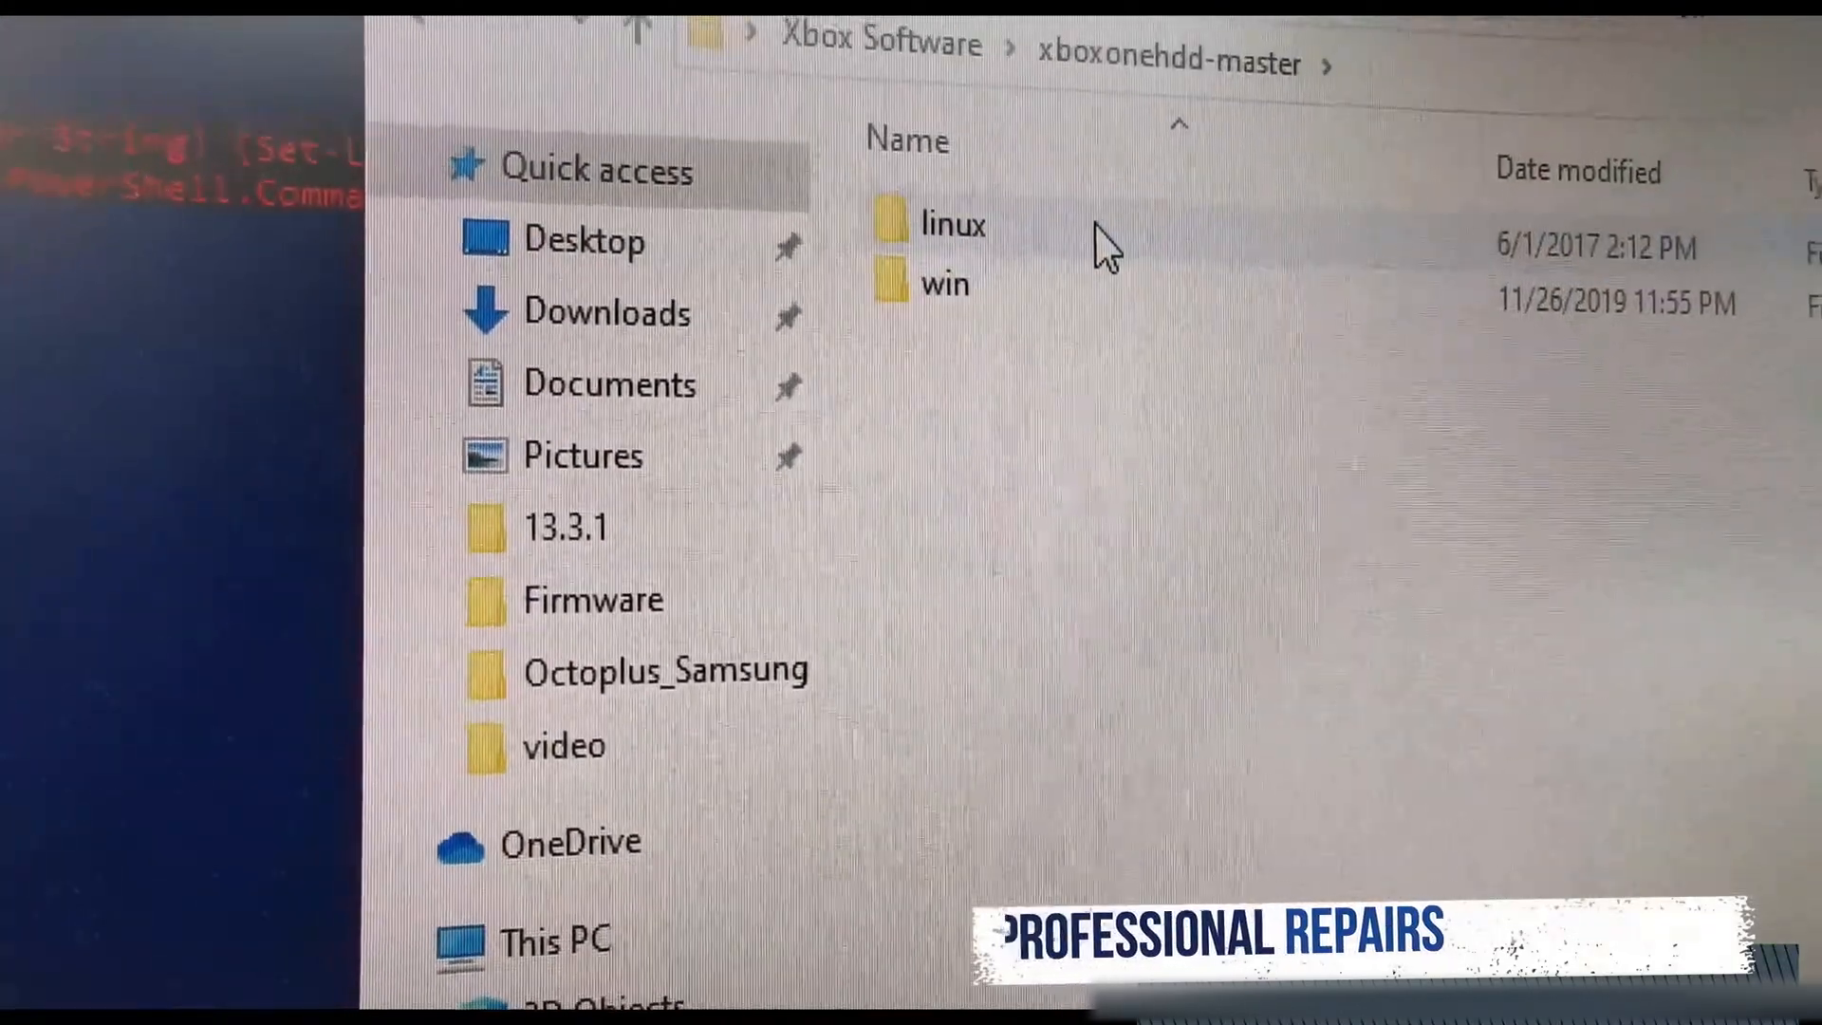
mouse_move(888, 311)
type("cd '.\\Xbox Software\\")
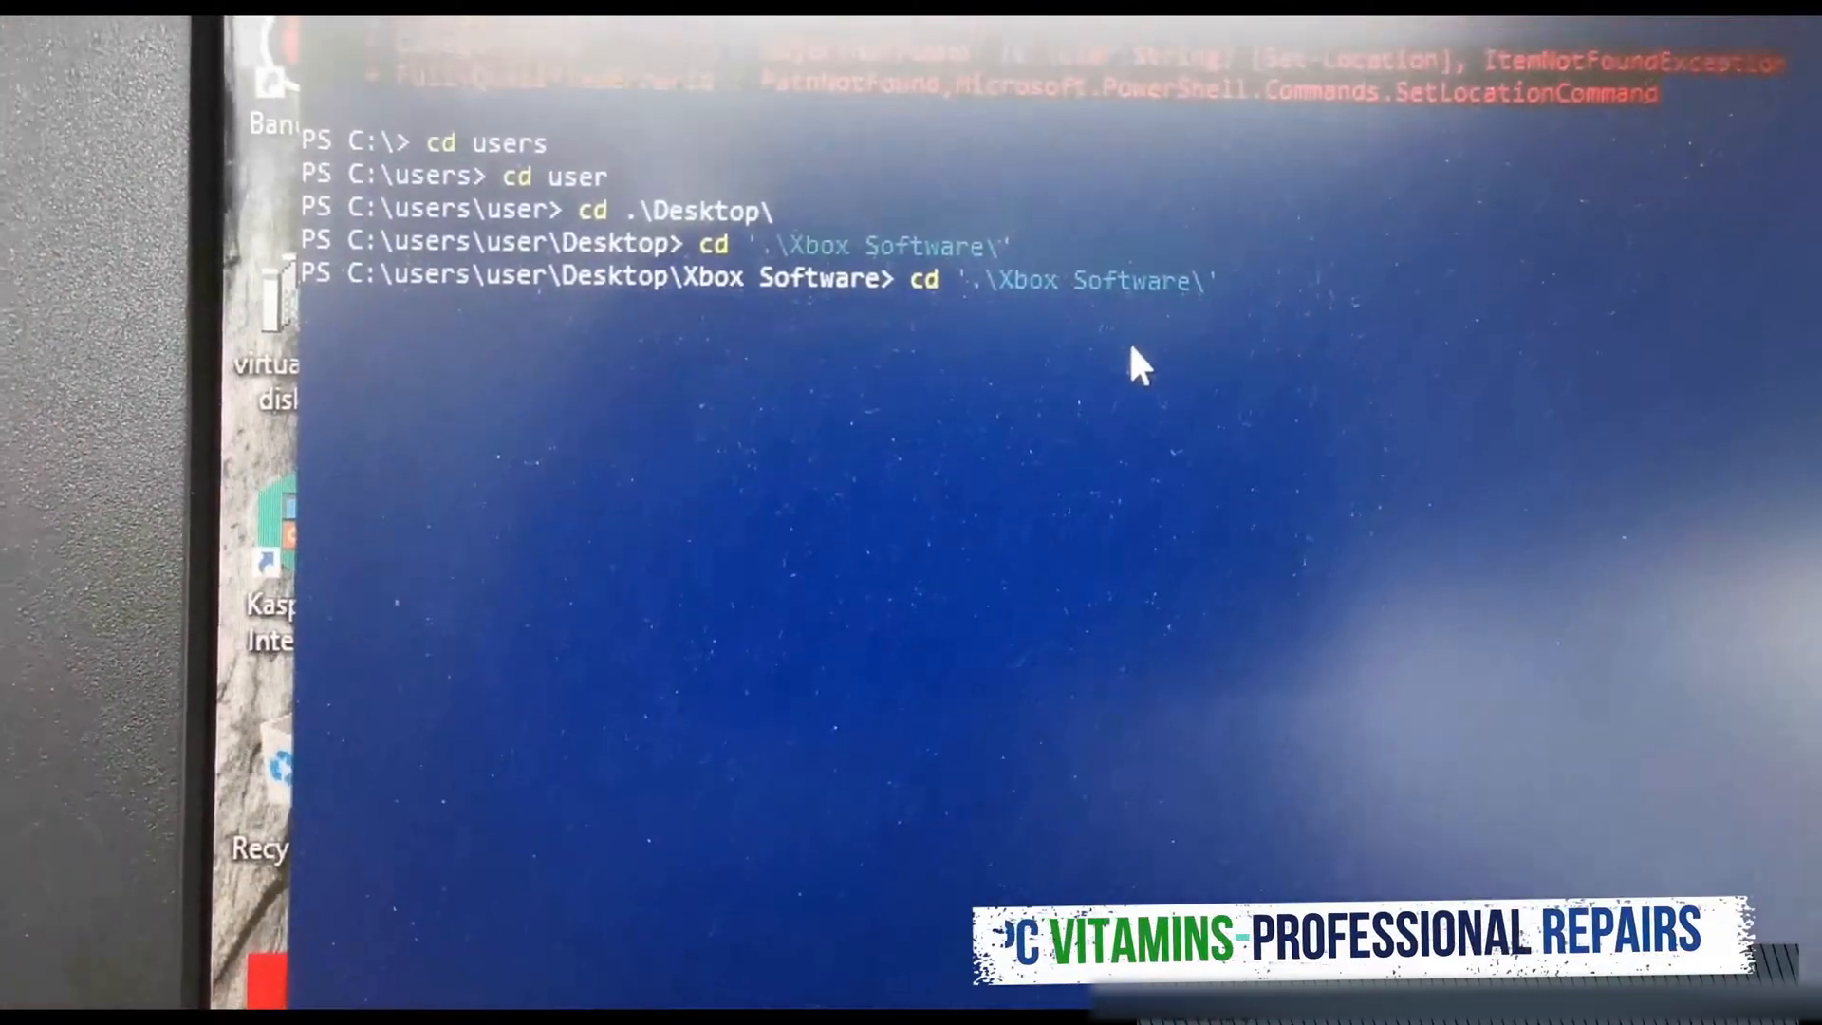
Step: Change directory into .\xboxonehdd-master\ from the Xbox Software folder
type("cd .\\Desktop\\")
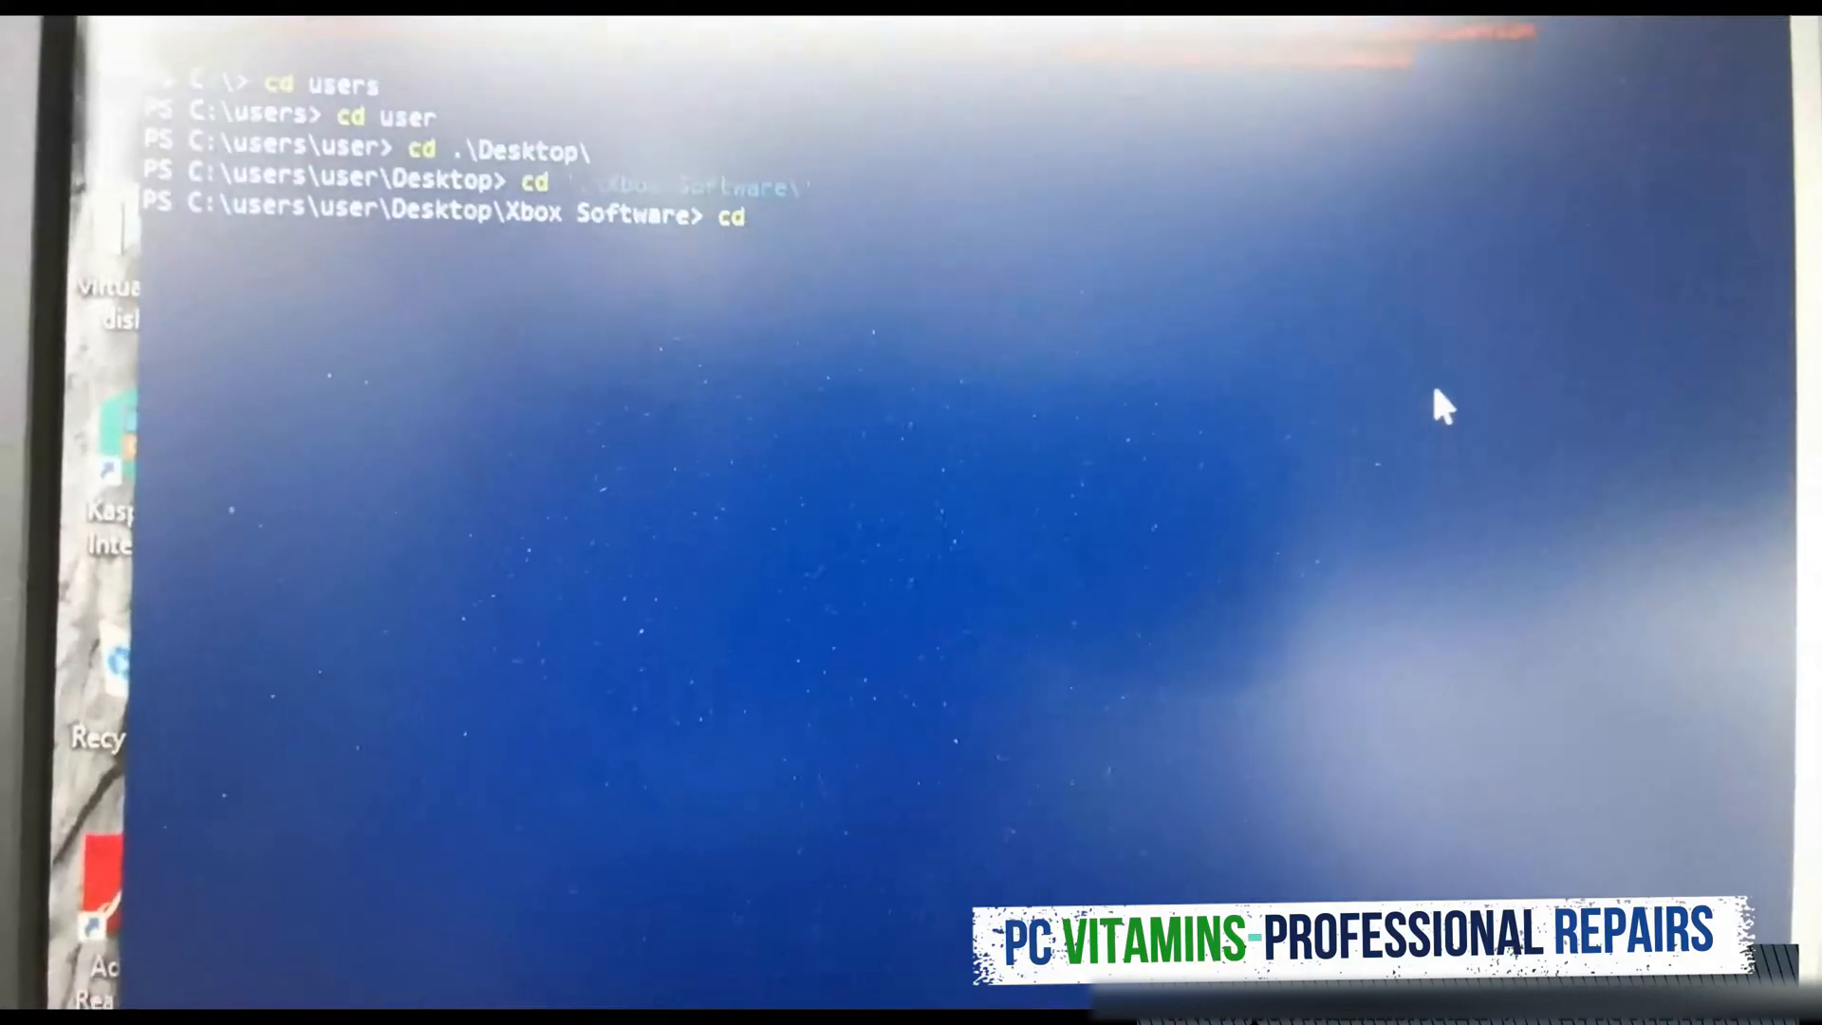
type("x")
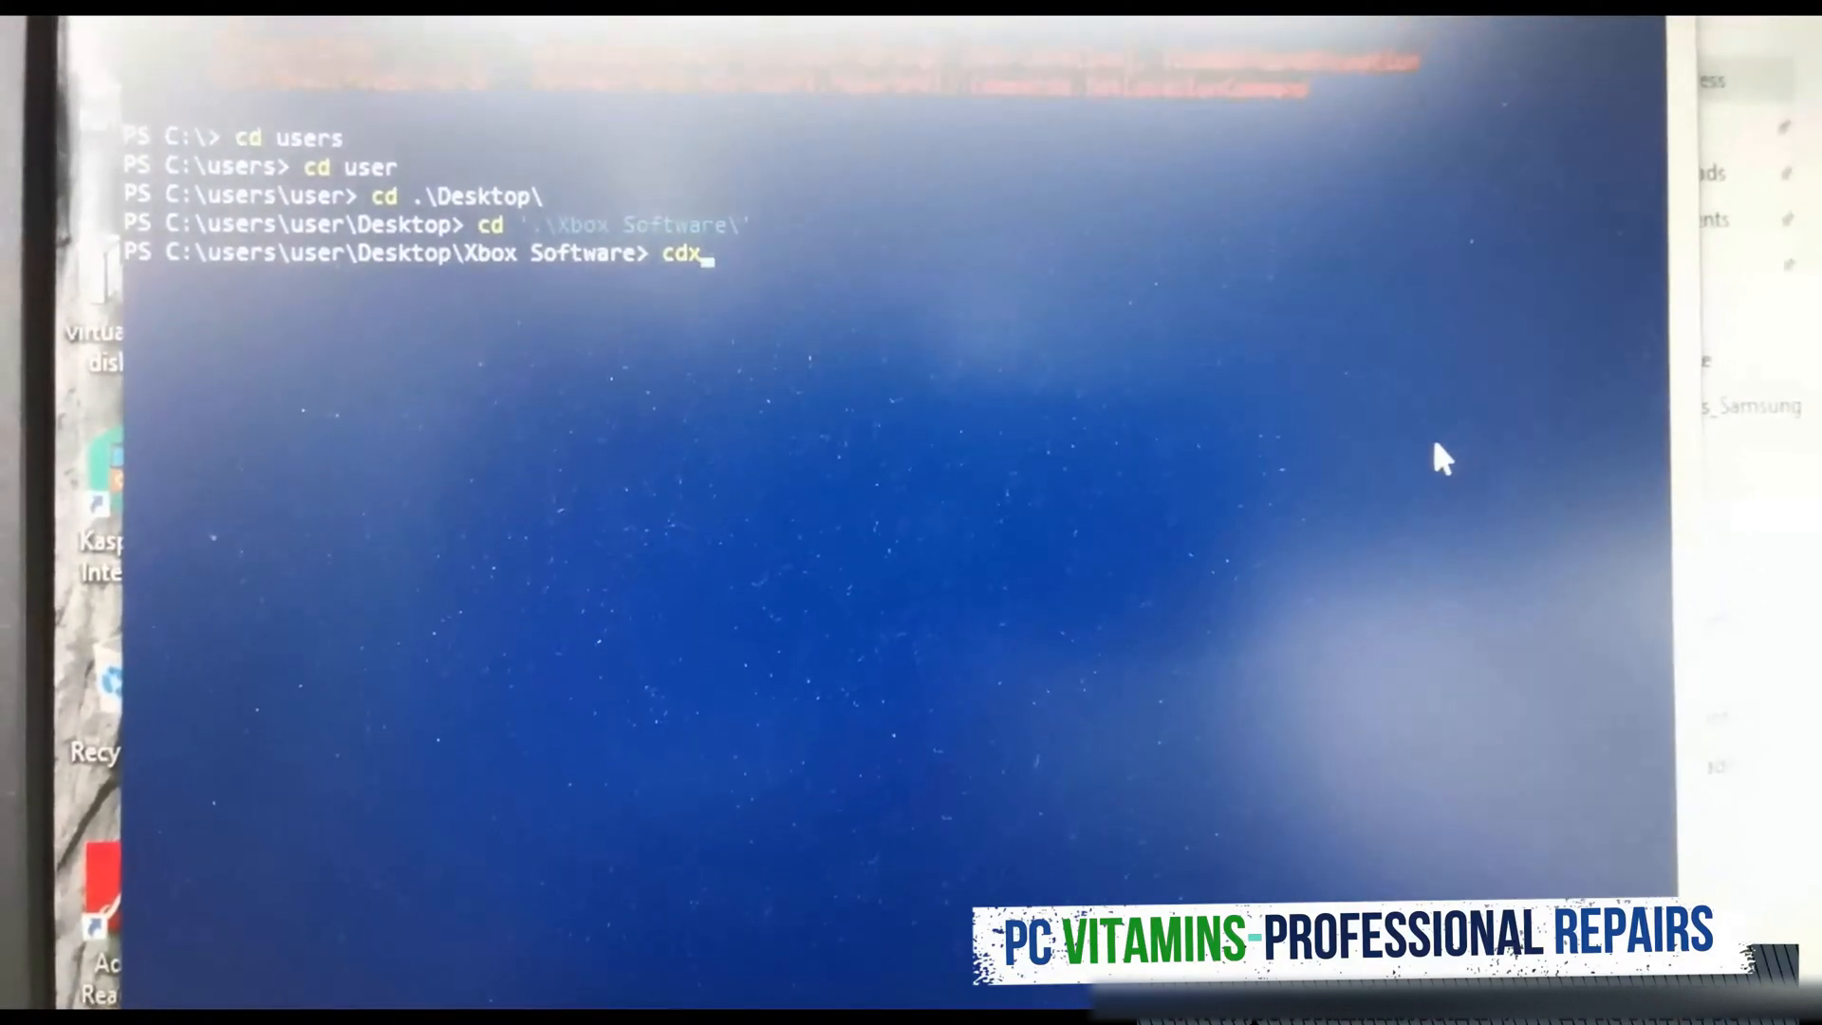
key("Backspace")
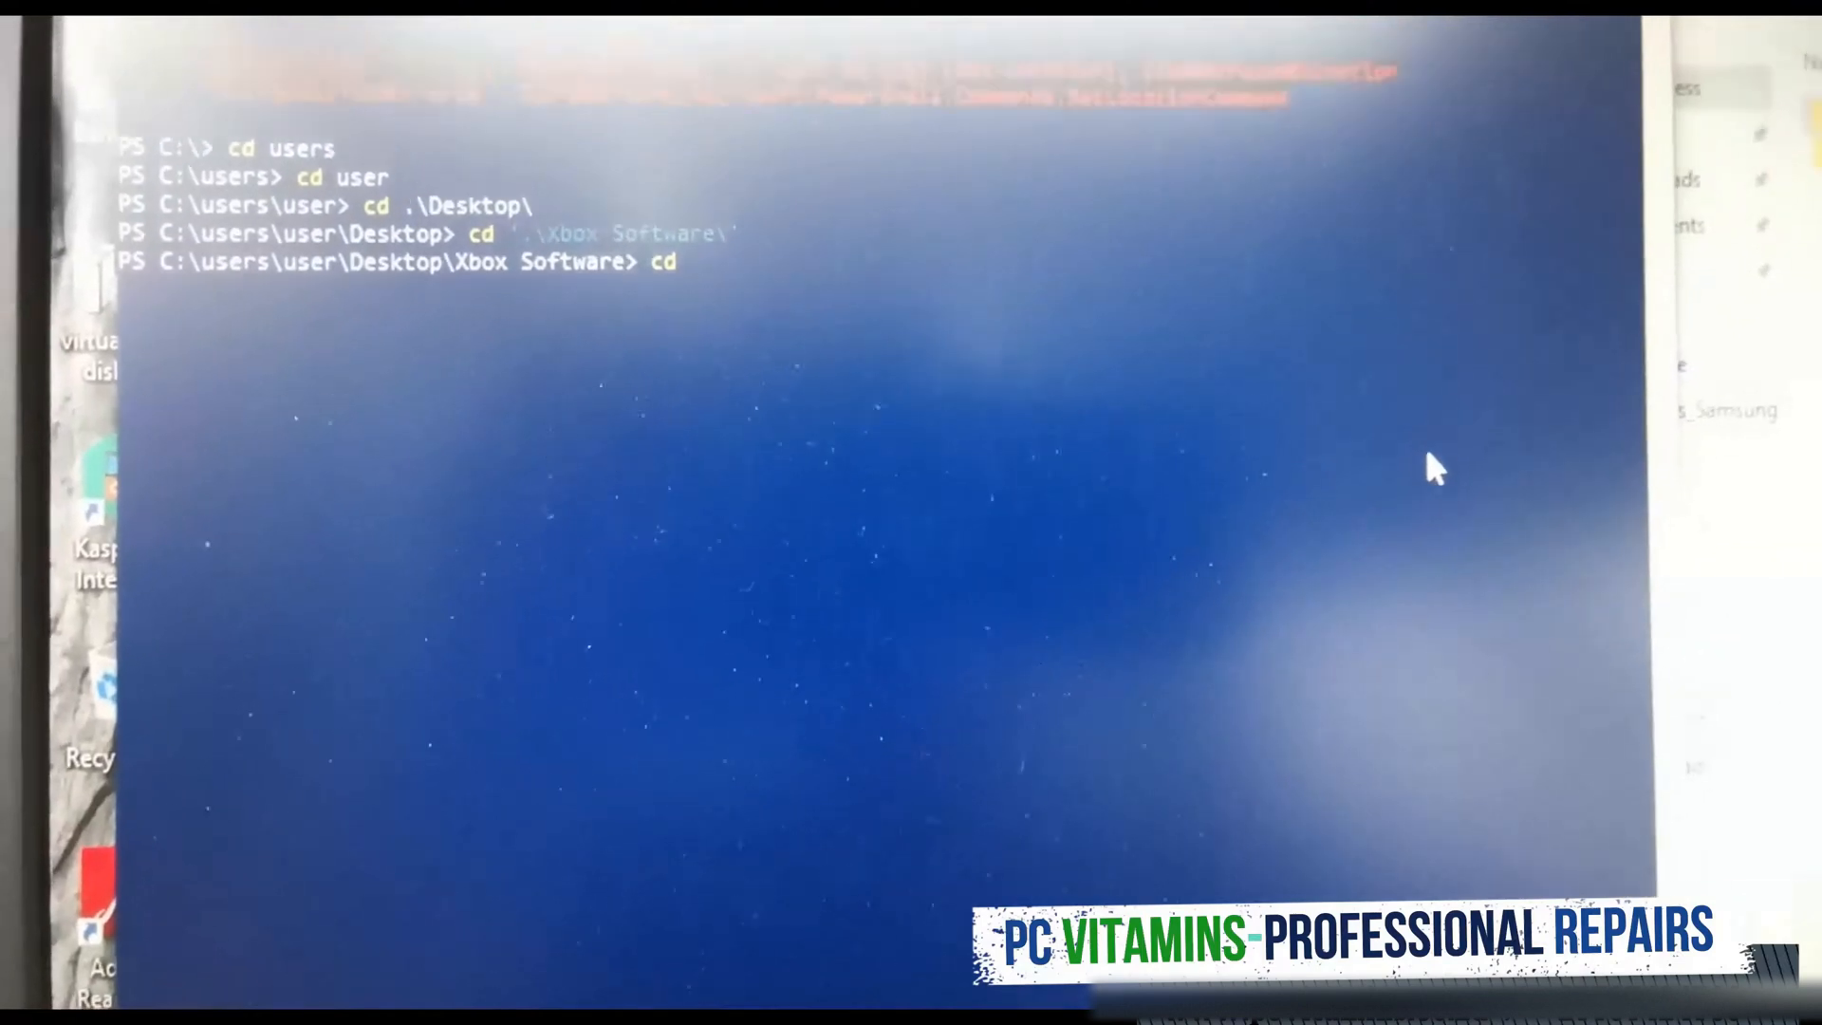
type(".\\xboxonehdd-master\\")
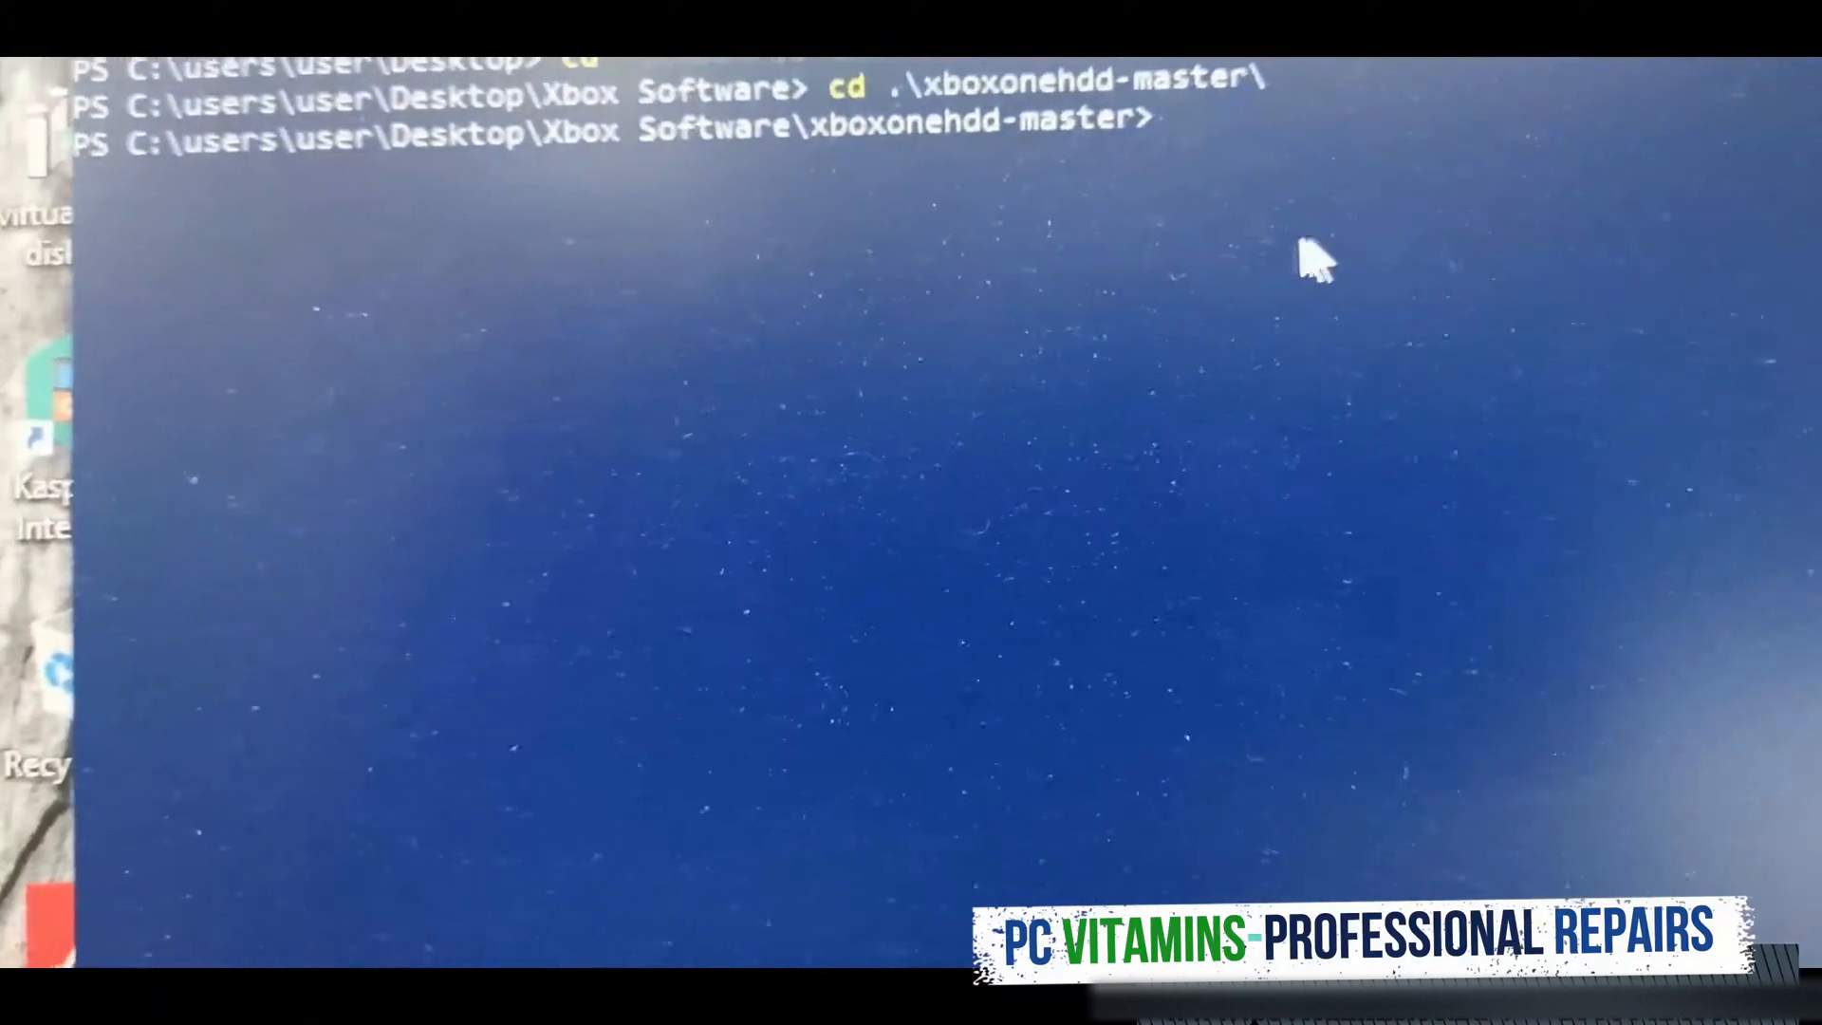
Step: Change into the win folder and enter the .\create_xbox_drive script name at the prompt
type("cd")
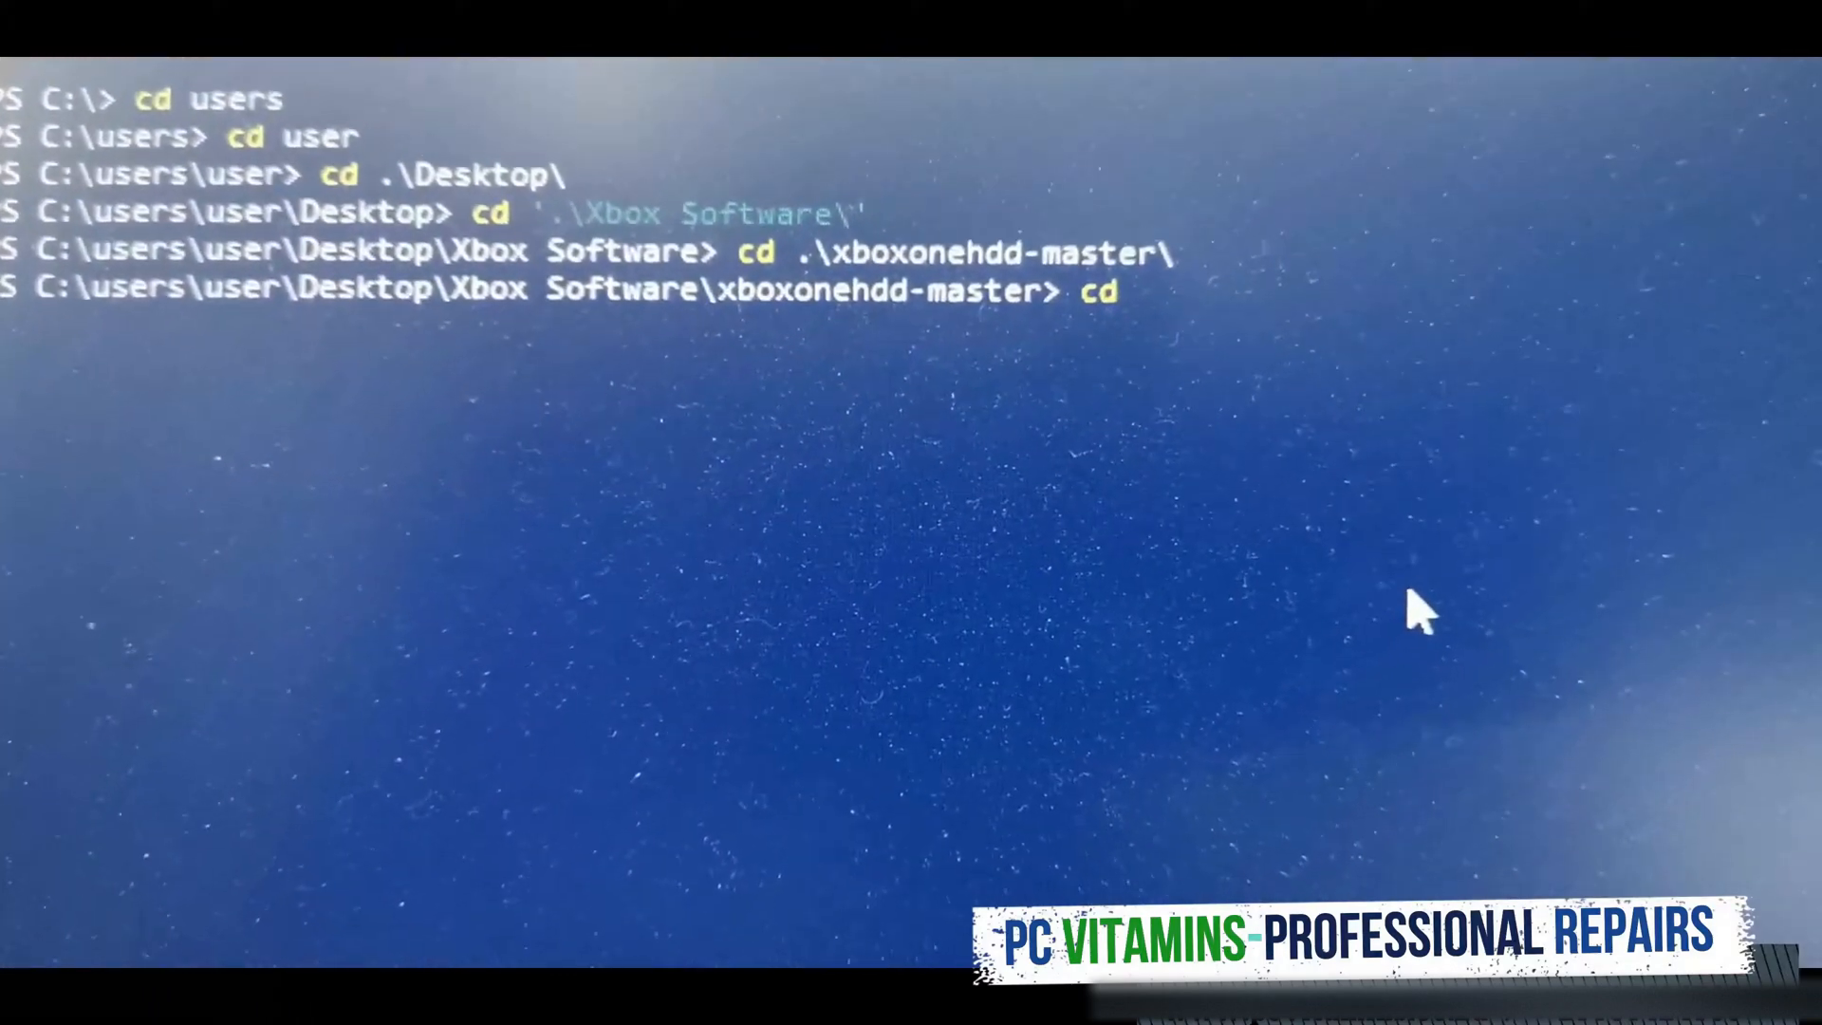
type("win")
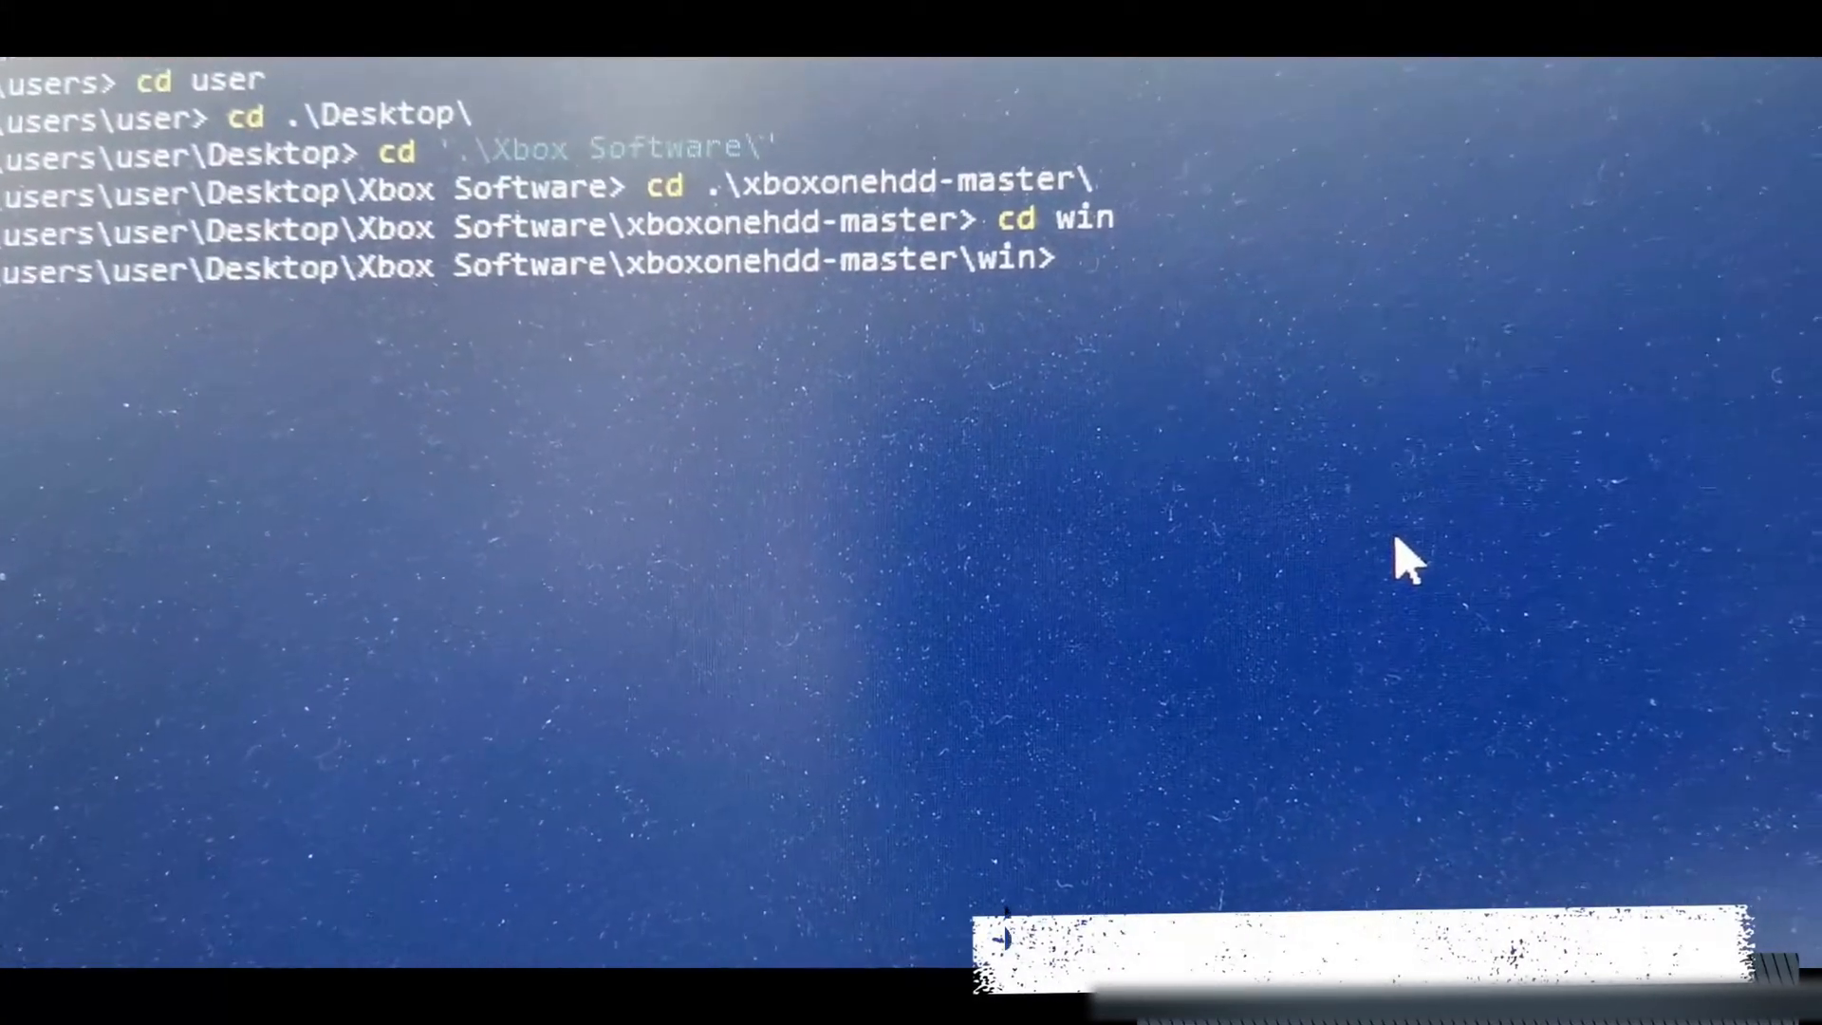
type(".\\create_xbox_drive.bat")
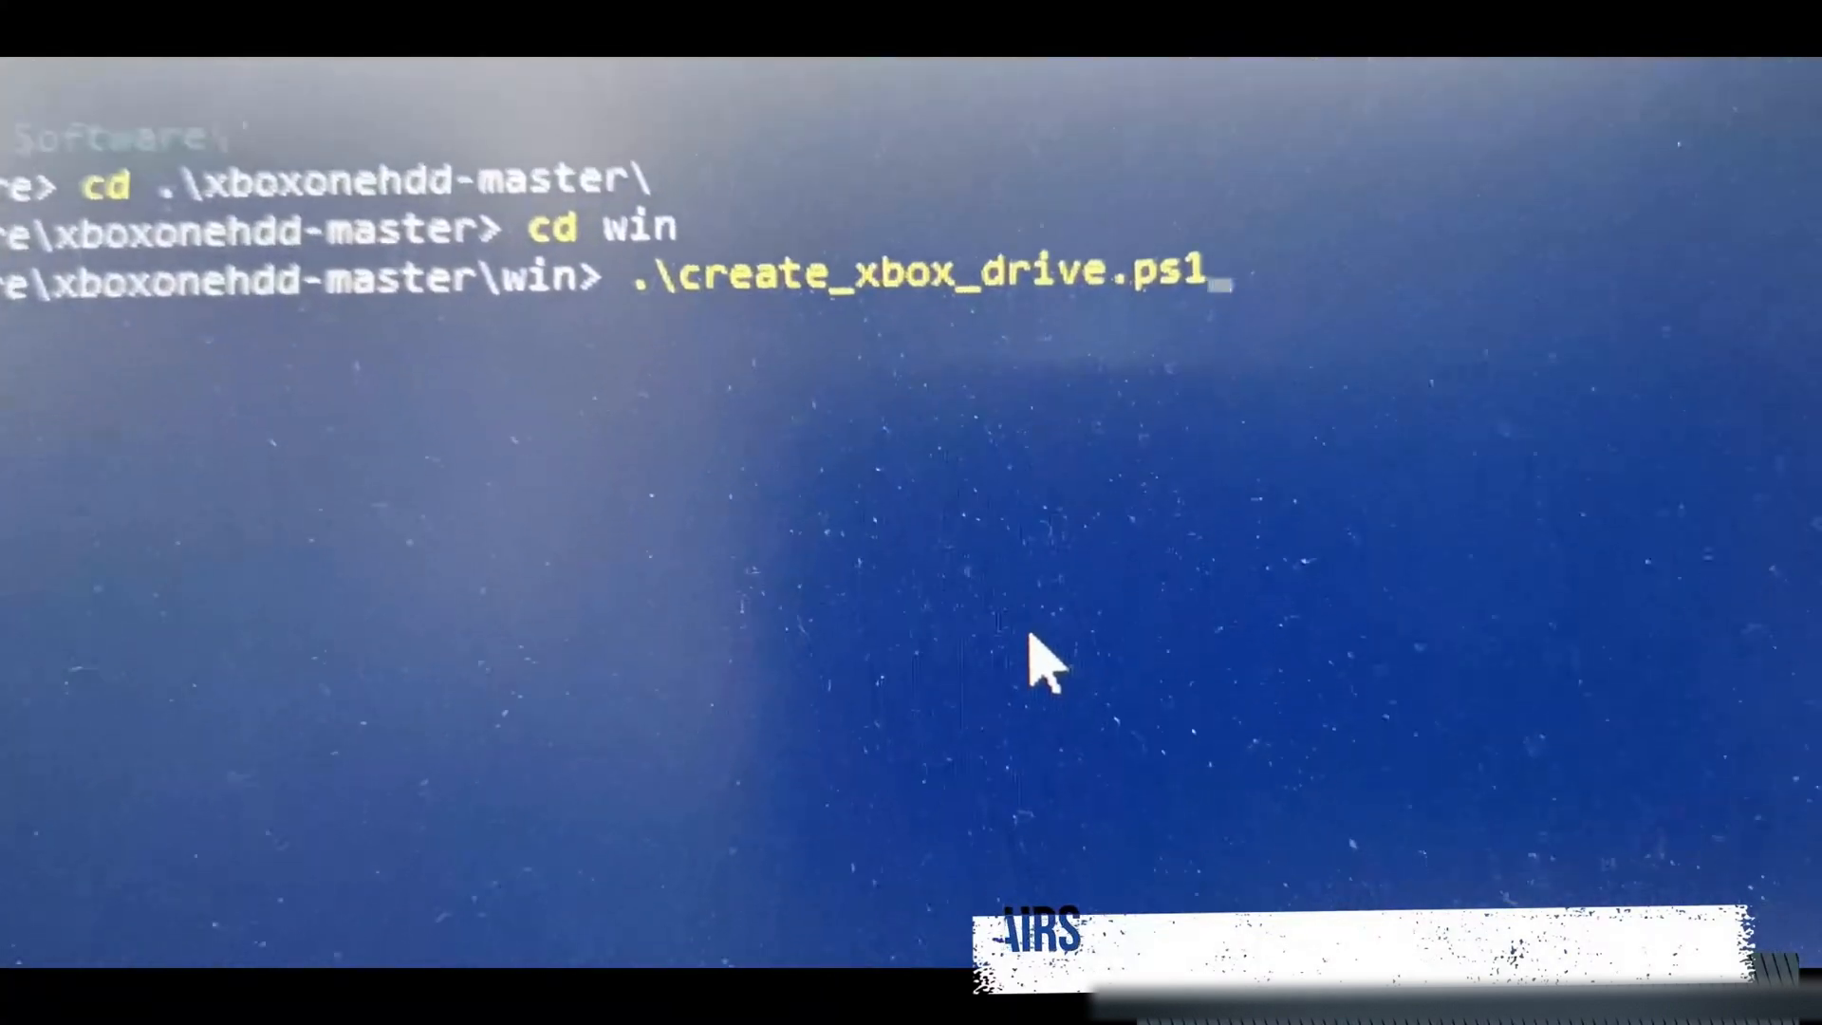
Step: Run the drive creation script and choose option a to replace the drive without an original
key("Enter")
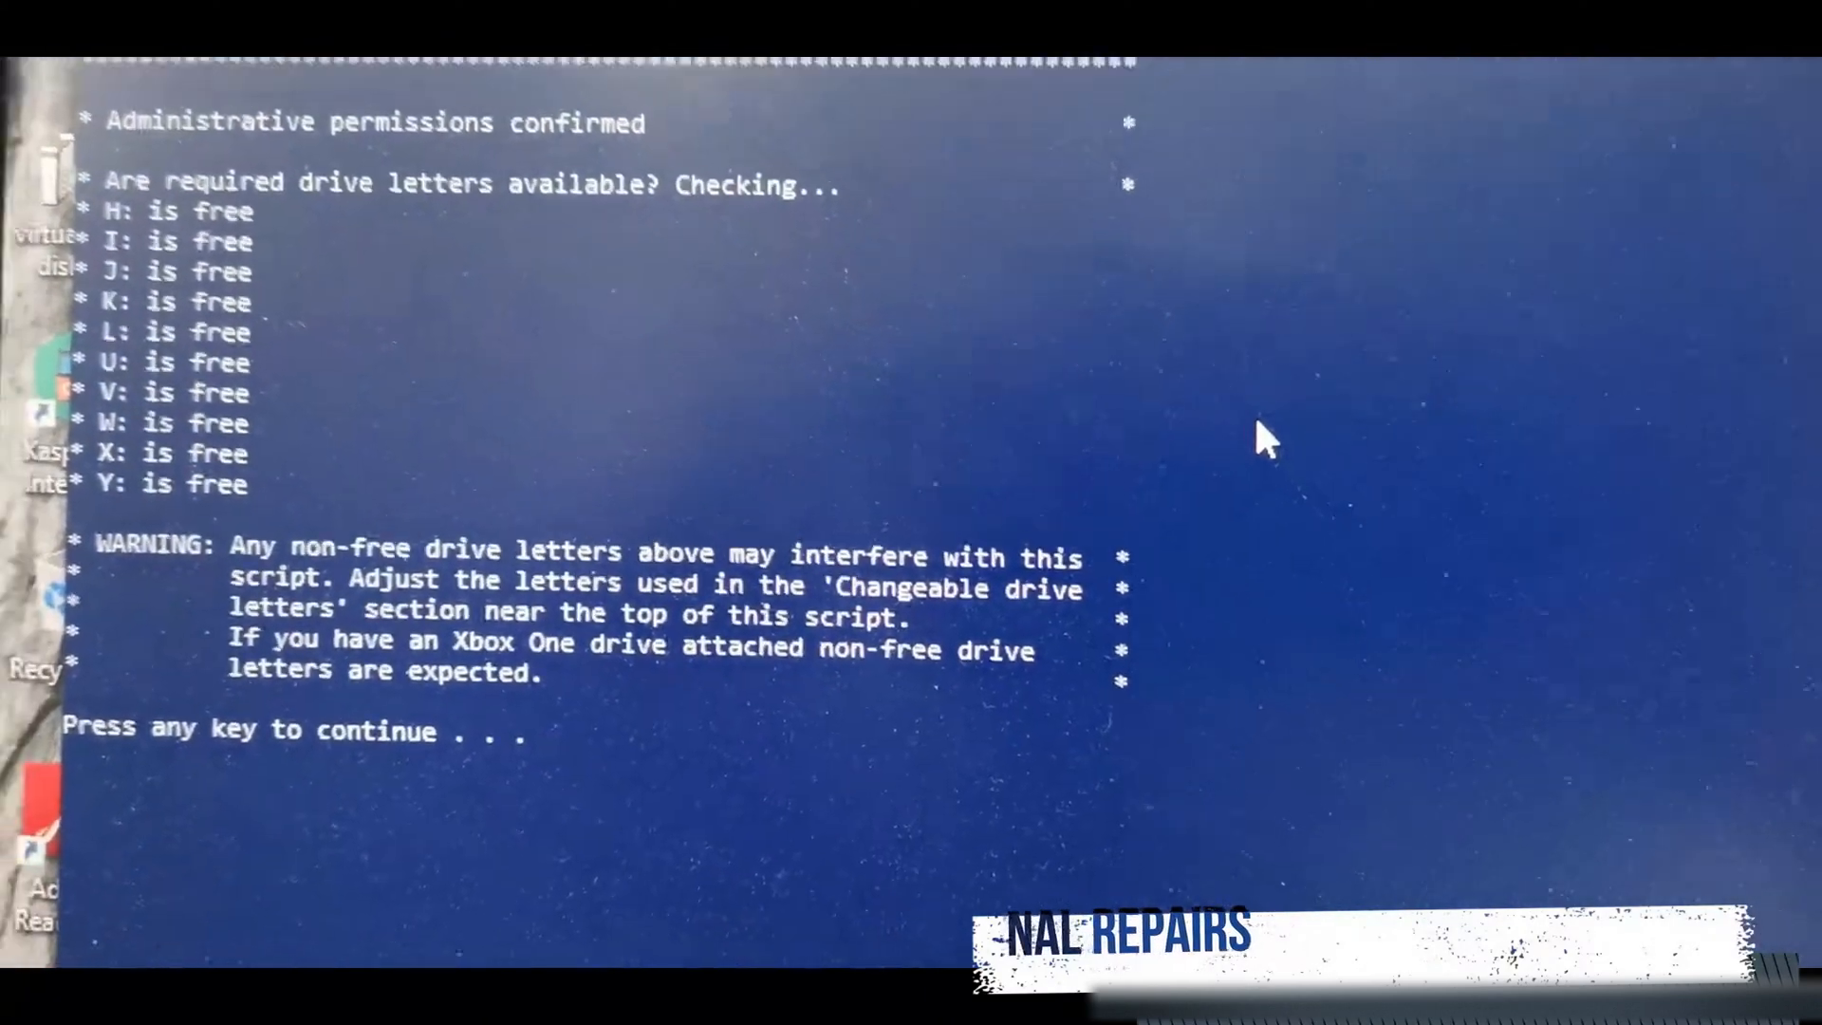
key("enter")
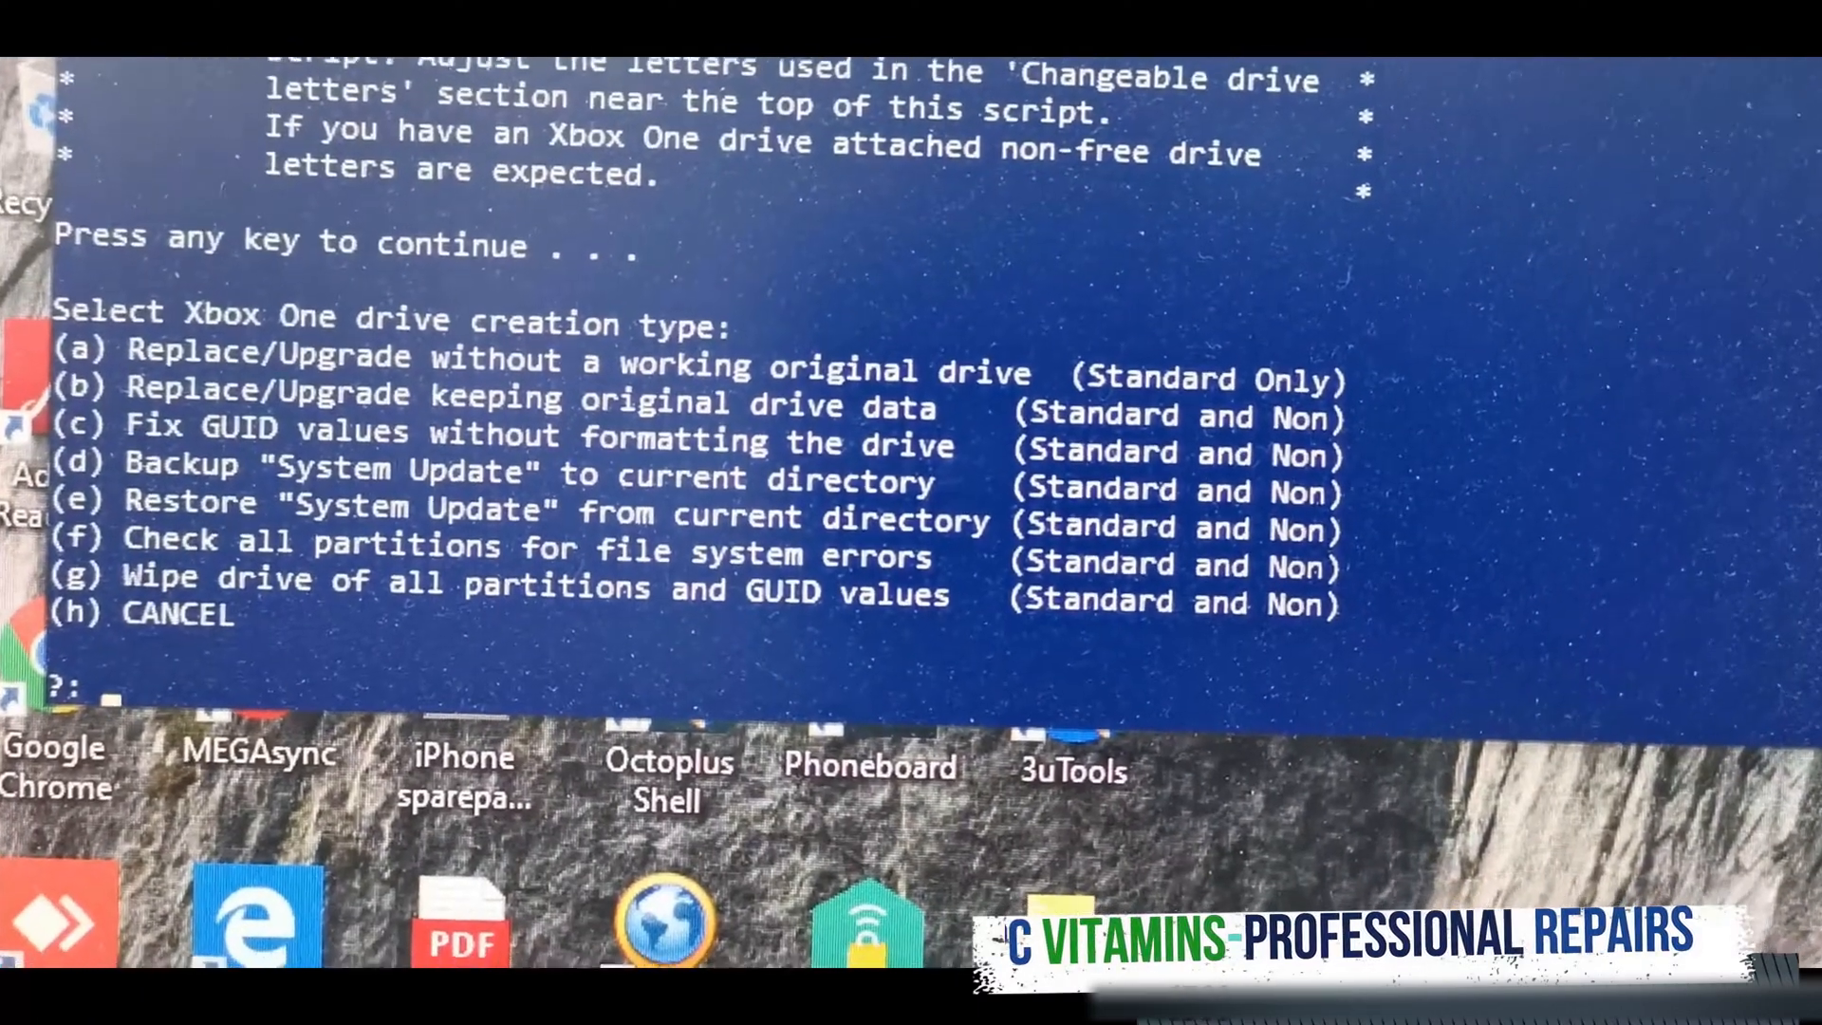
type("a")
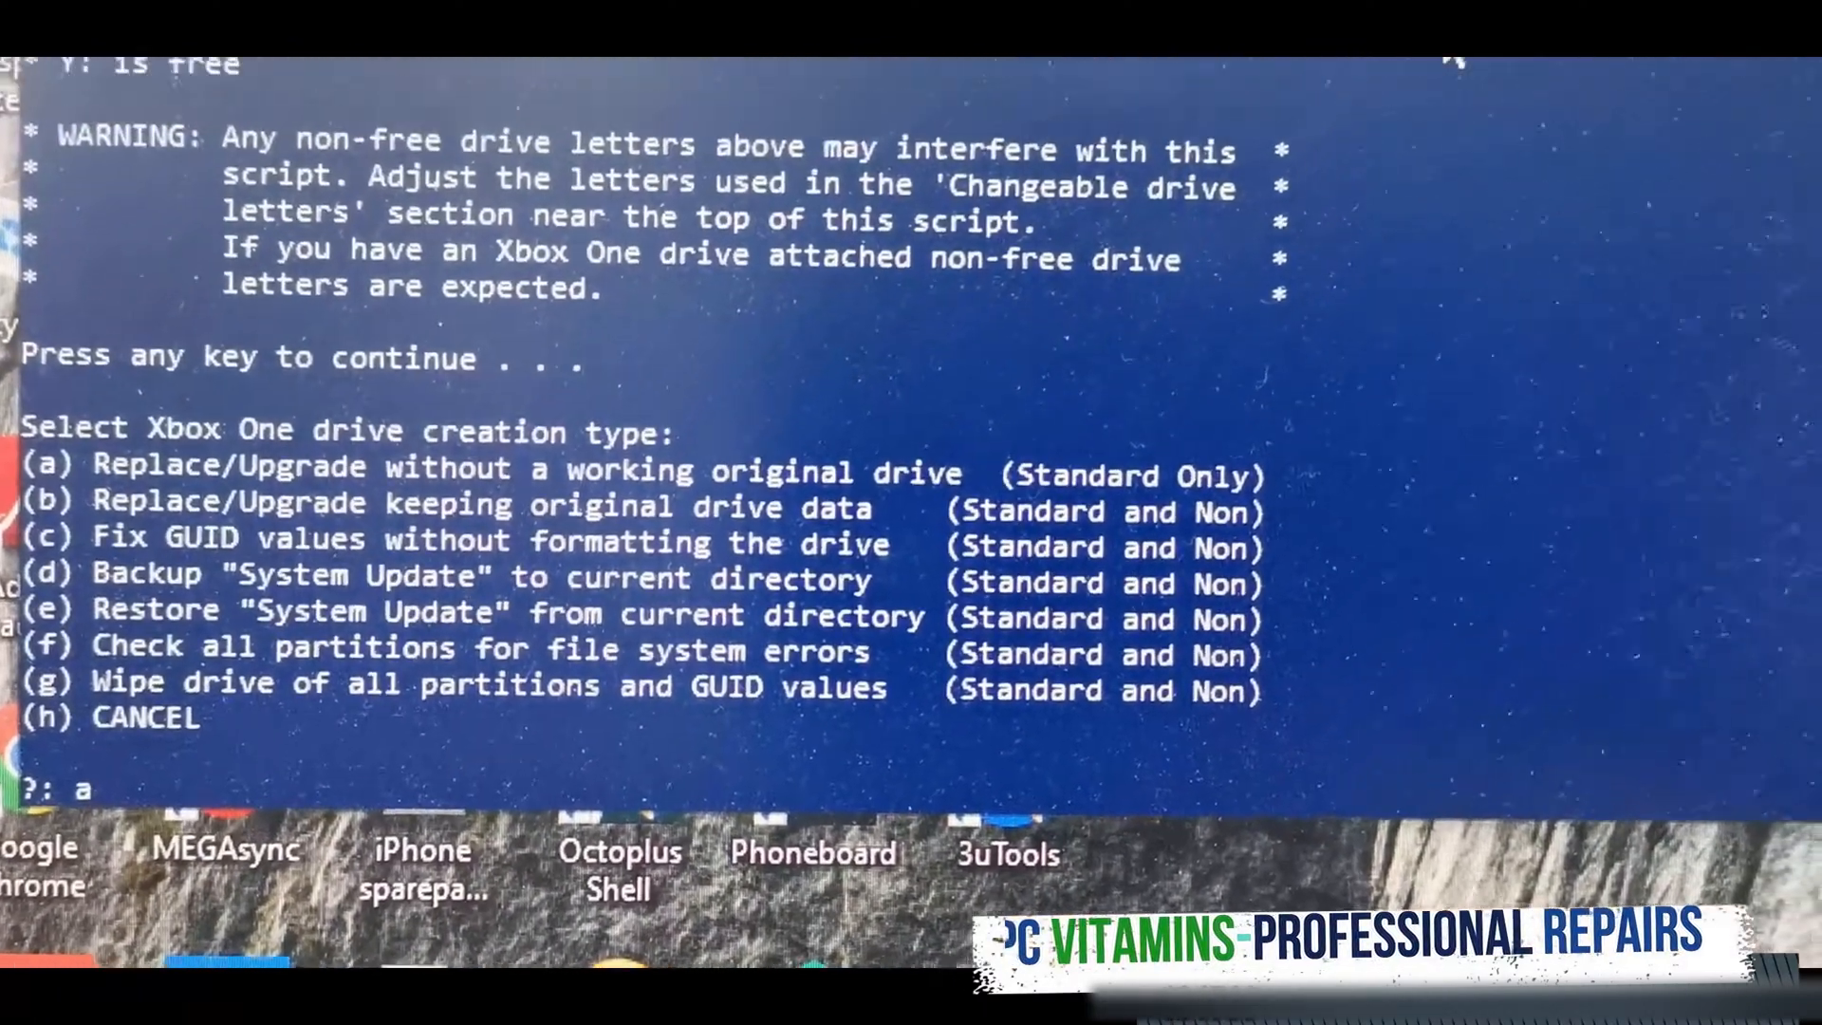
key("enter")
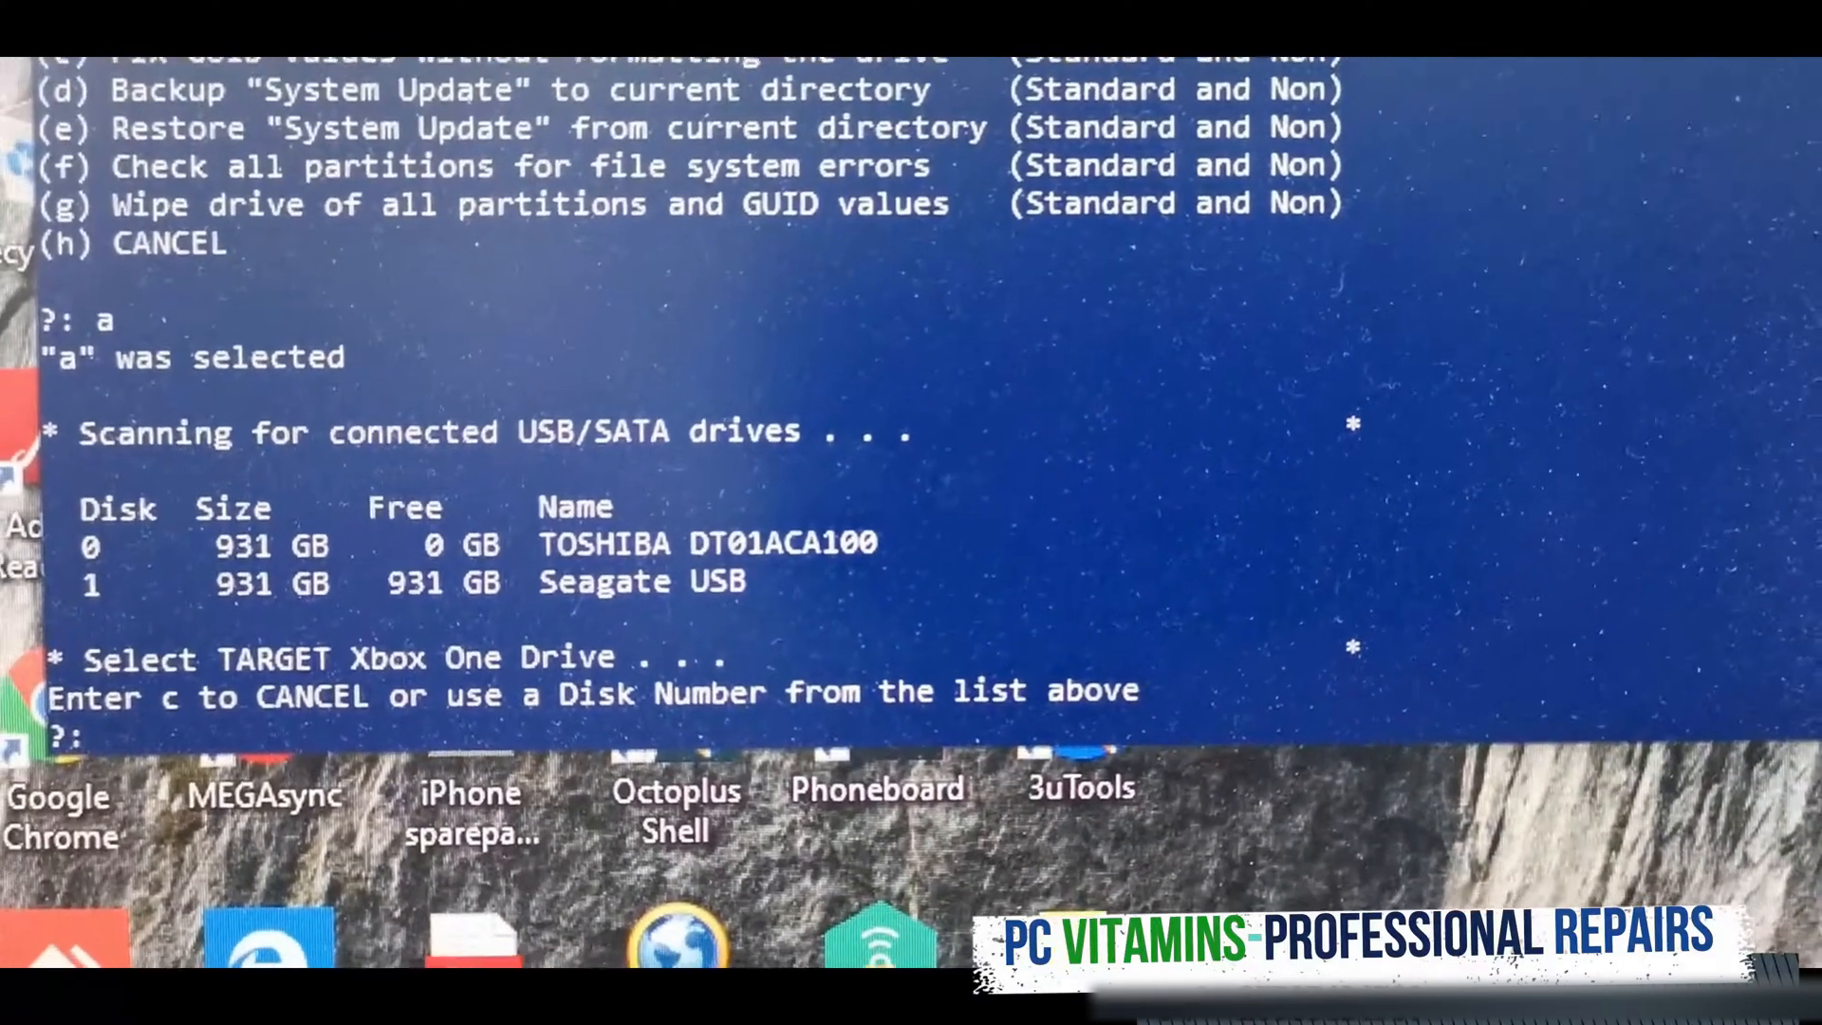
Step: Select disk 1 and format it with layout b, the 1TB Standard Xbox One partition scheme
type("1")
type("y")
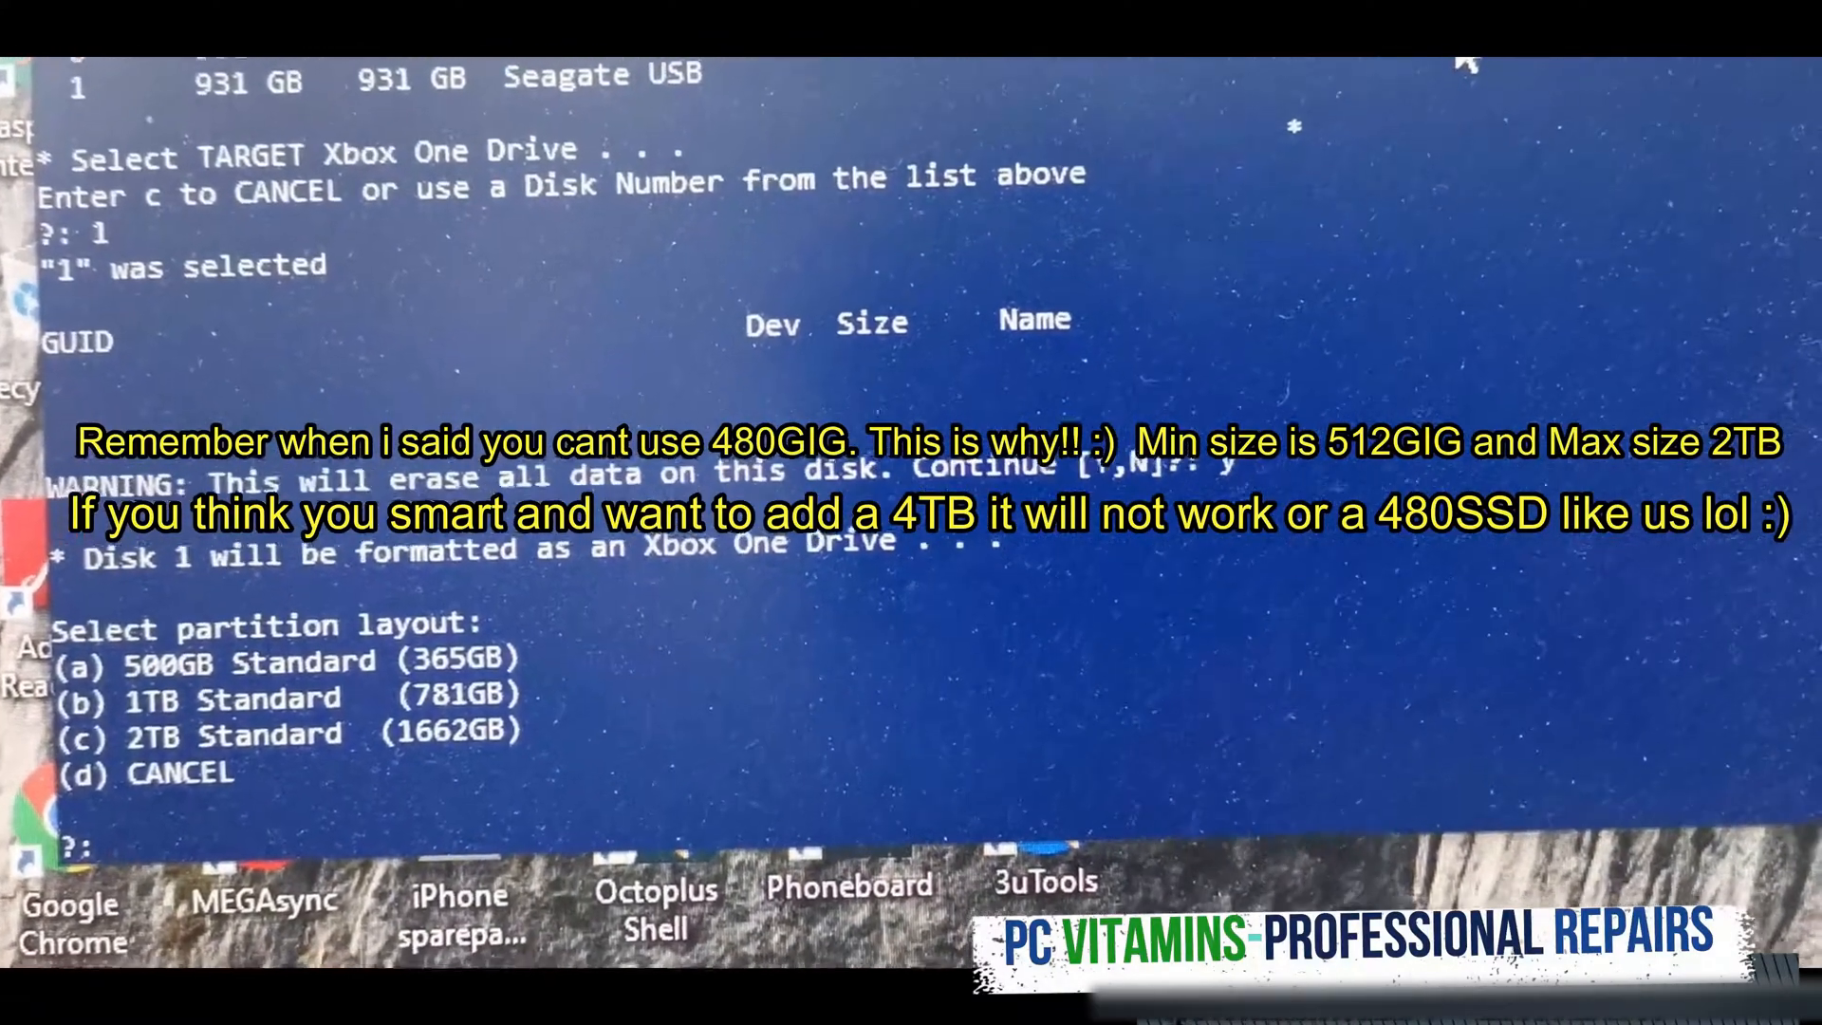
type("b")
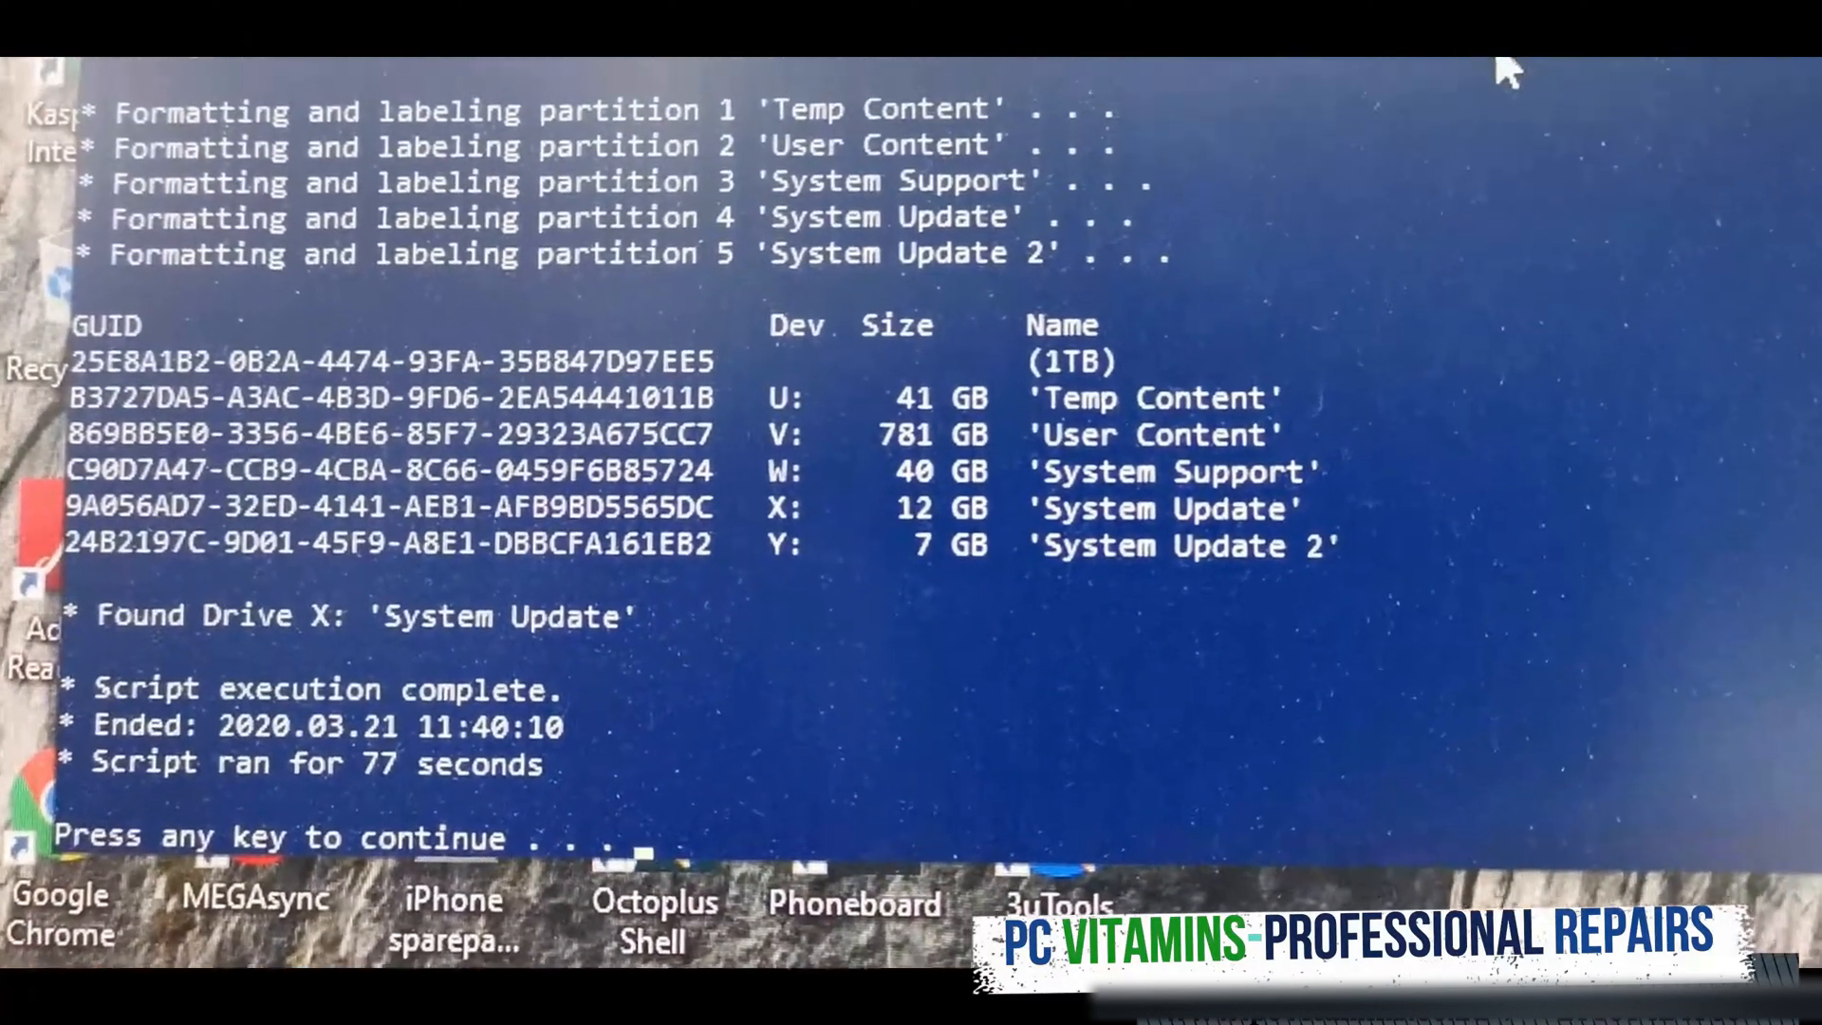
key("enter")
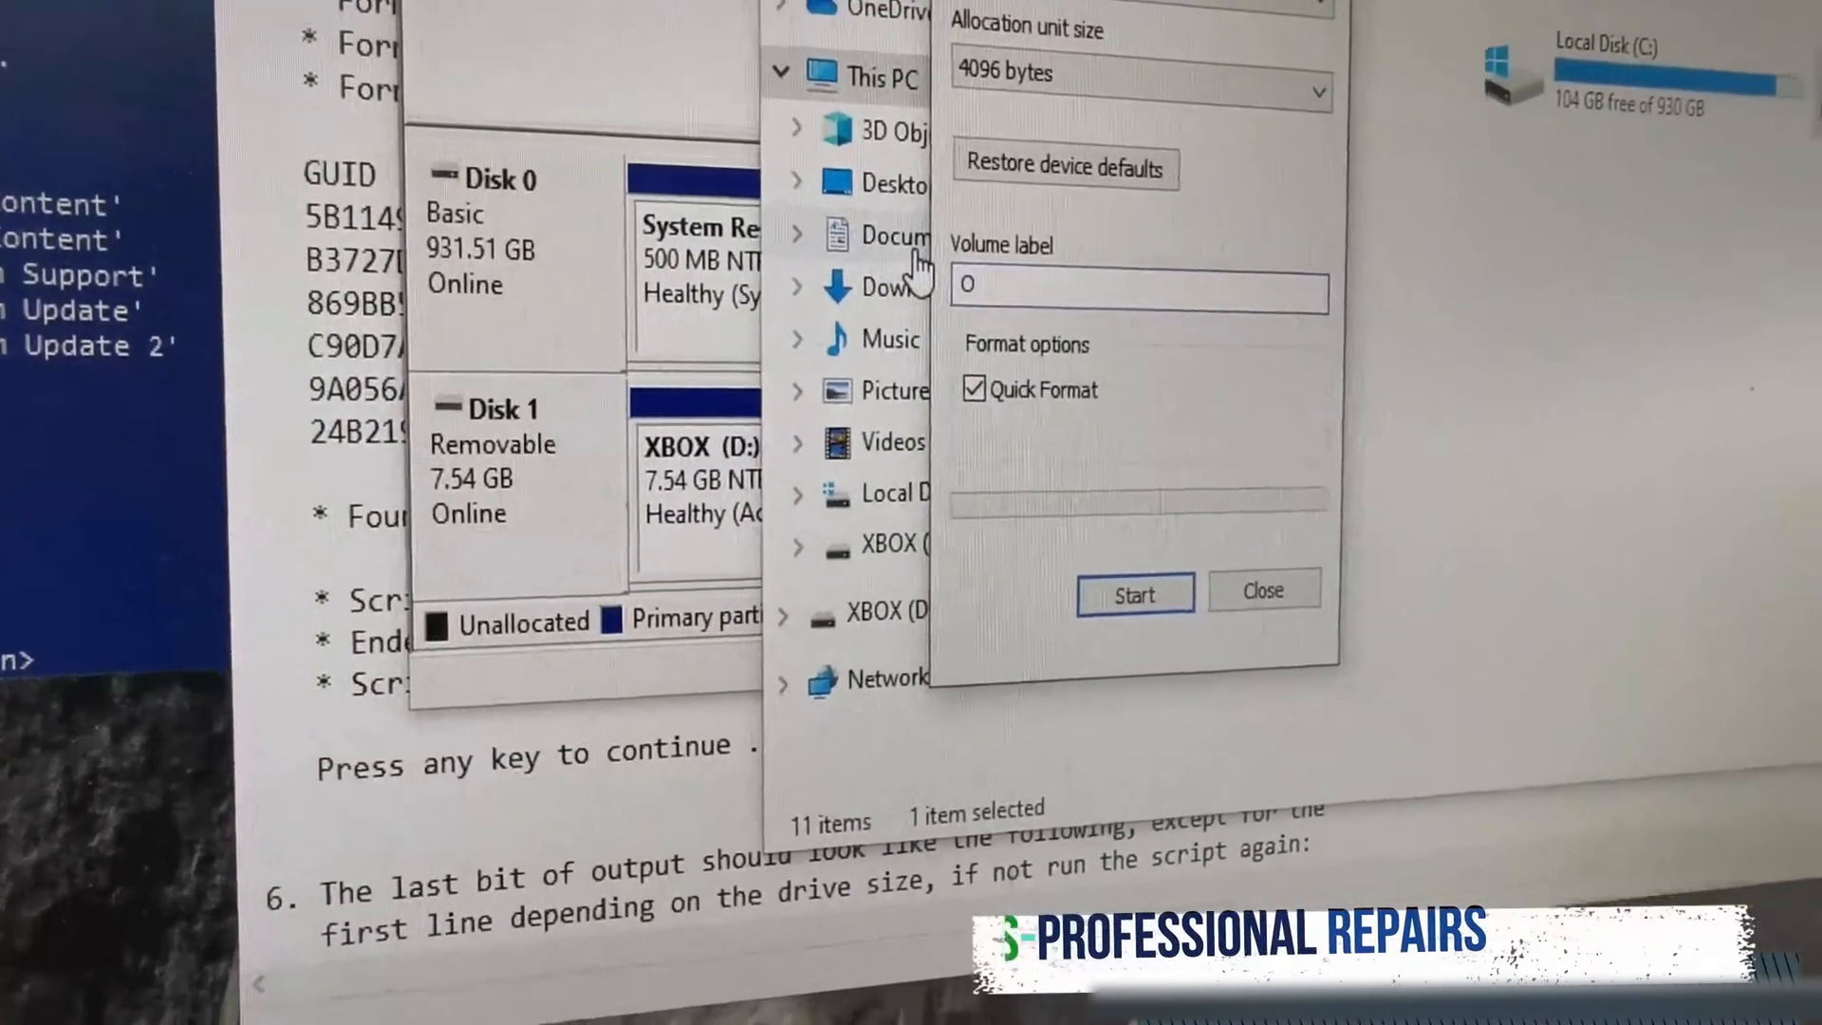
Step: Set the flash drive's file system to NTFS with volume label OSU1 in the Format dialog
type("SU1")
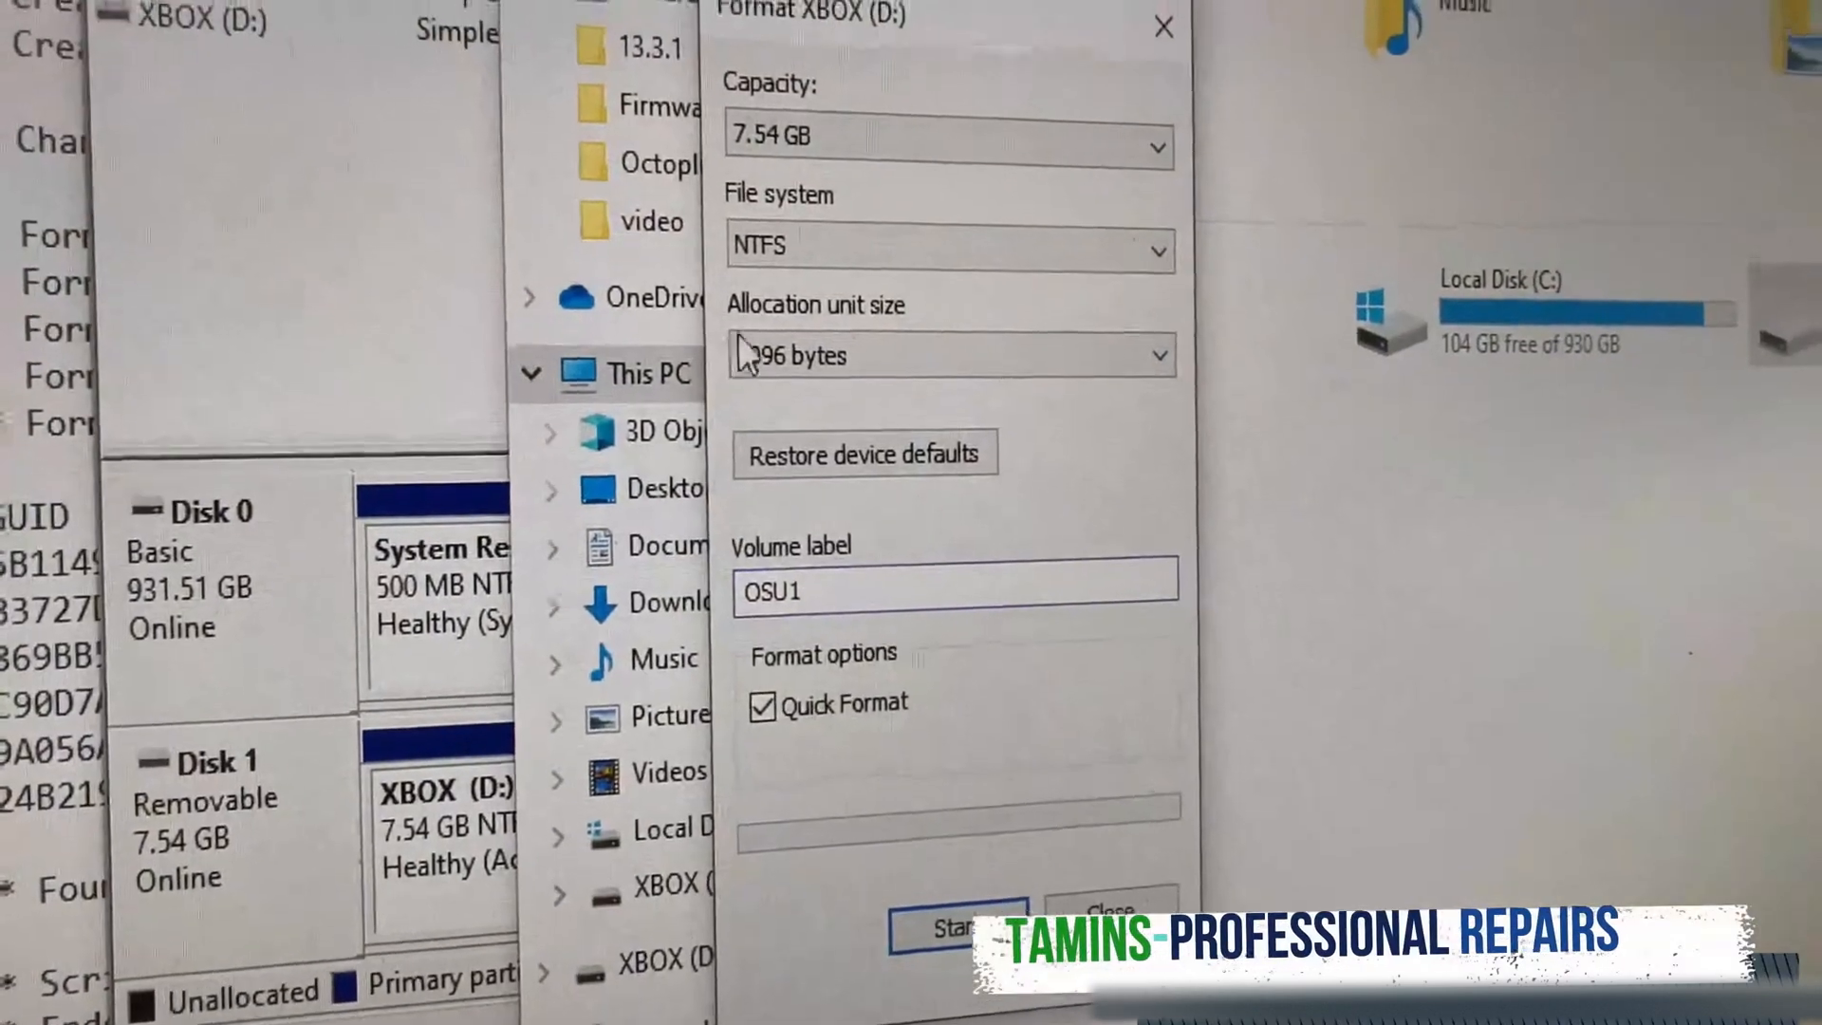
left_click(947, 250)
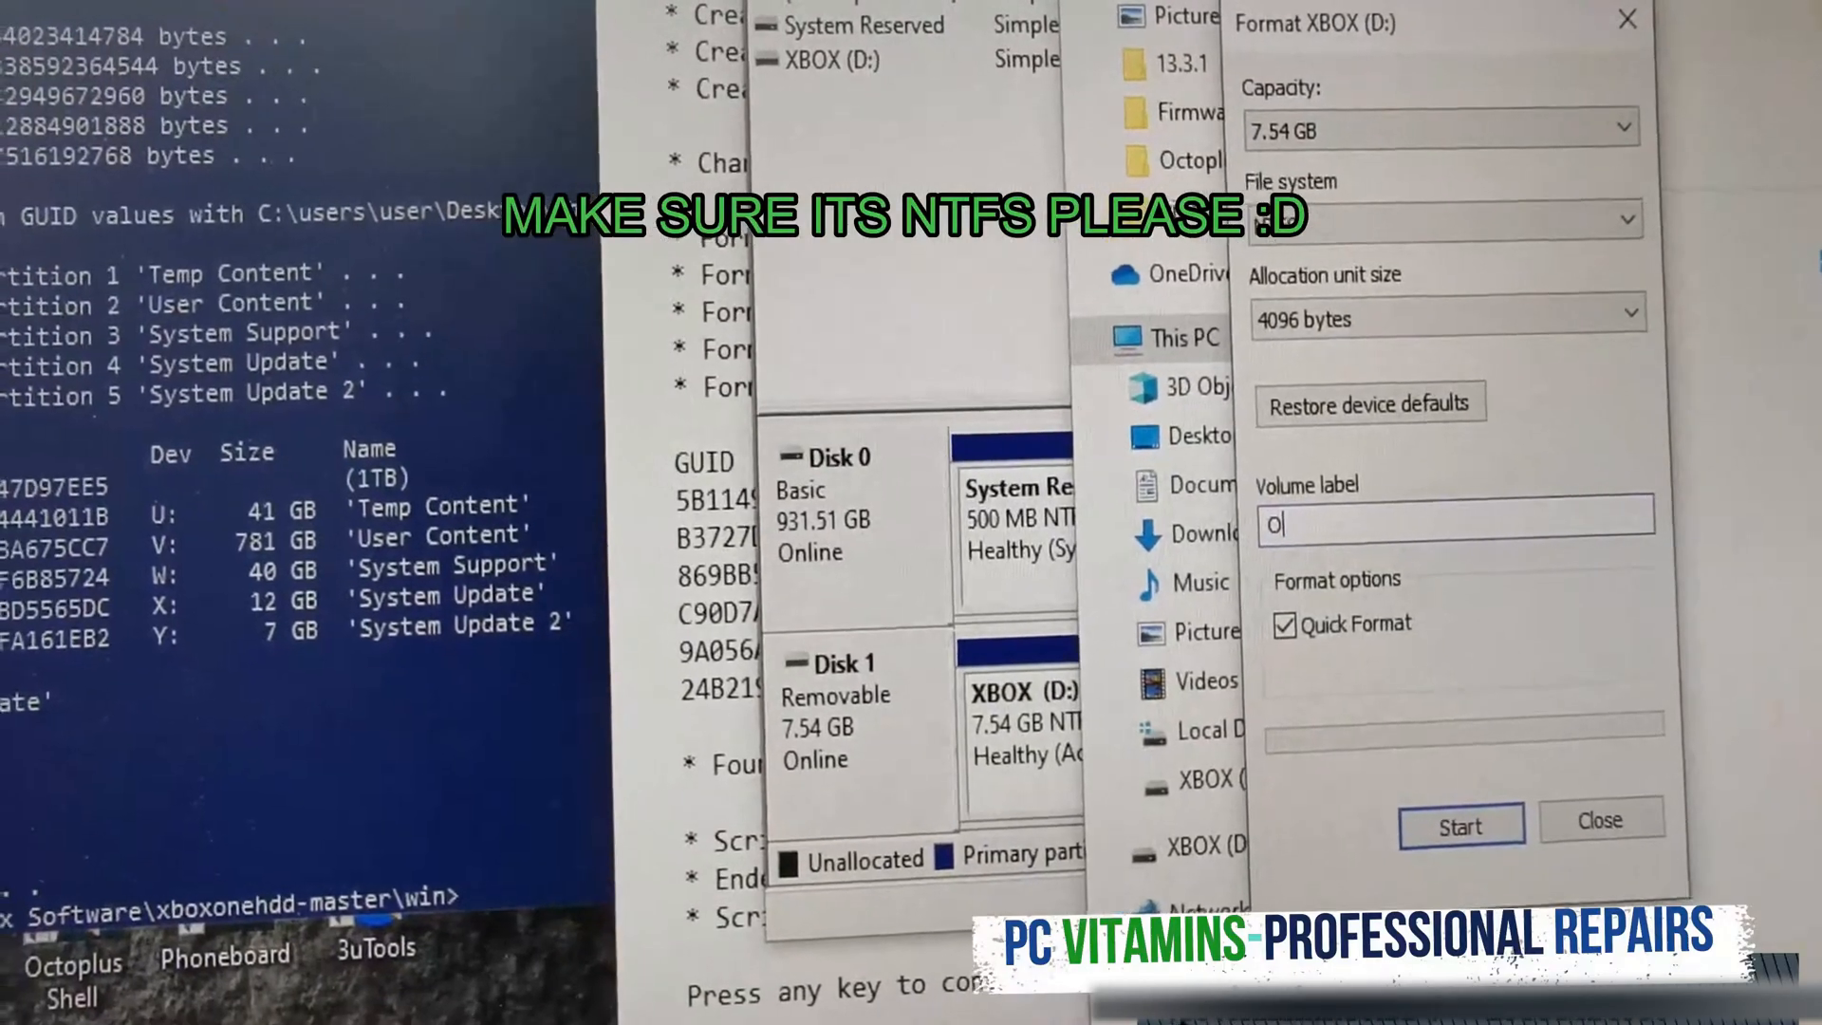
type("SU1")
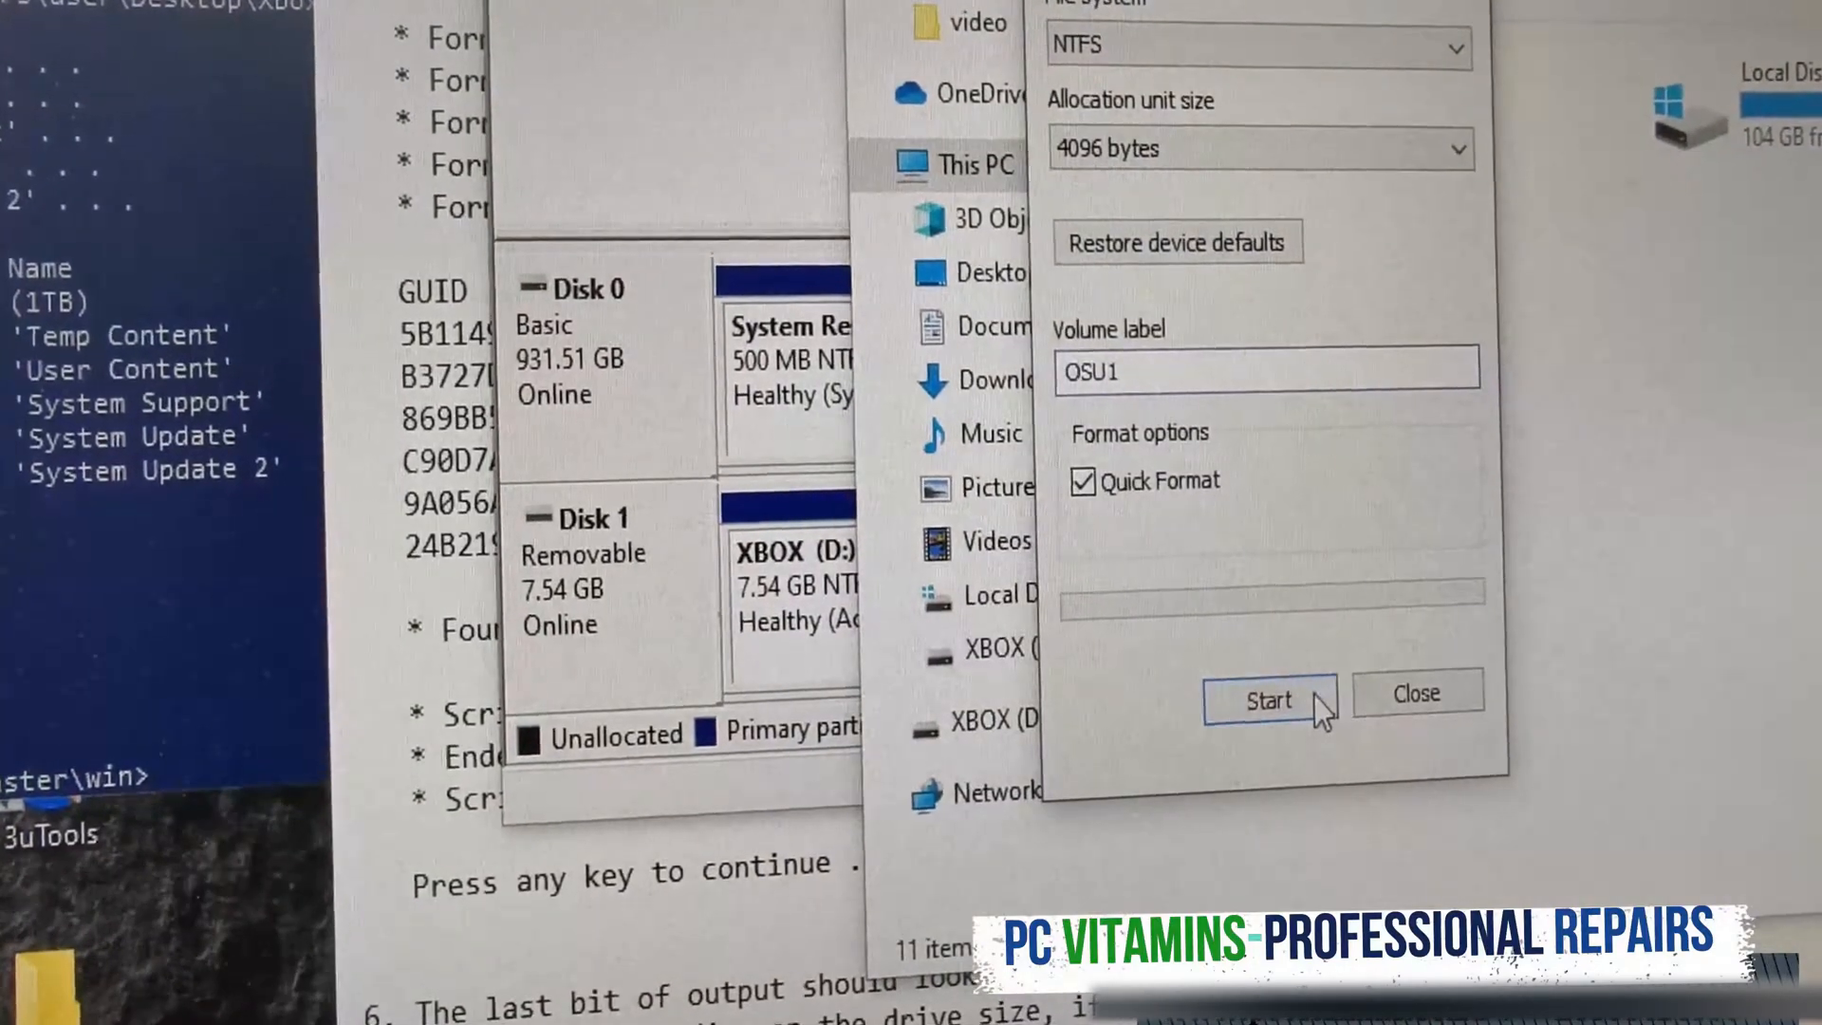
Step: Start the quick format, accept the erase warning and dismiss the completion message
left_click(1266, 700)
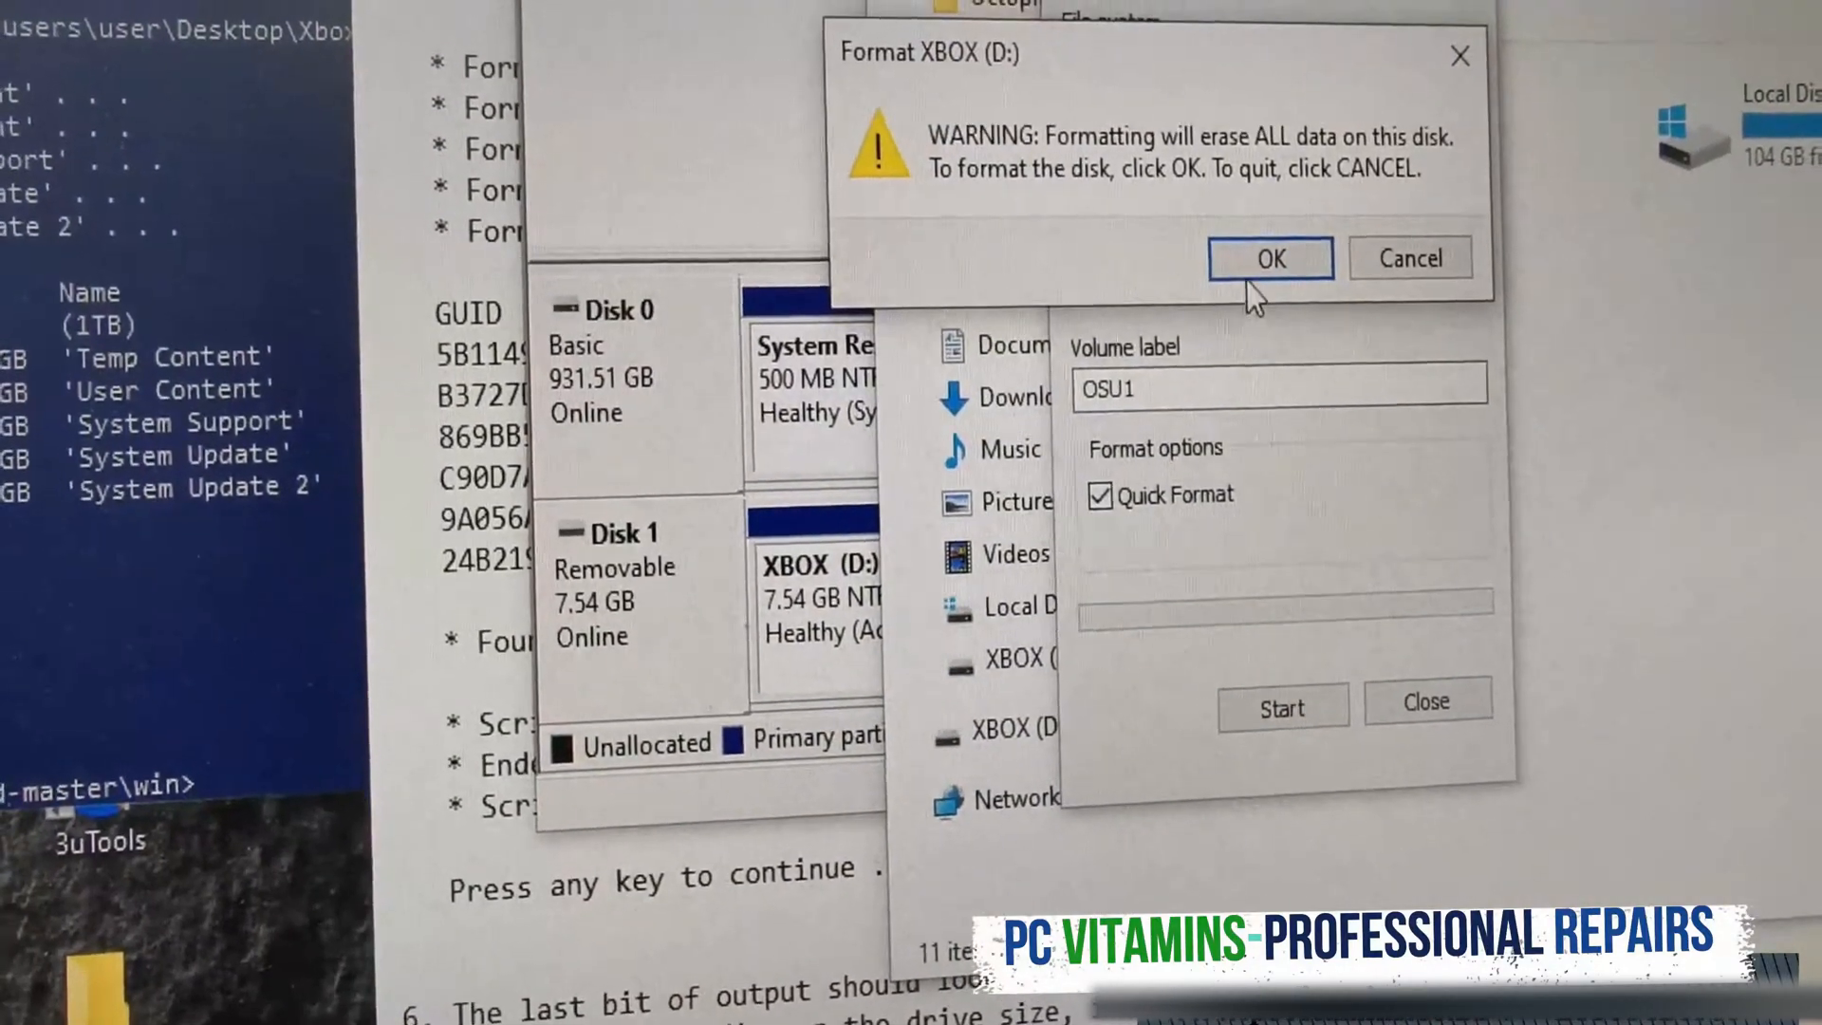
left_click(1270, 258)
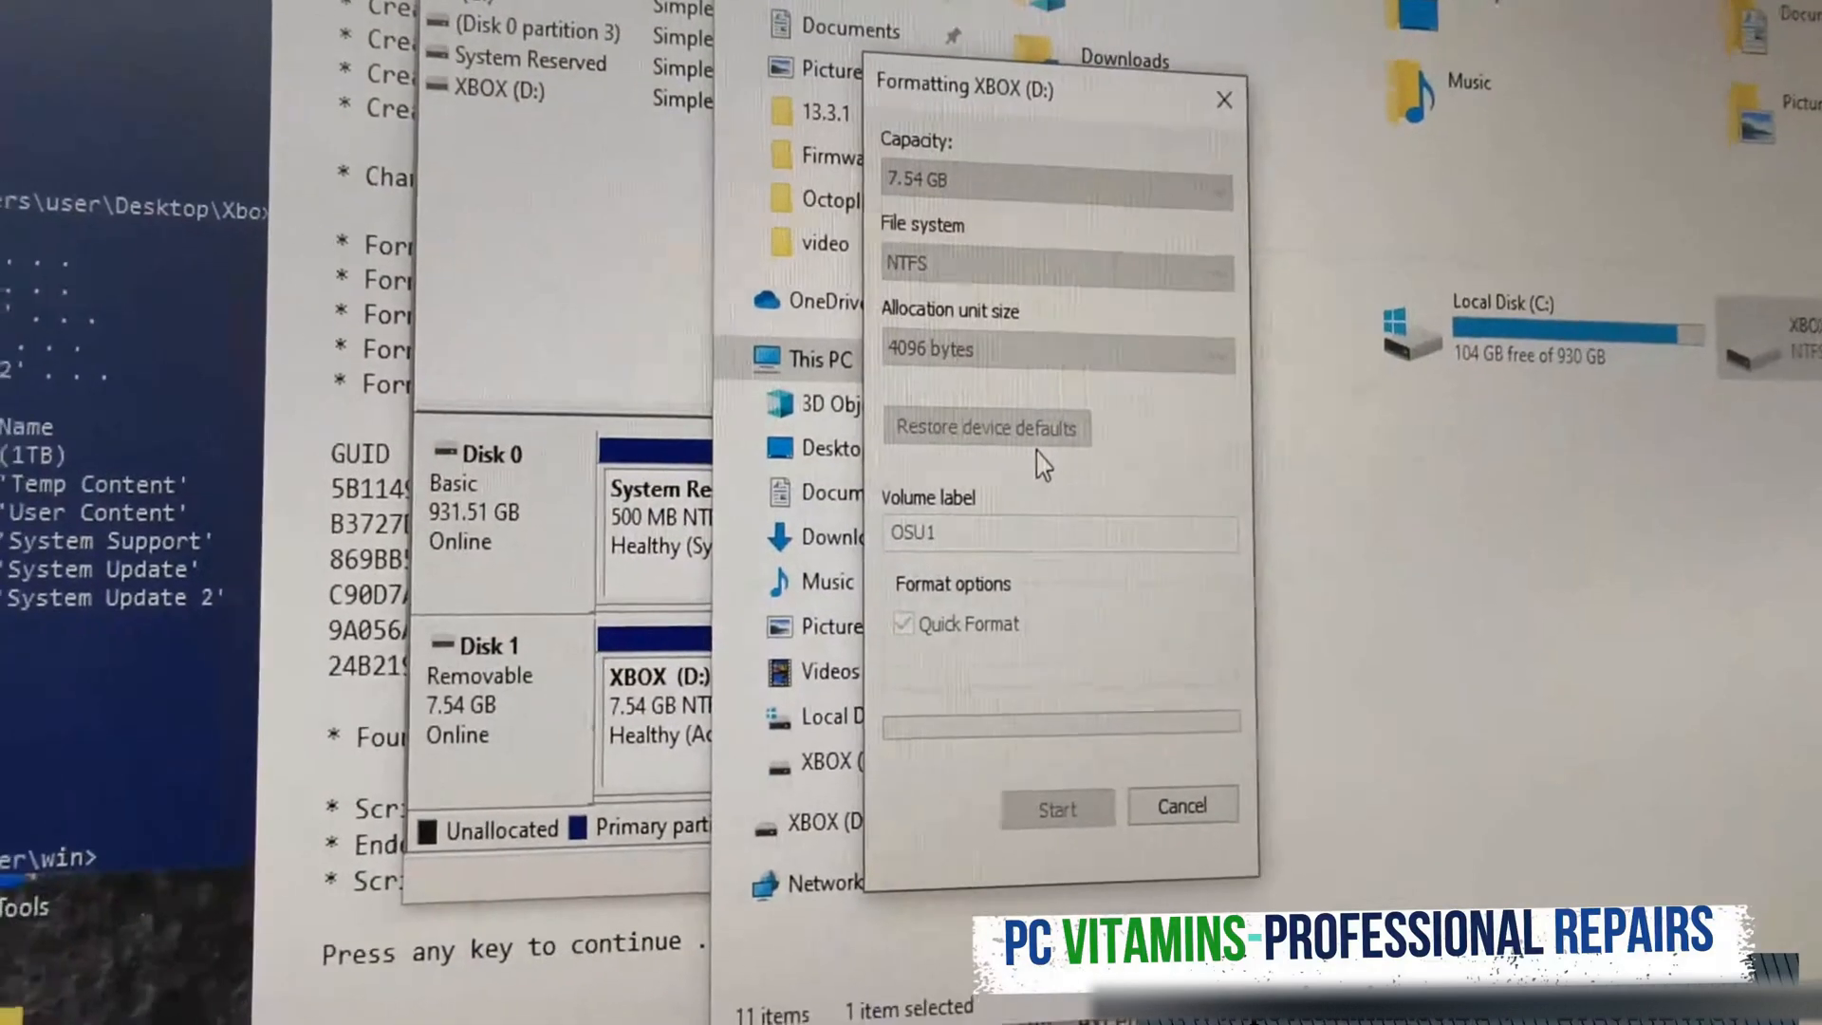
left_click(1057, 808)
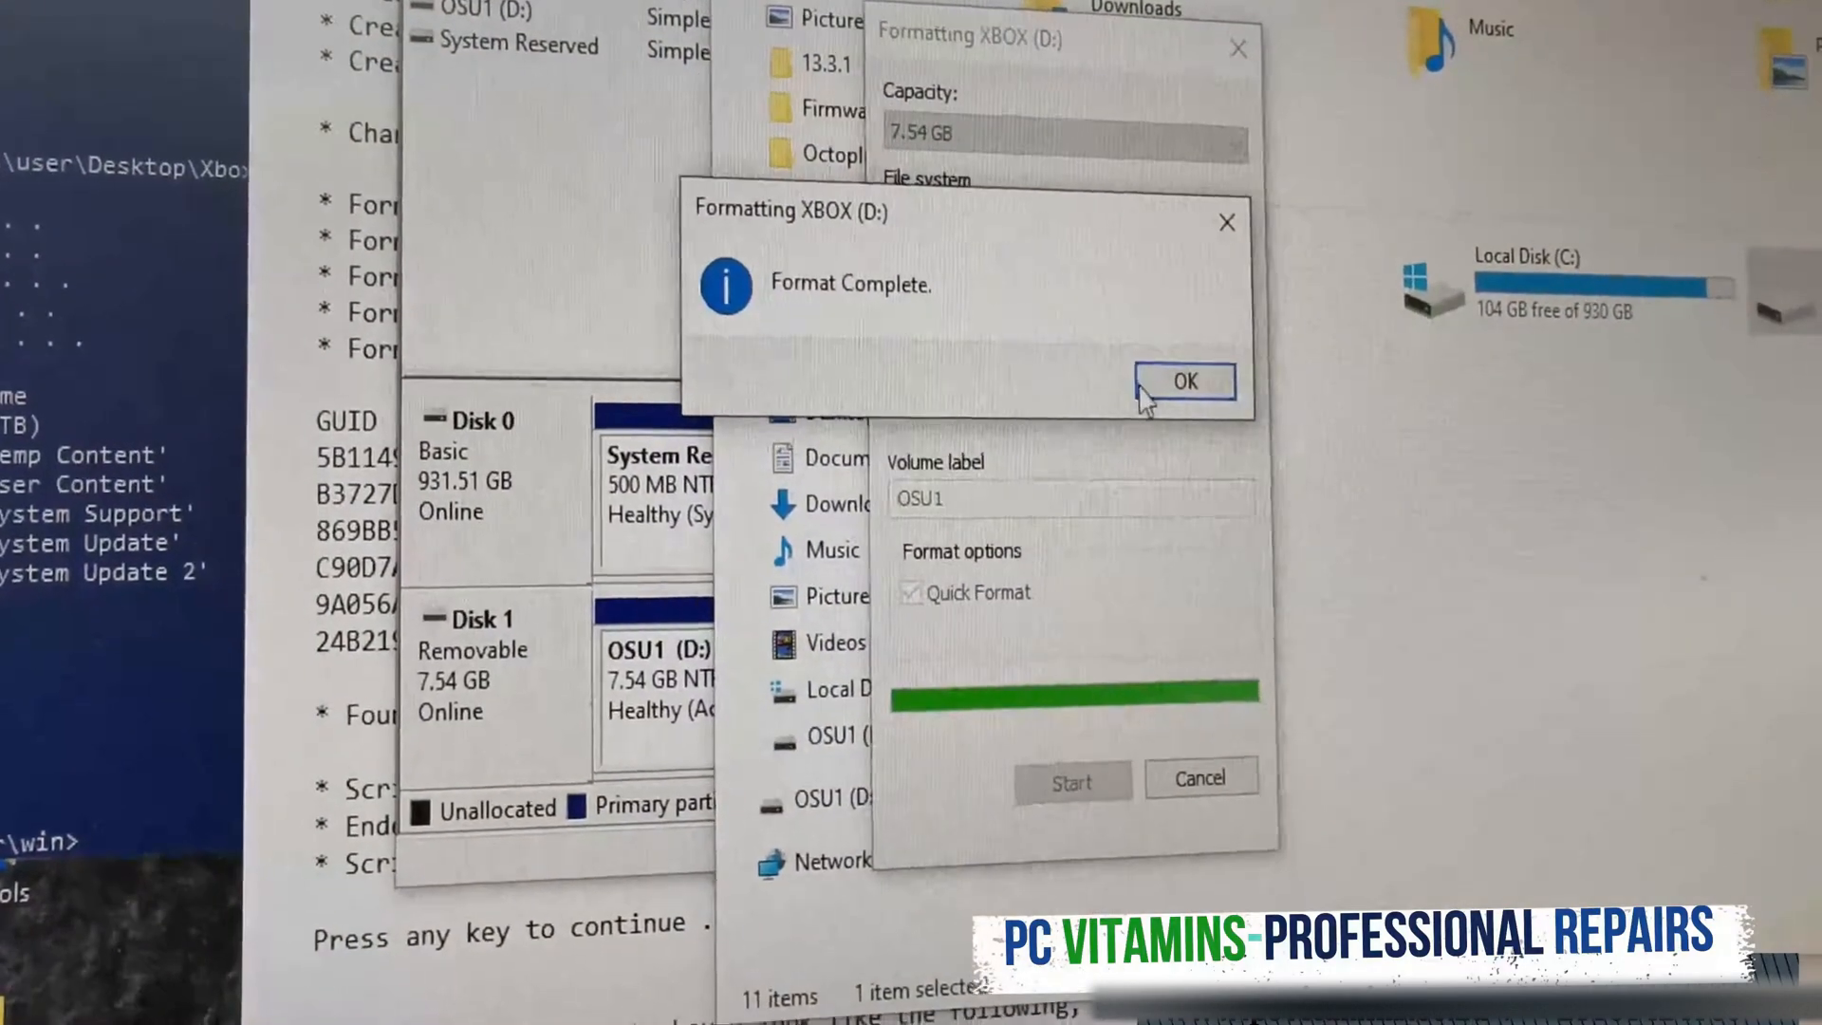
left_click(1182, 382)
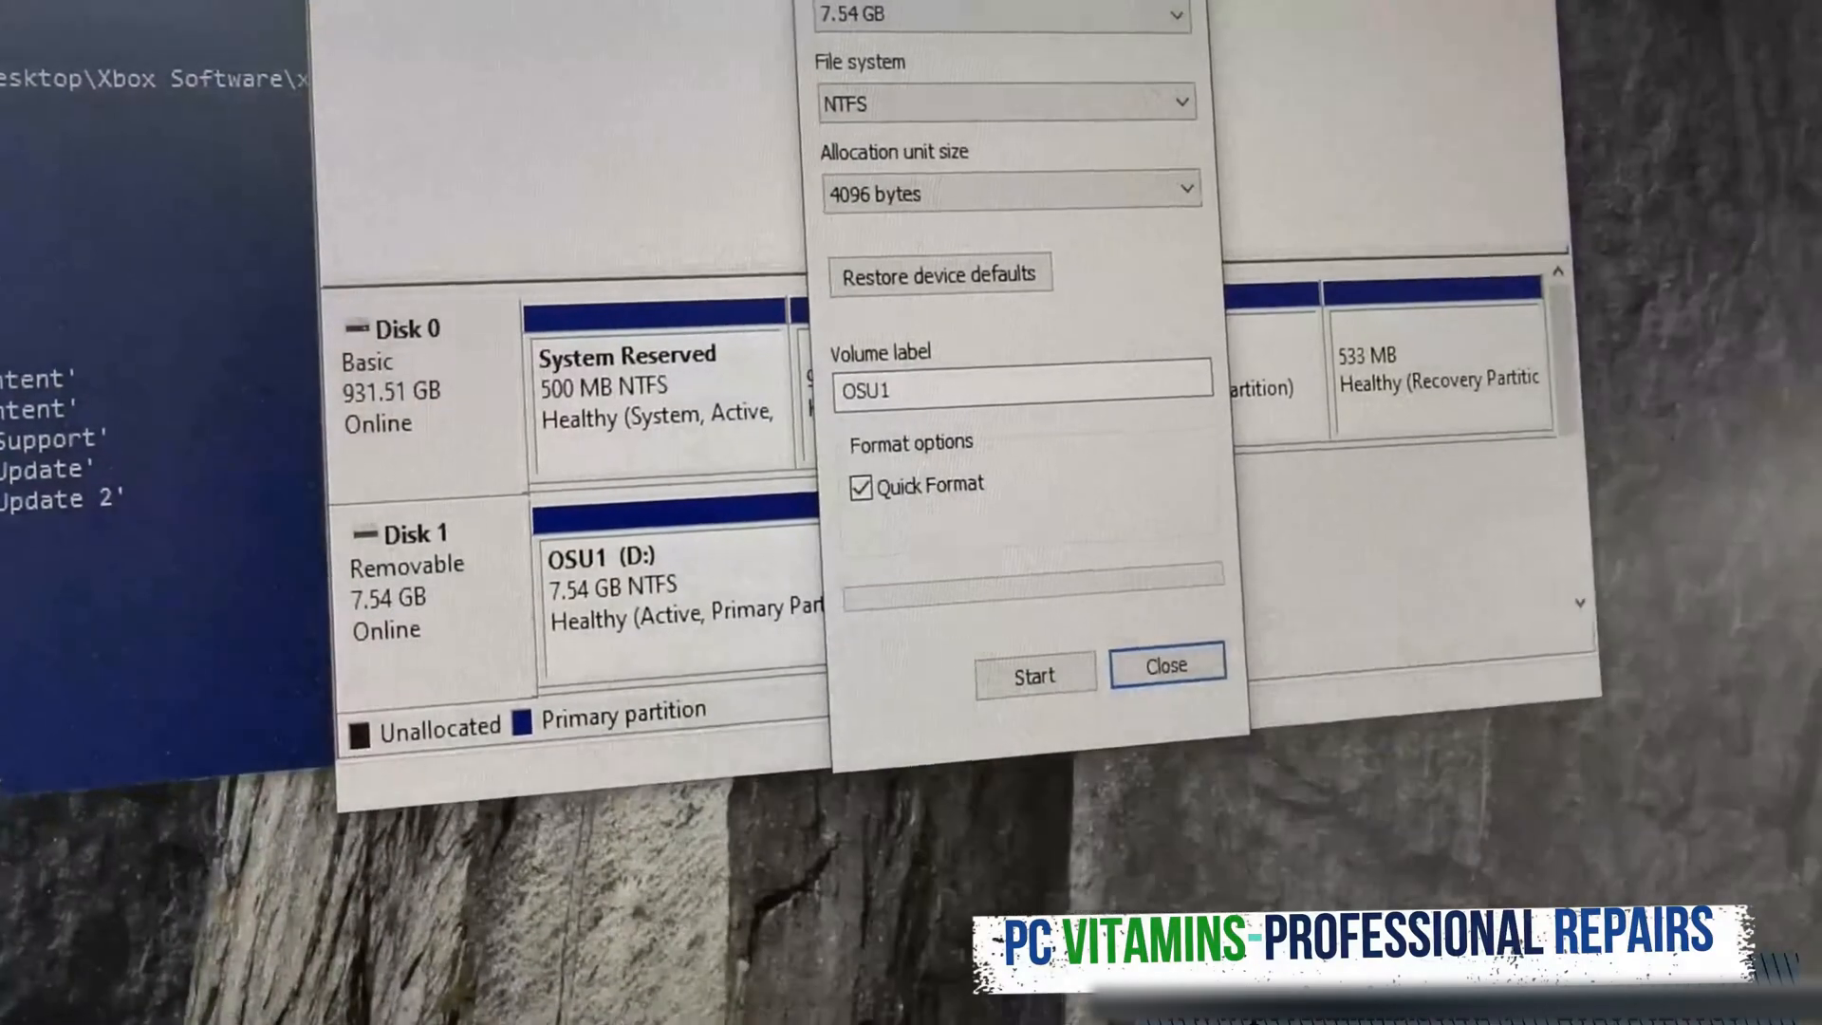
Step: Extract OSU1.zip with WinRAR onto the OSU1 (D:) drive, creating the $SystemUpdate folder
left_click(1165, 664)
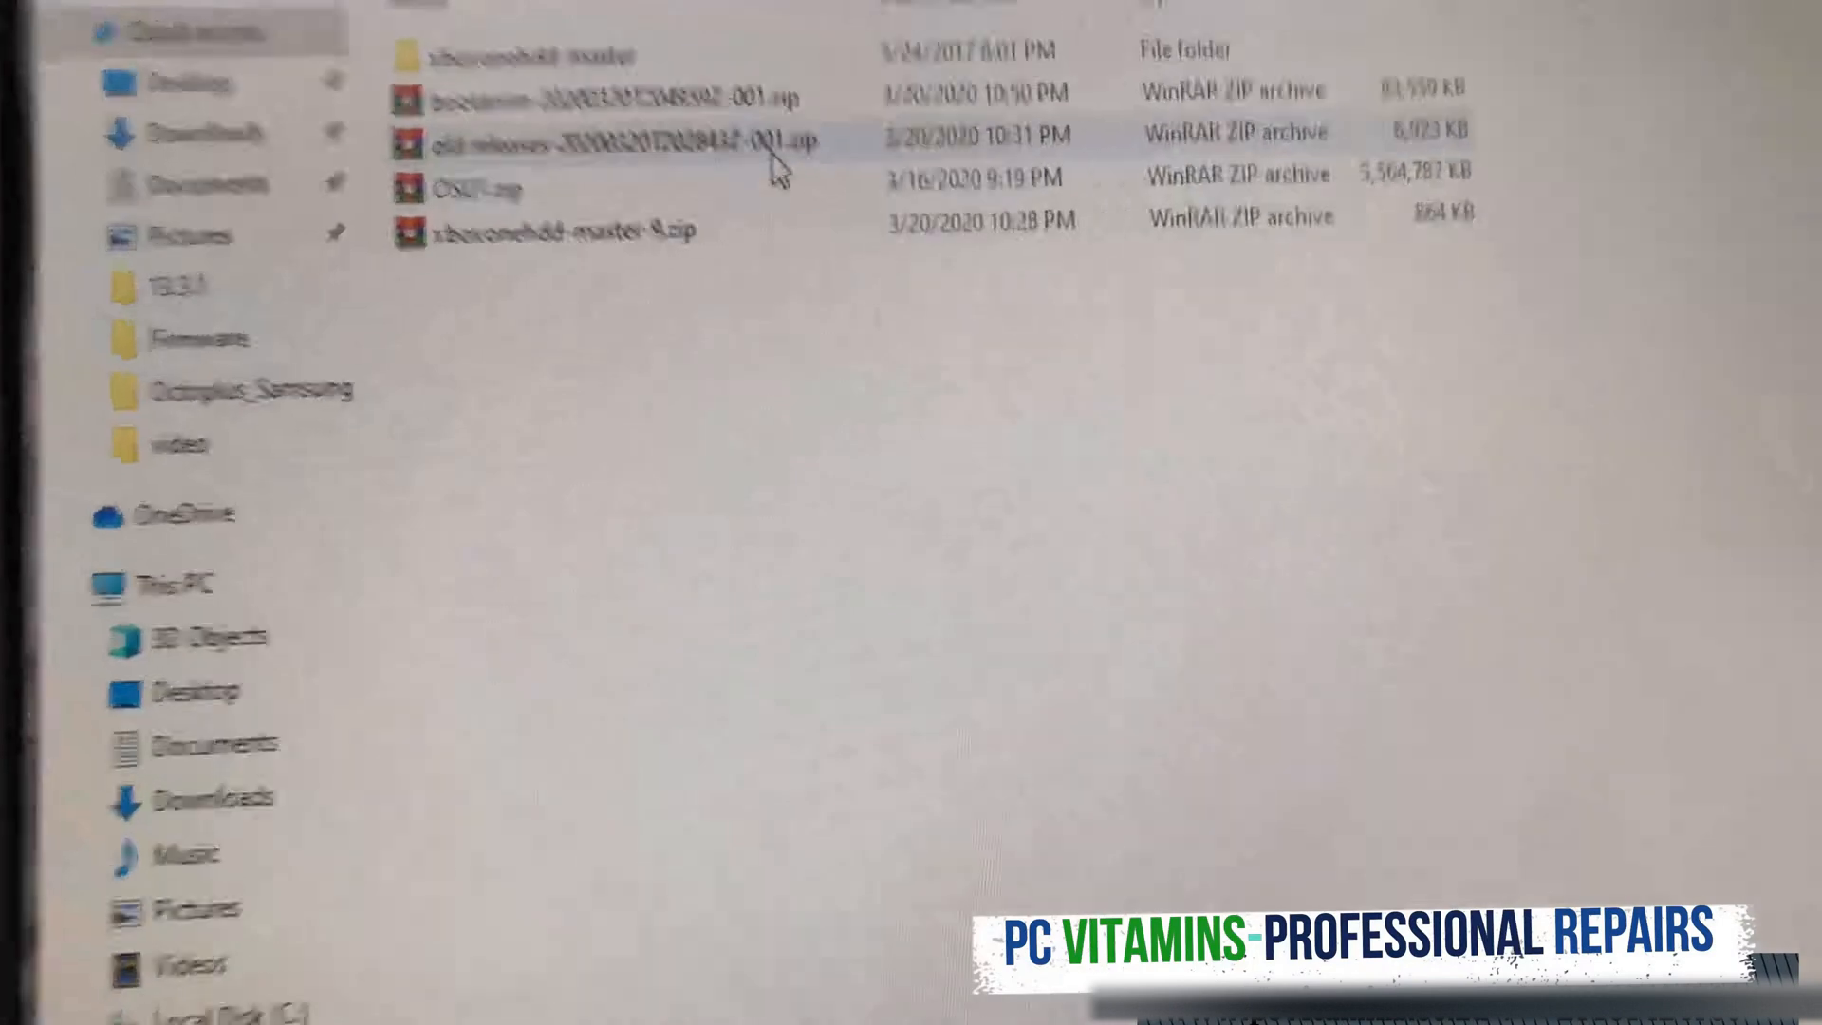
left_click(558, 226)
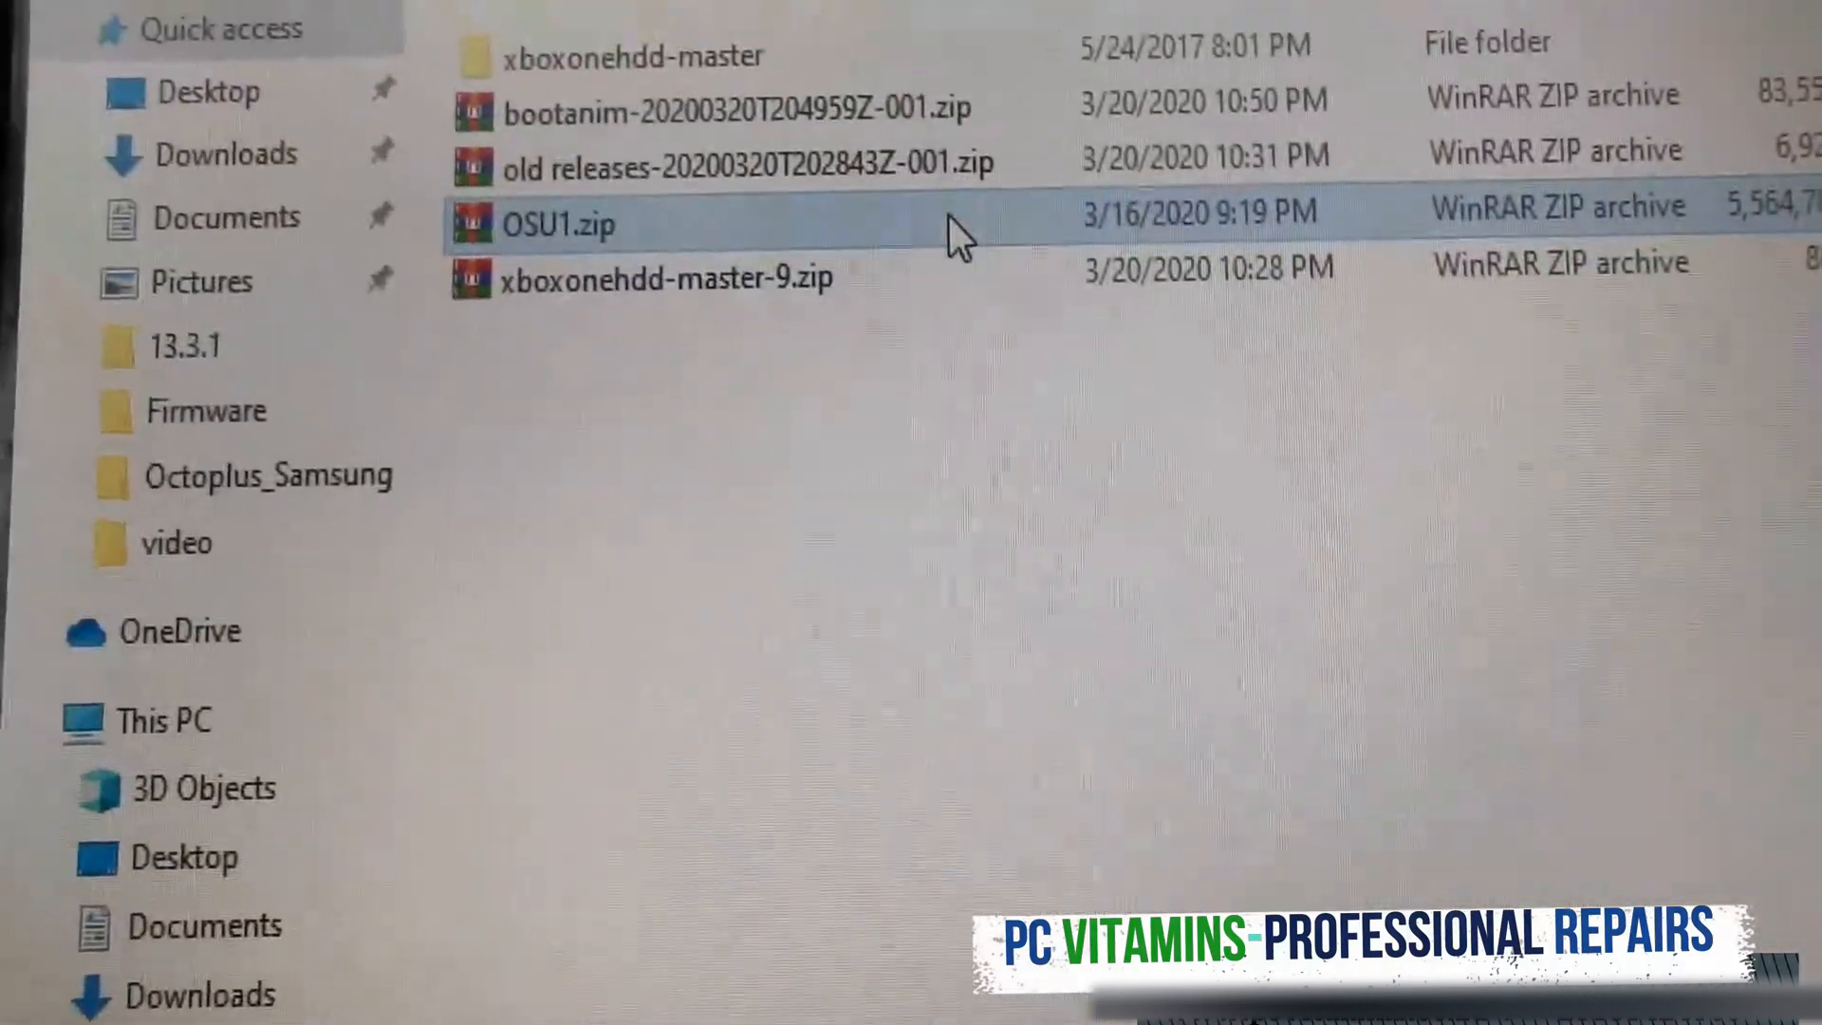
right_click(558, 226)
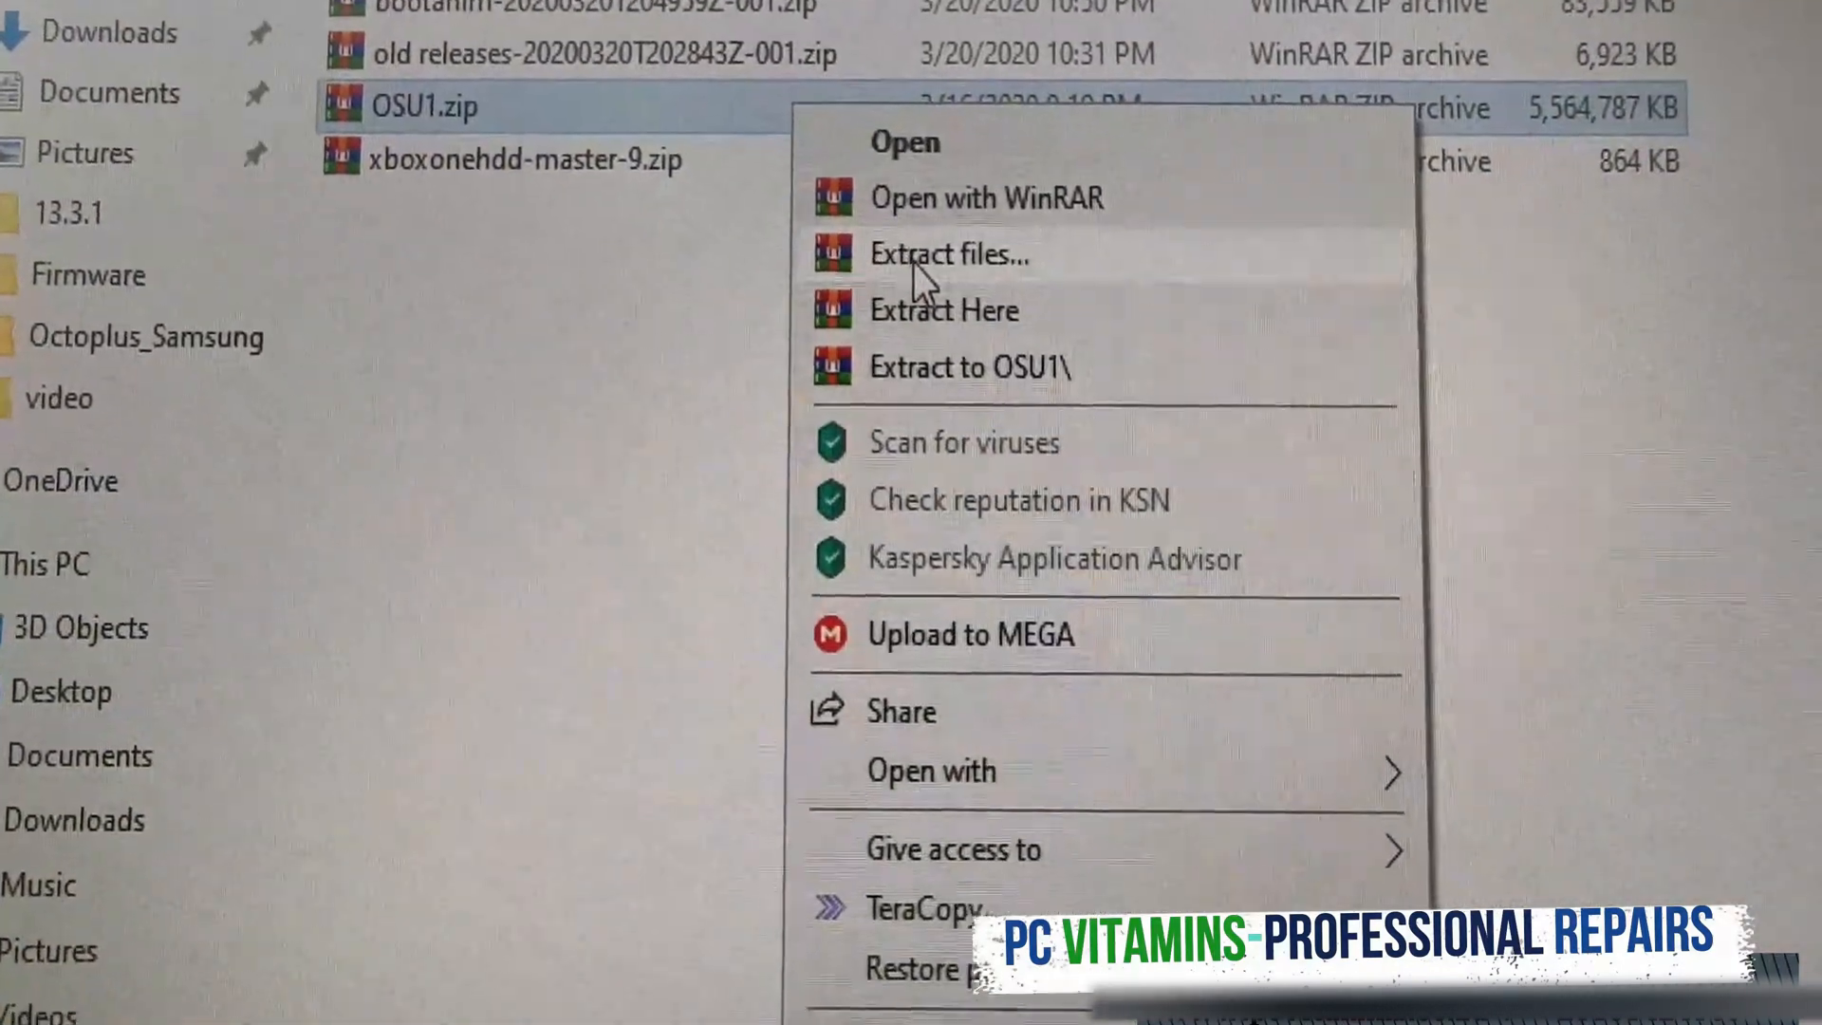
left_click(949, 252)
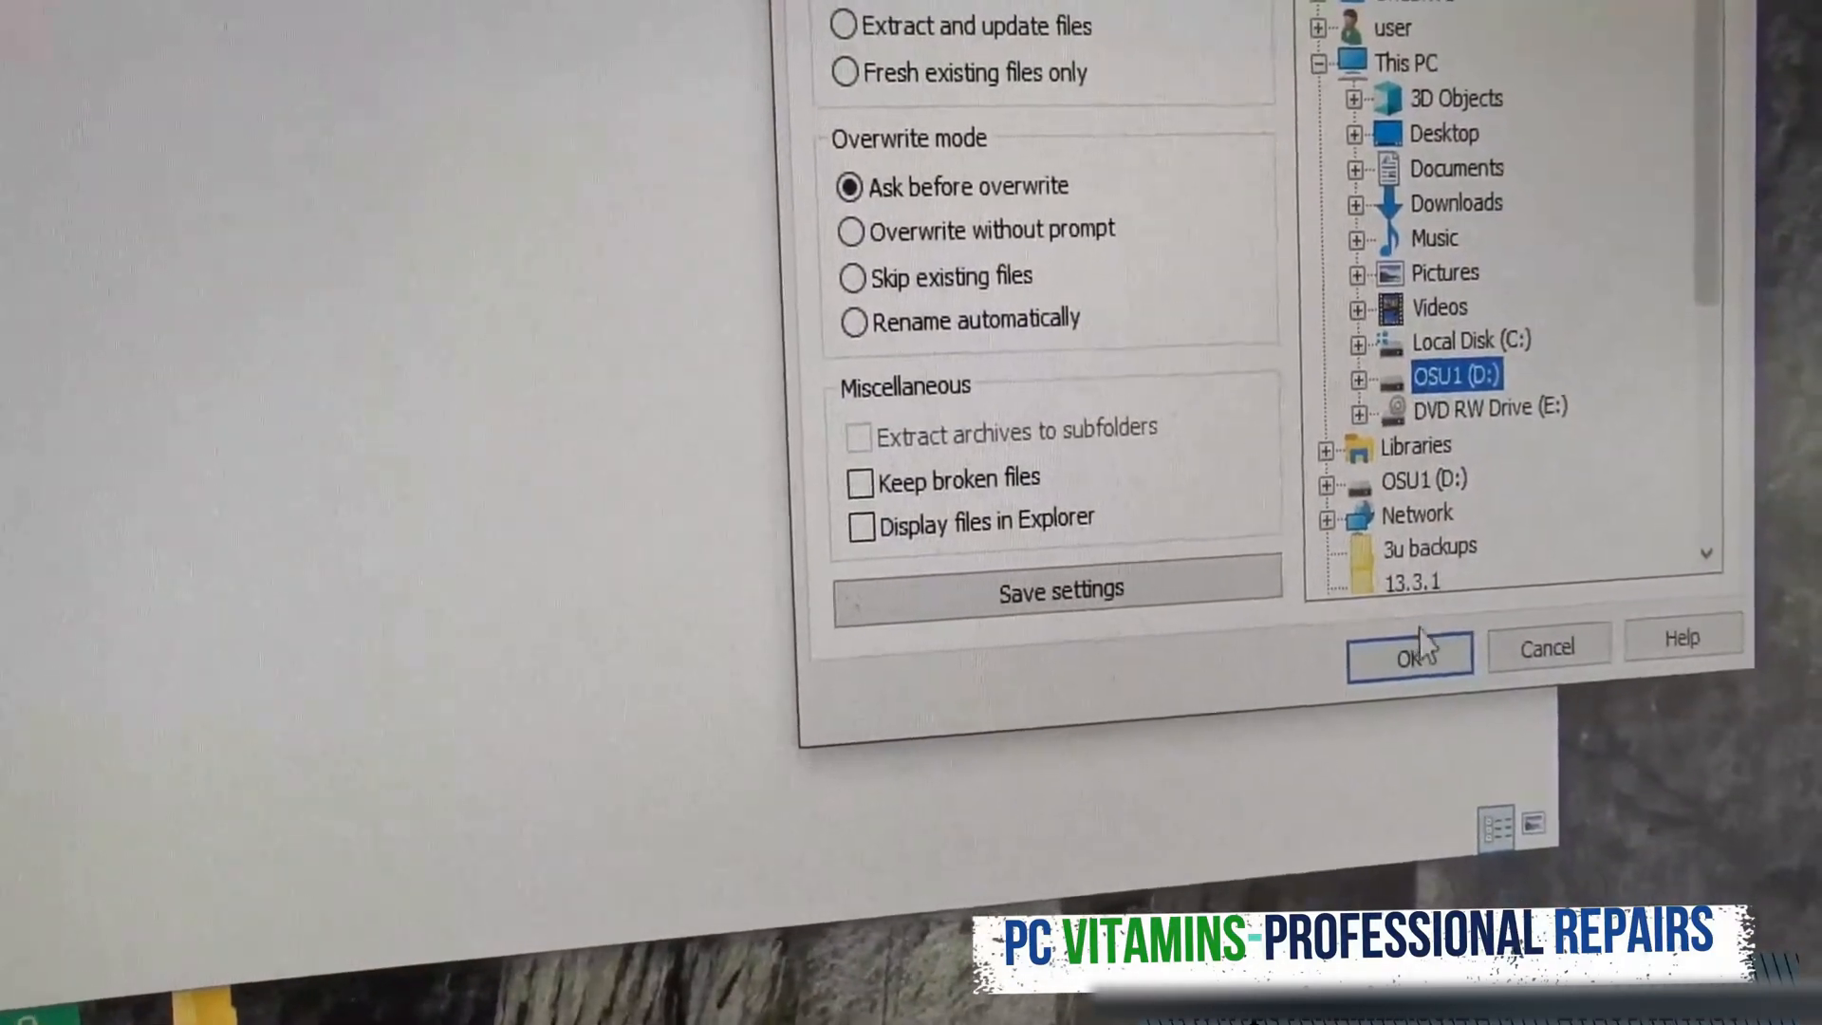
left_click(1406, 649)
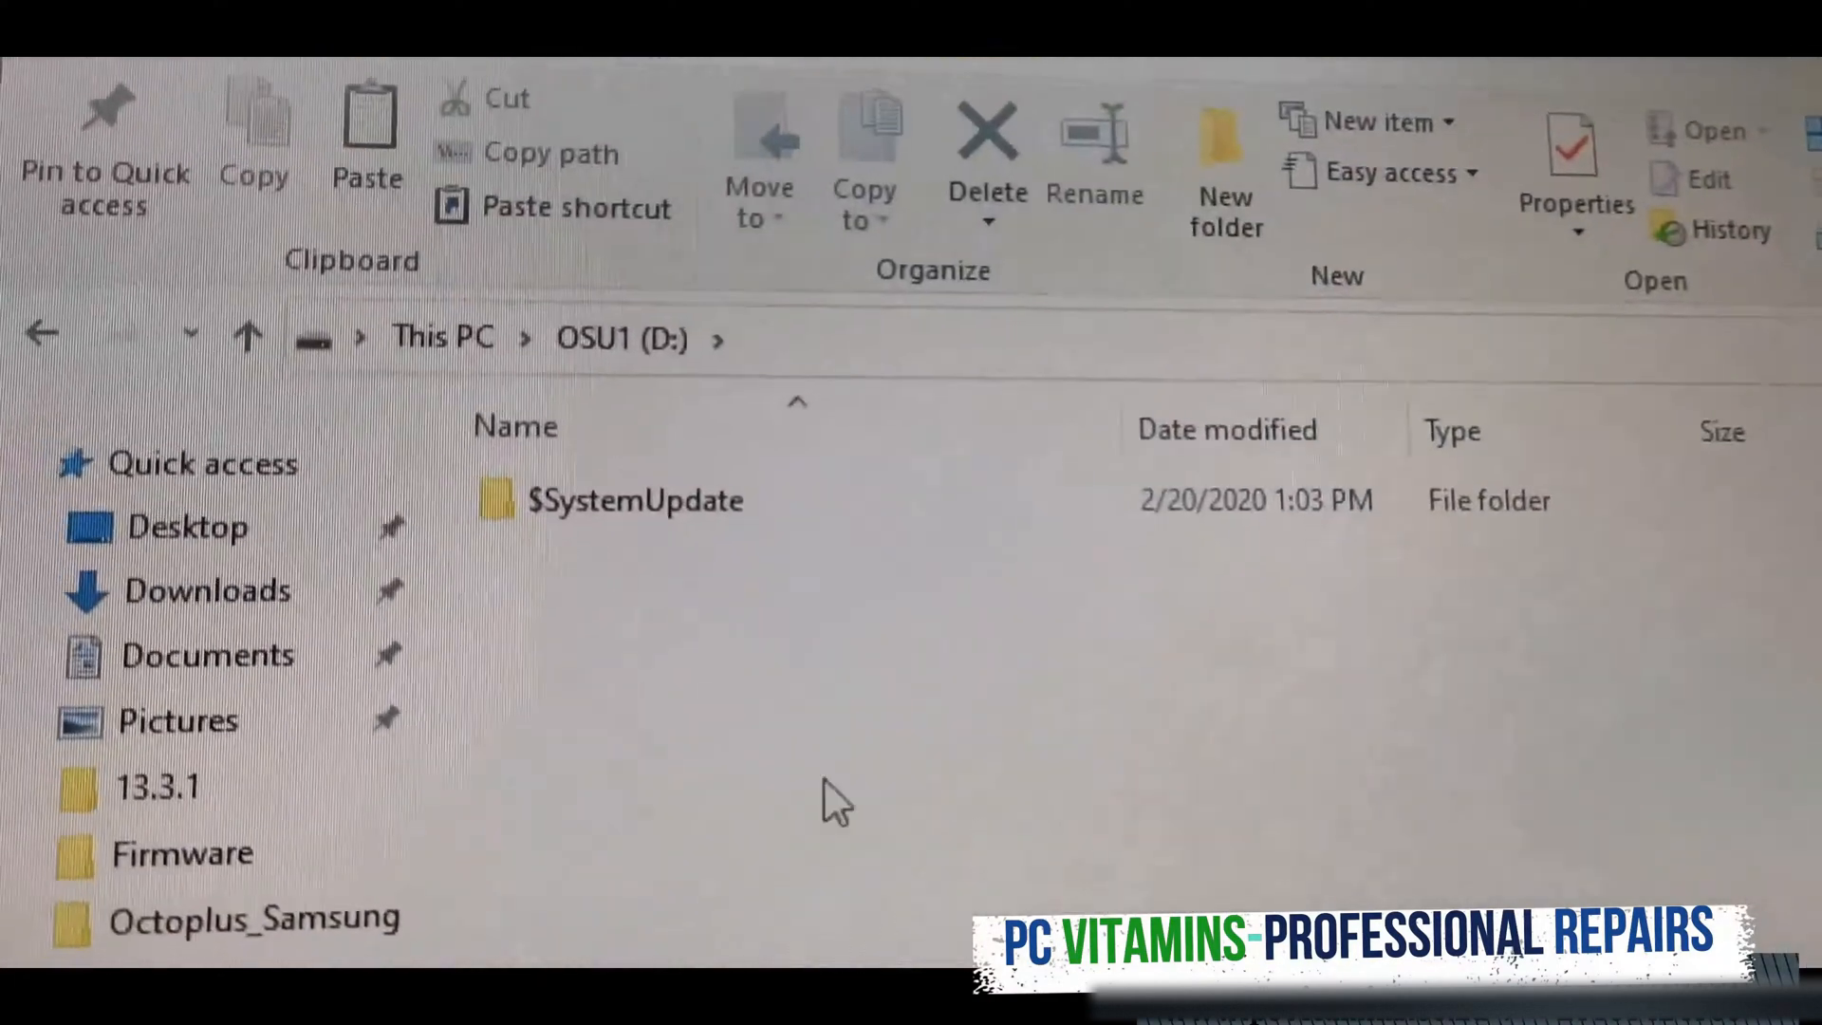
Step: Open the $SystemUpdate folder on OSU1 (D:) to check the extracted update files
double_click(637, 499)
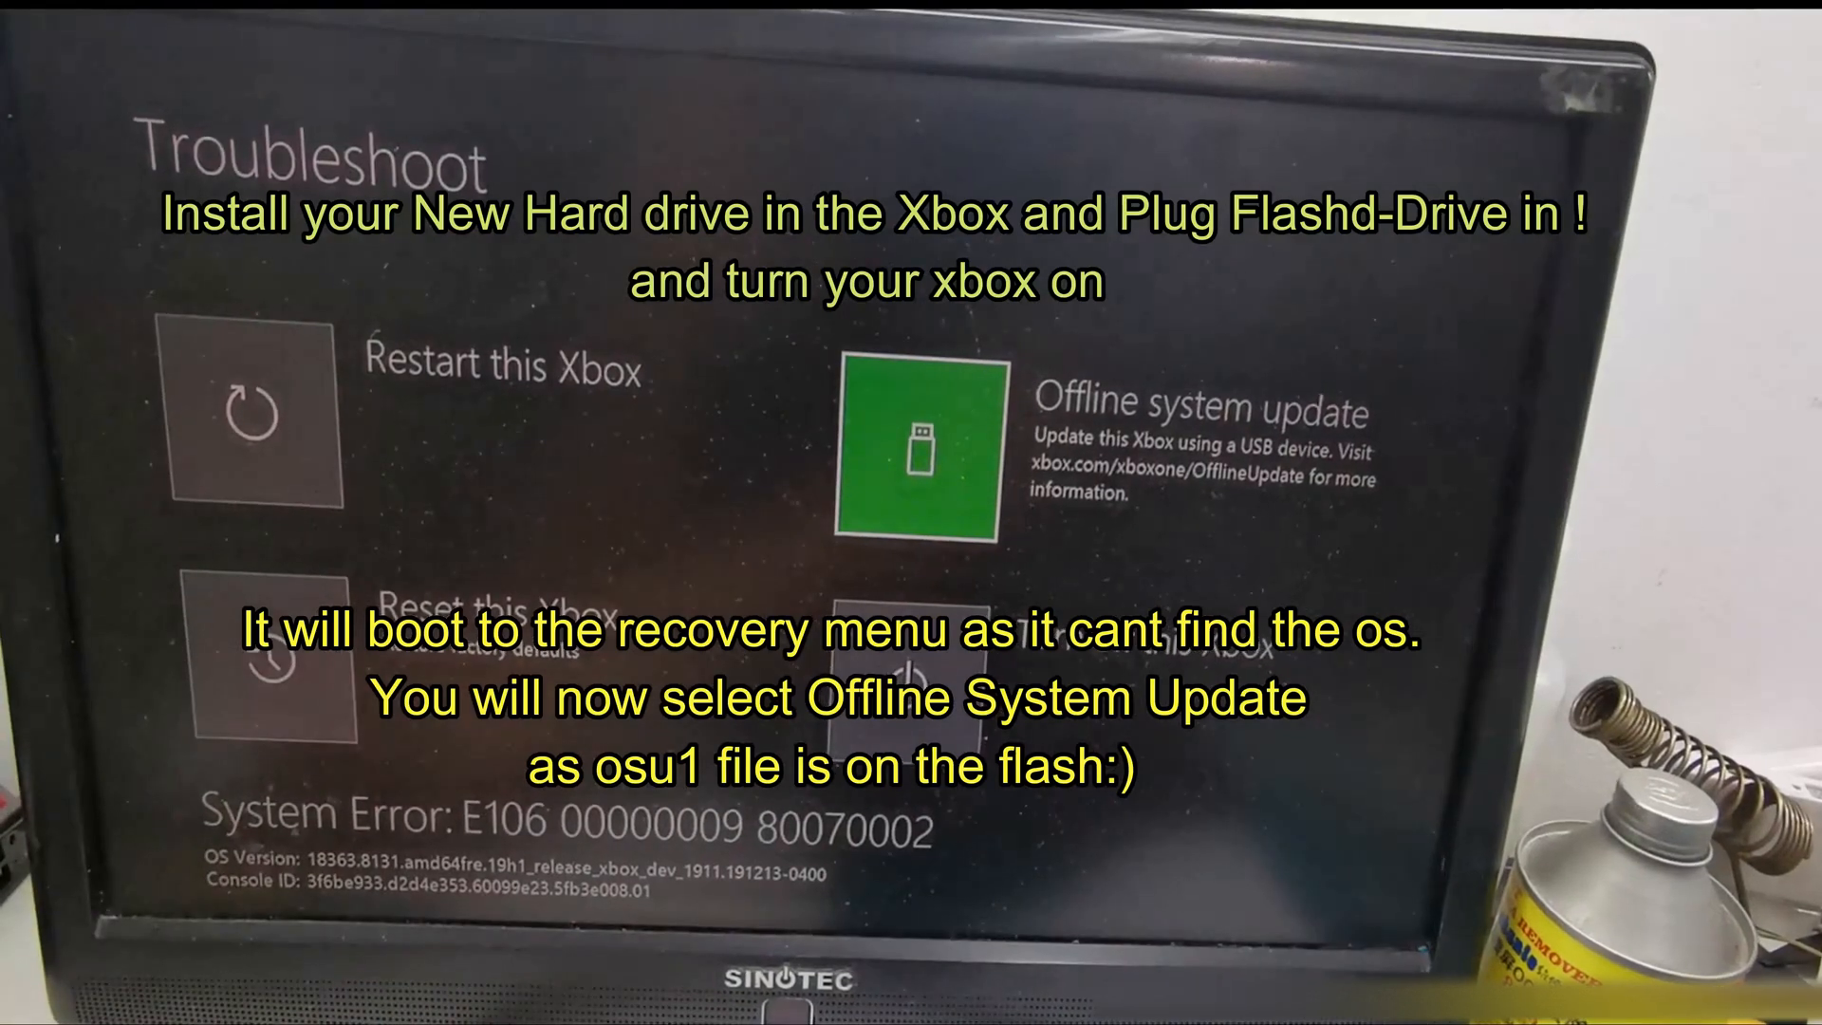
Step: Run Offline system update from the flash drive and reach the English variety screen, highlighting South Africa
left_click(919, 454)
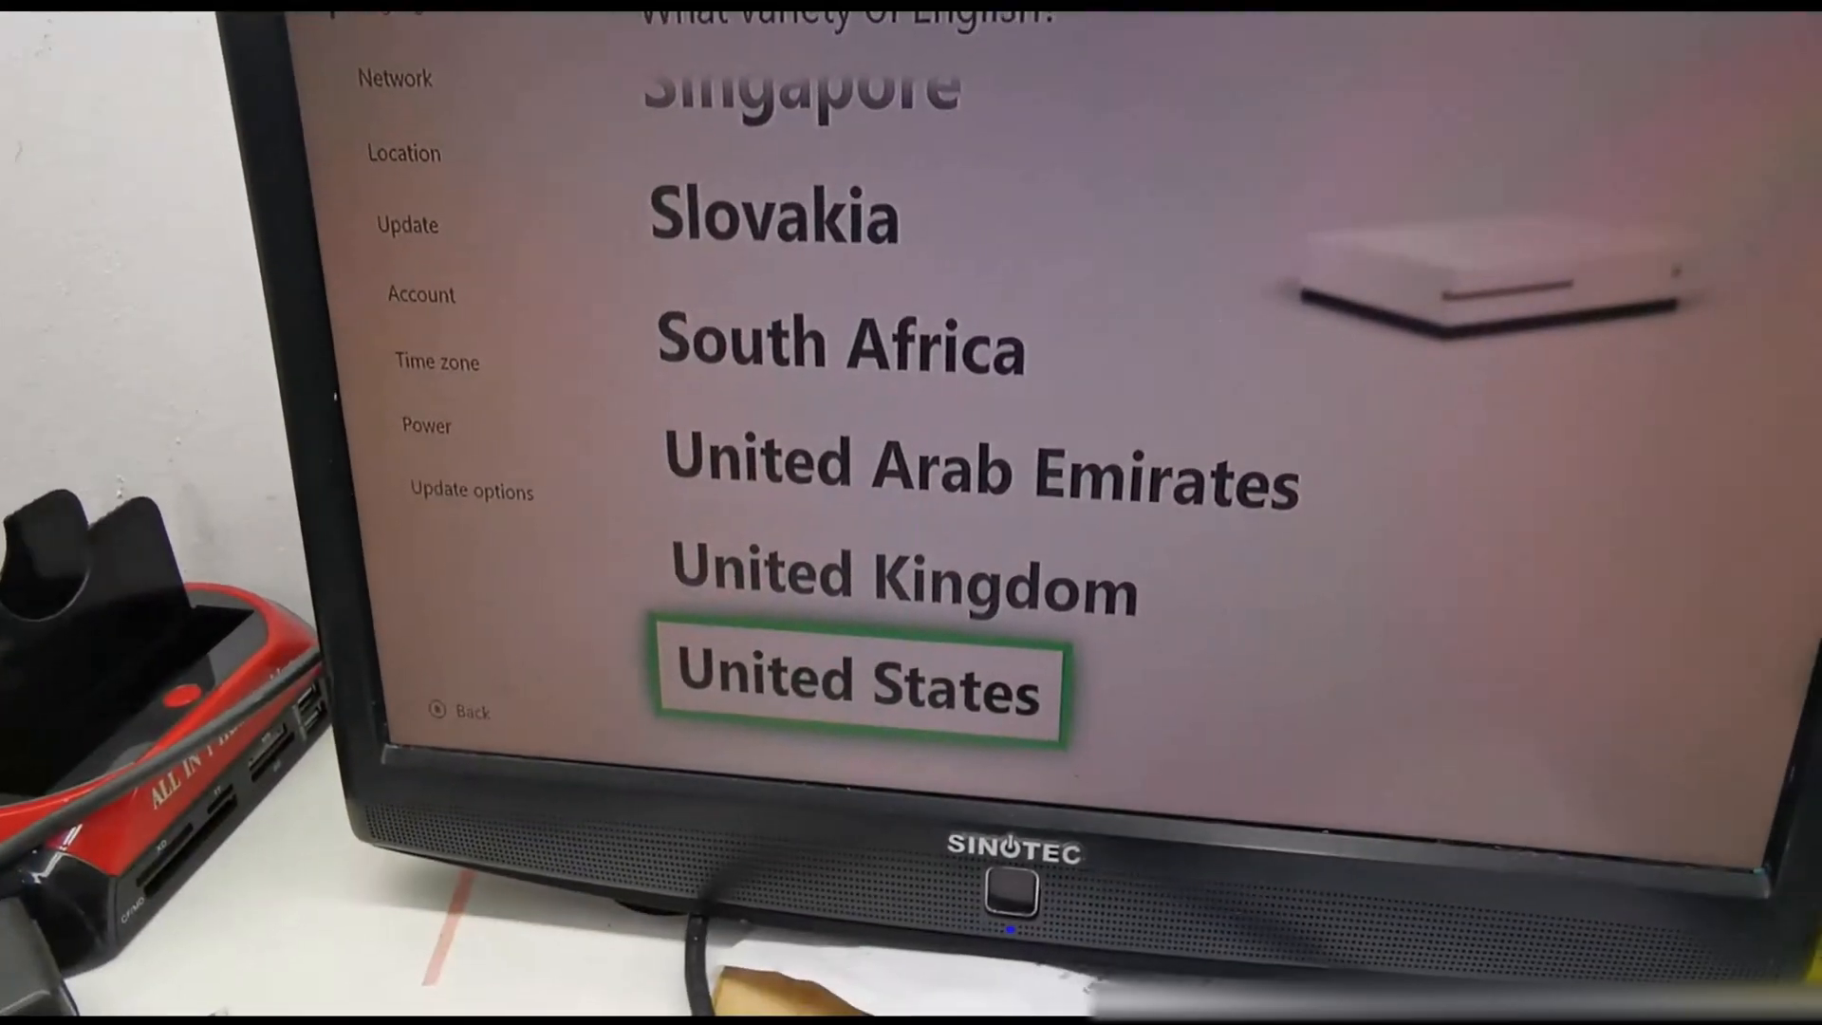
key("up")
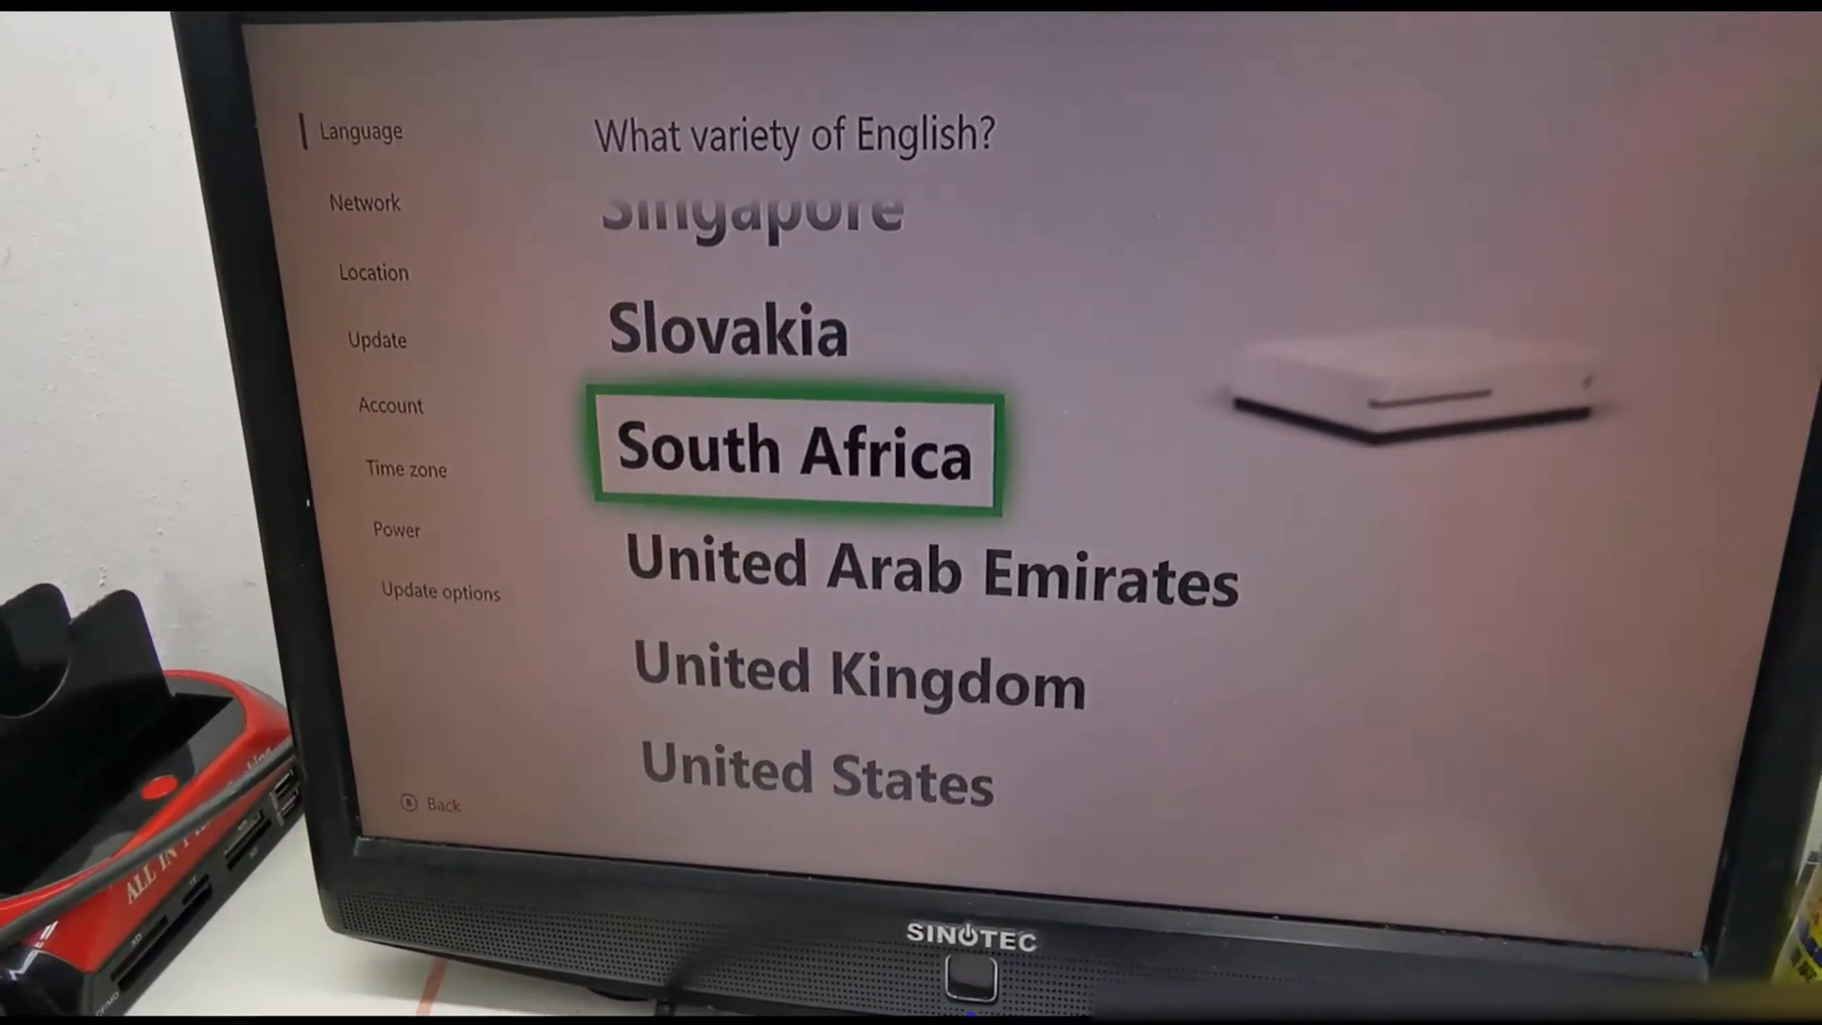
Step: Confirm South Africa as the English variety and scroll the wireless network list
left_click(795, 452)
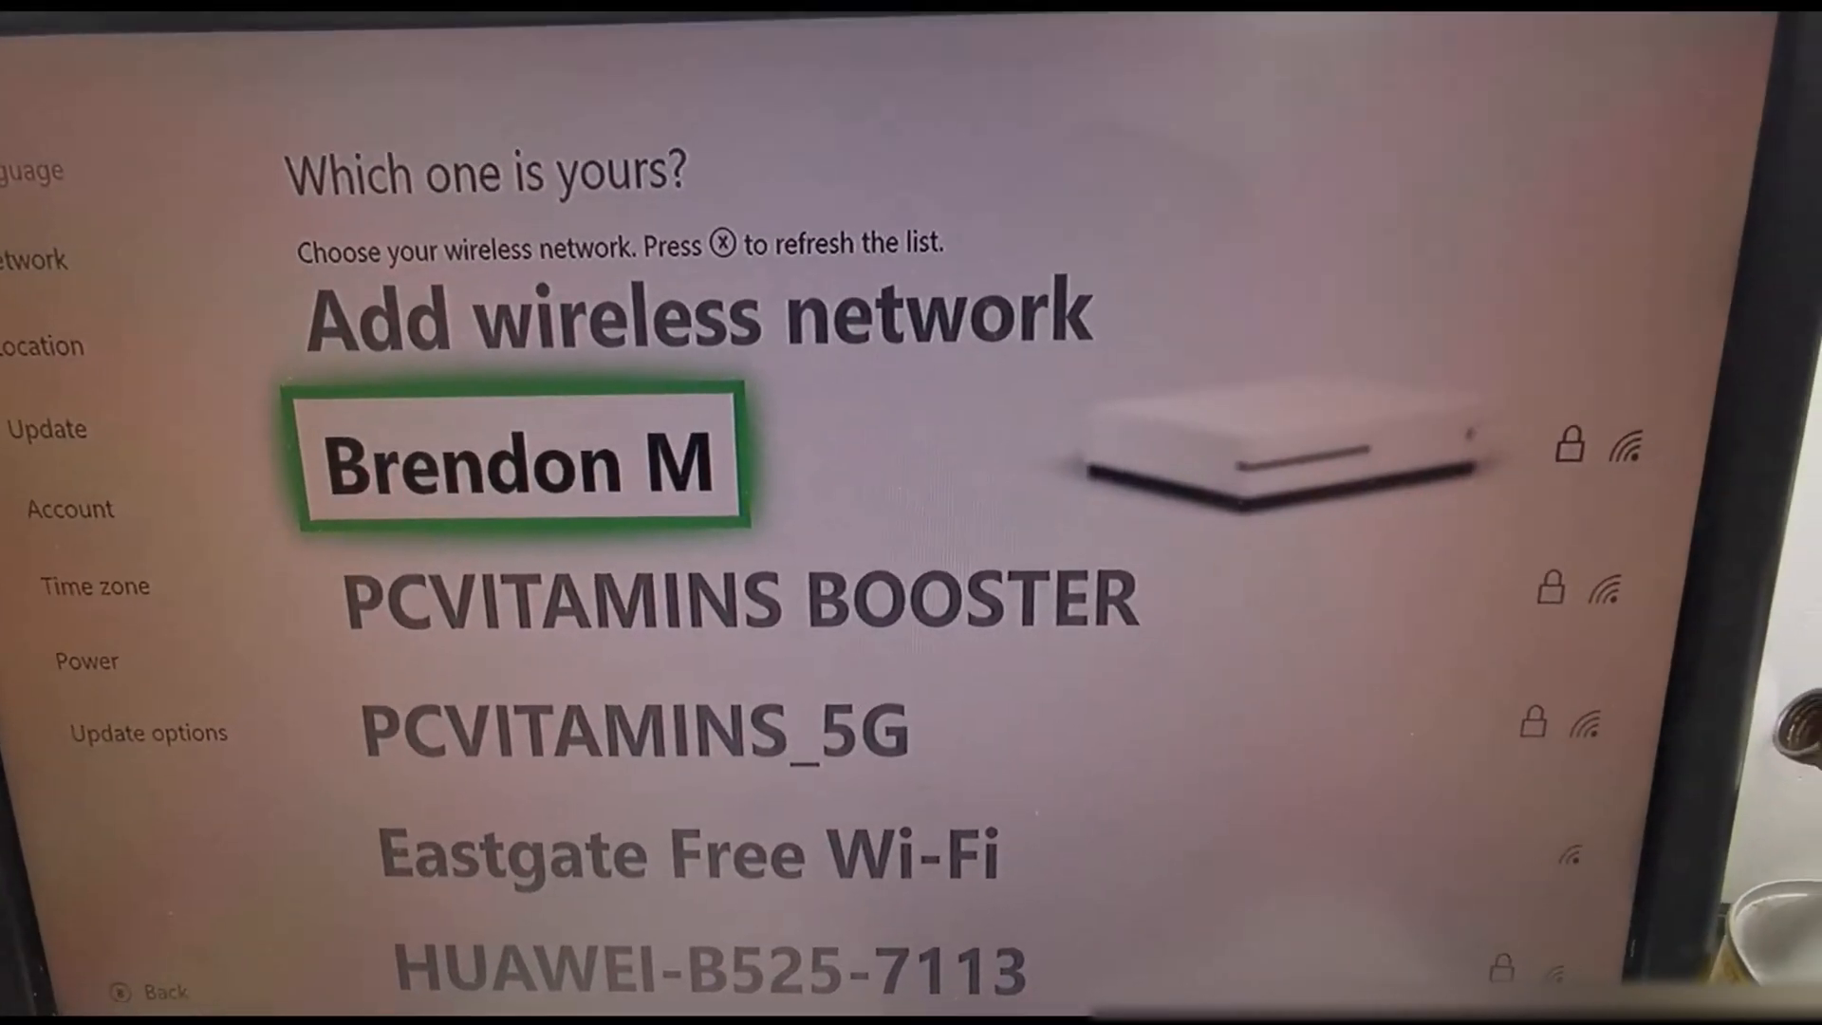
scroll("down", 3)
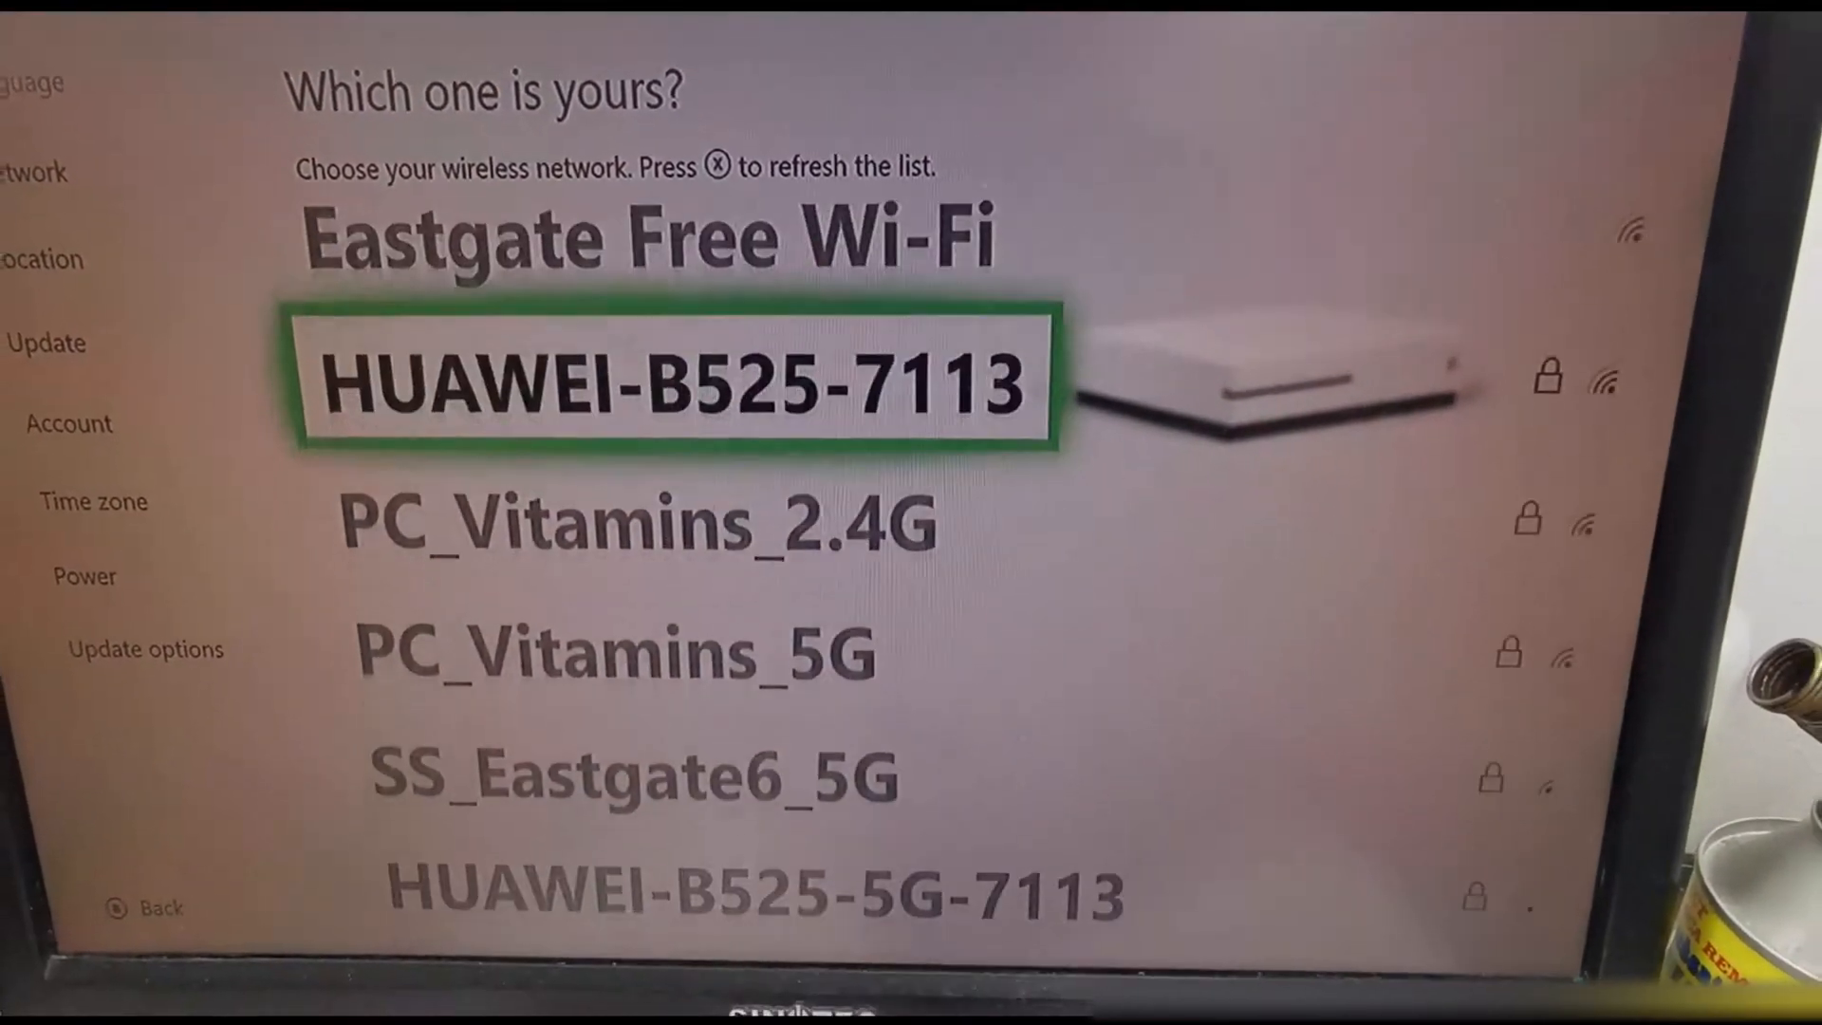